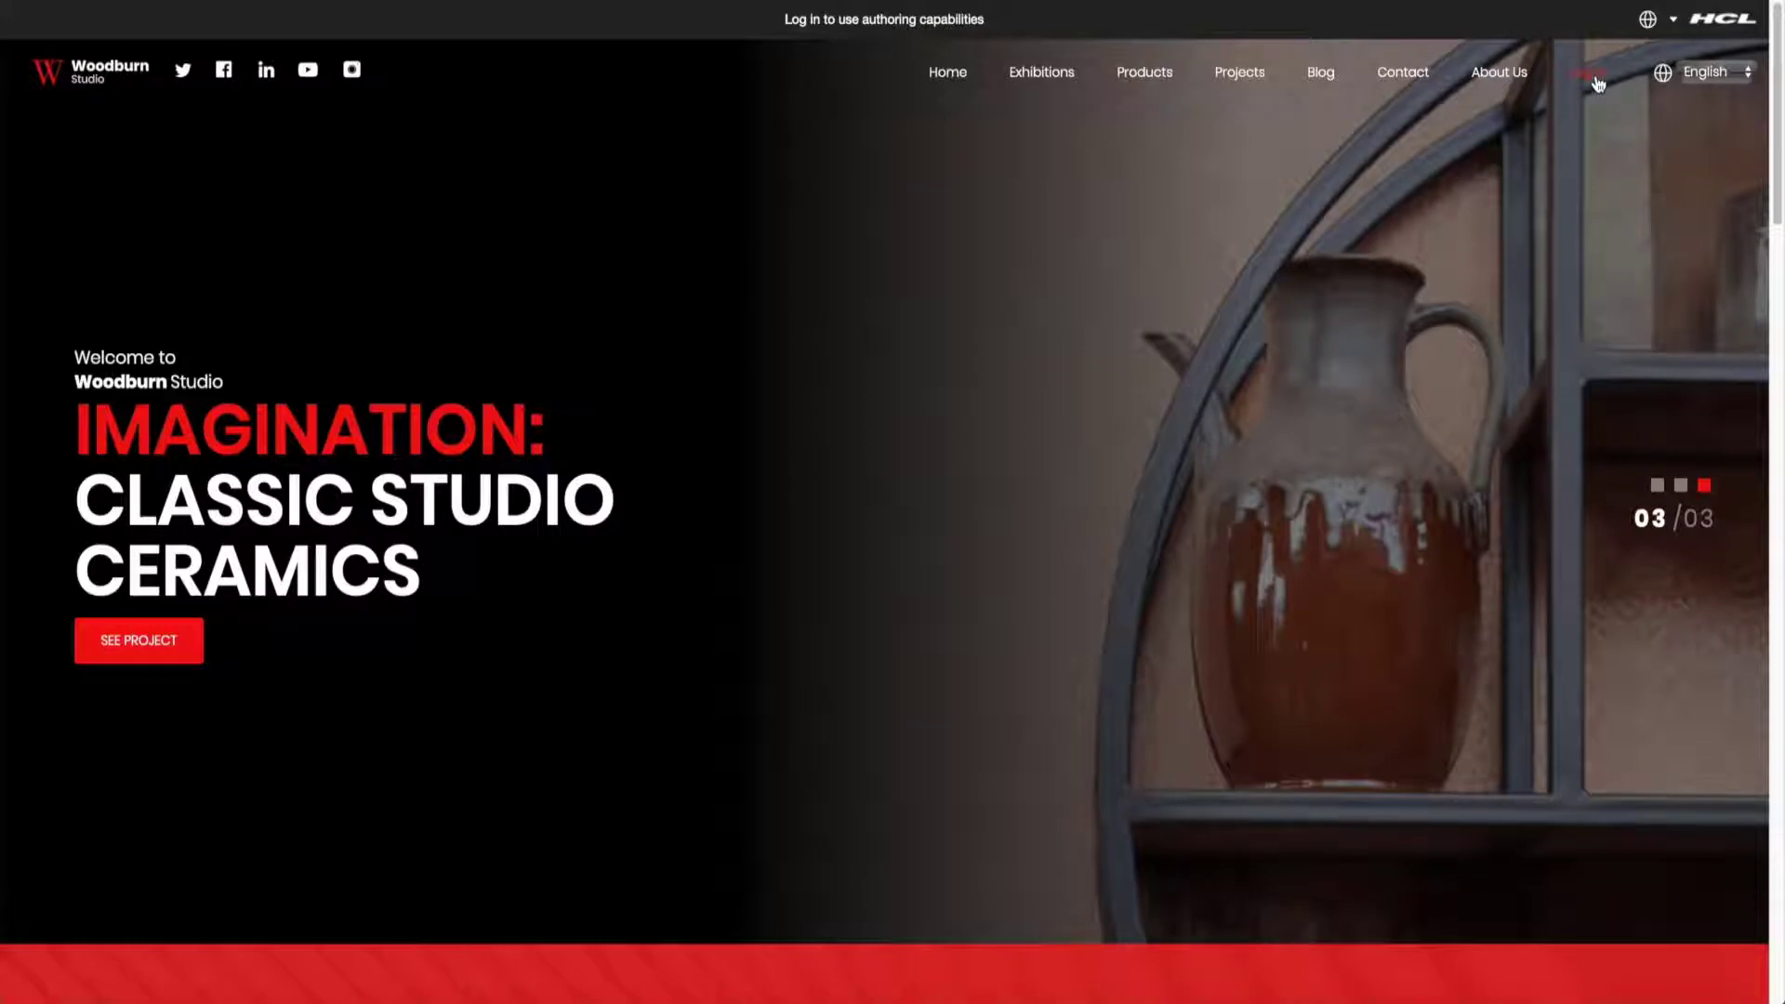
pyautogui.moveTo(943, 401)
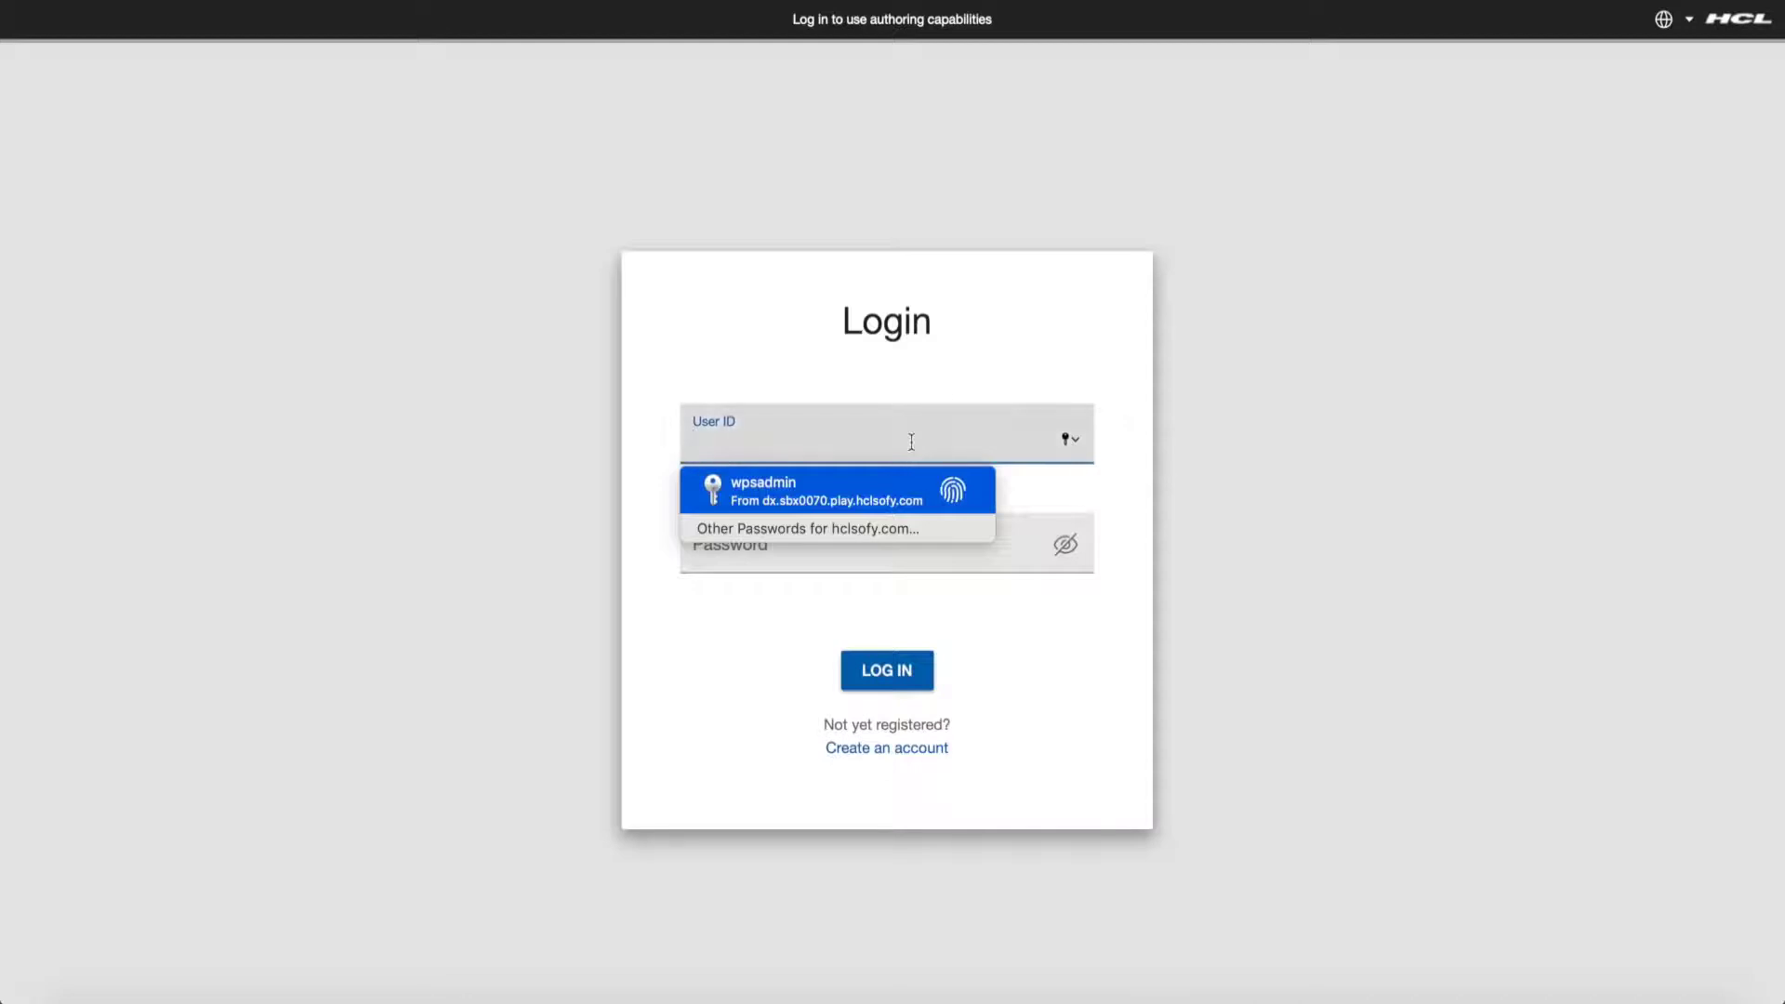
# - Log in to the Woodburn Studio site with the saved user ID and password
pyautogui.click(836, 491)
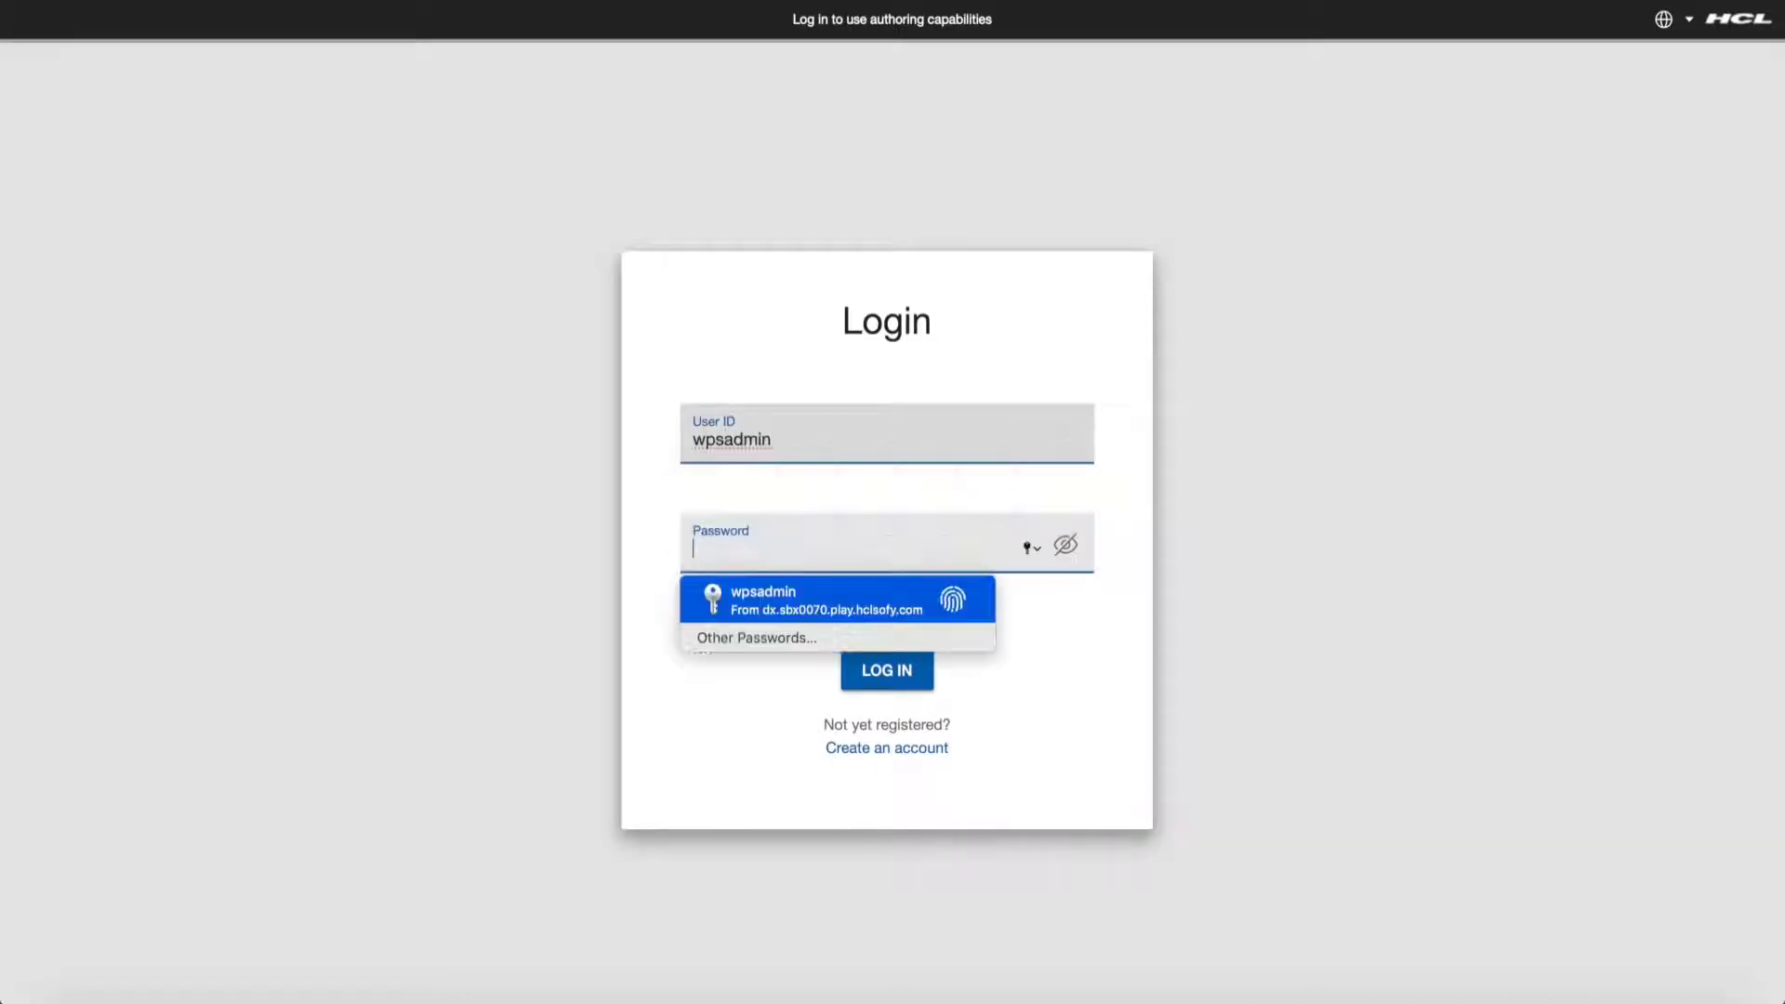
pyautogui.click(834, 598)
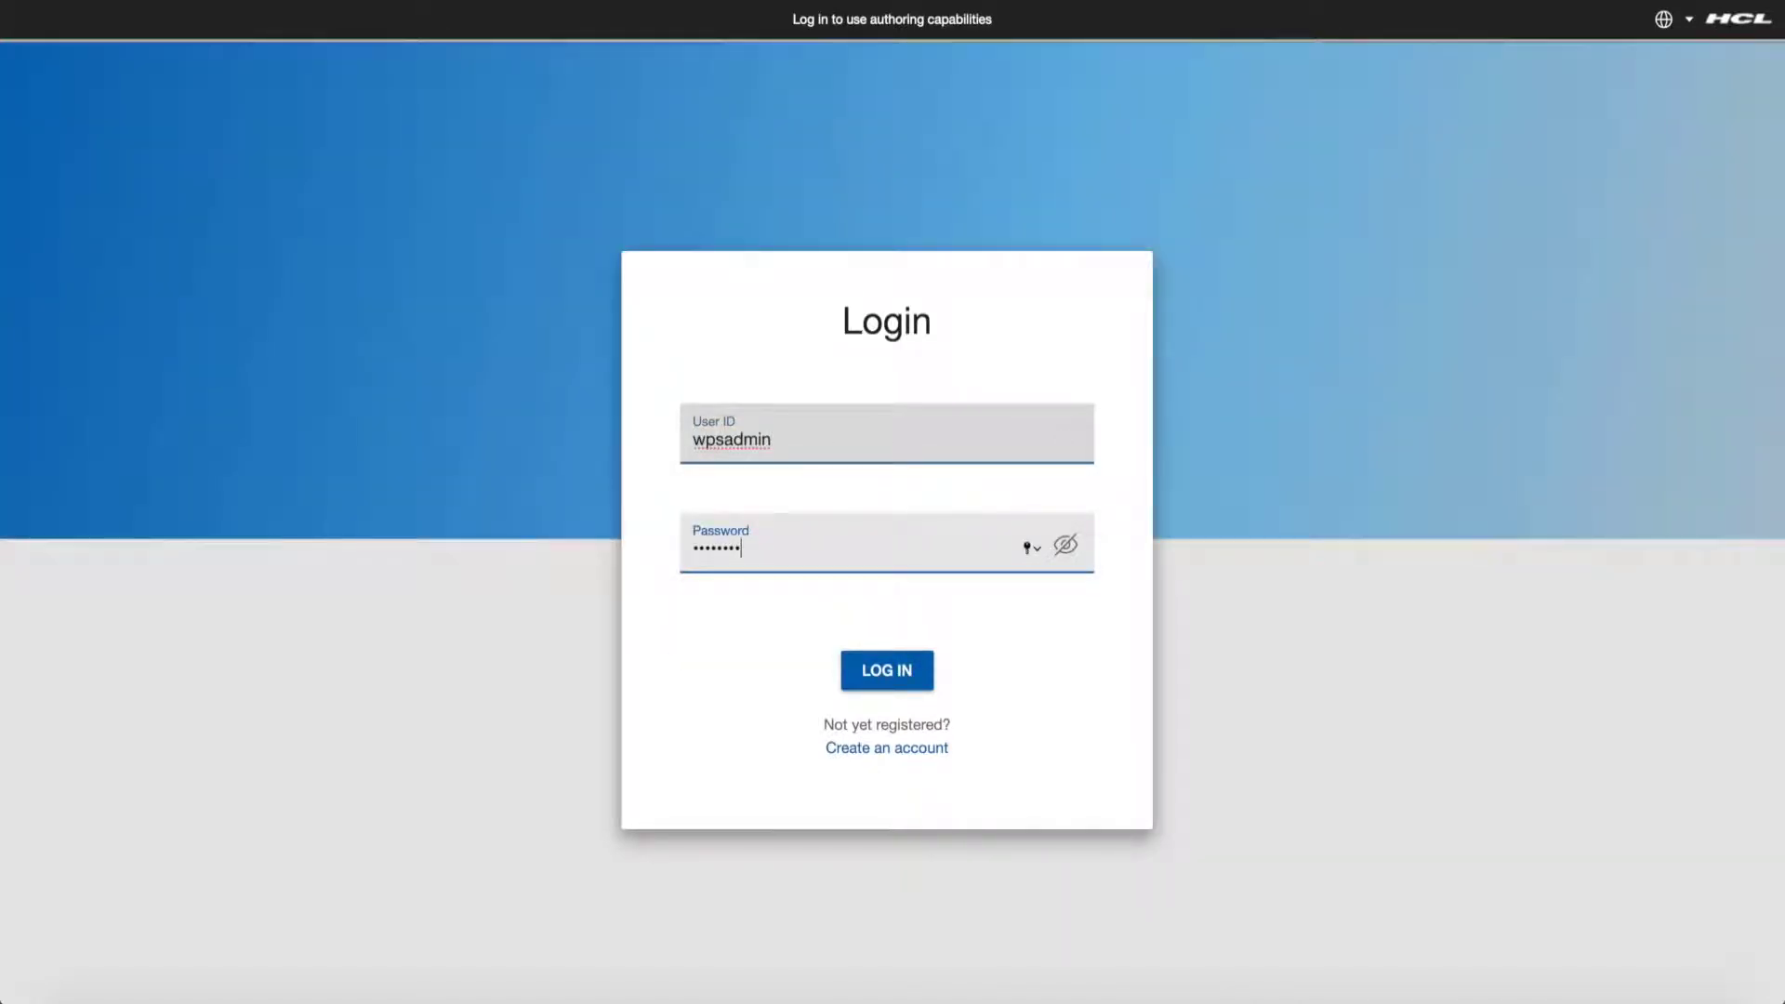
pyautogui.click(886, 670)
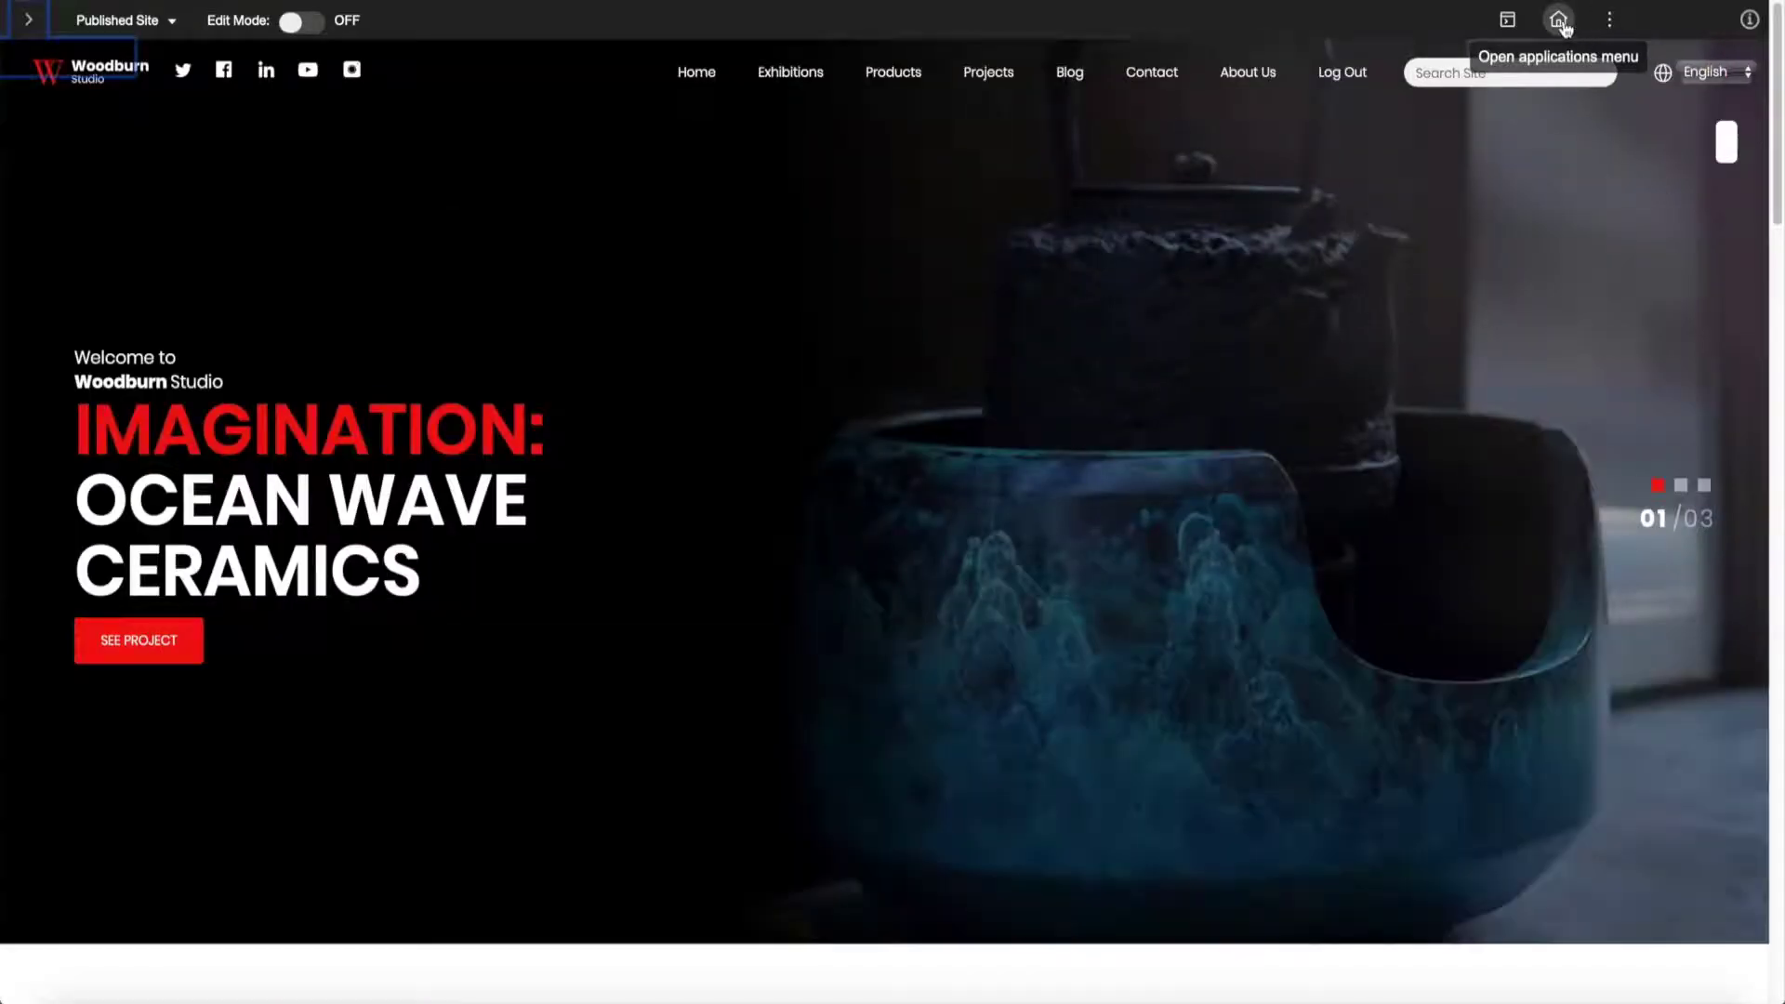
# - In Digital Asset Management, create a collection named 'fruit and vegetables'
pyautogui.click(1558, 19)
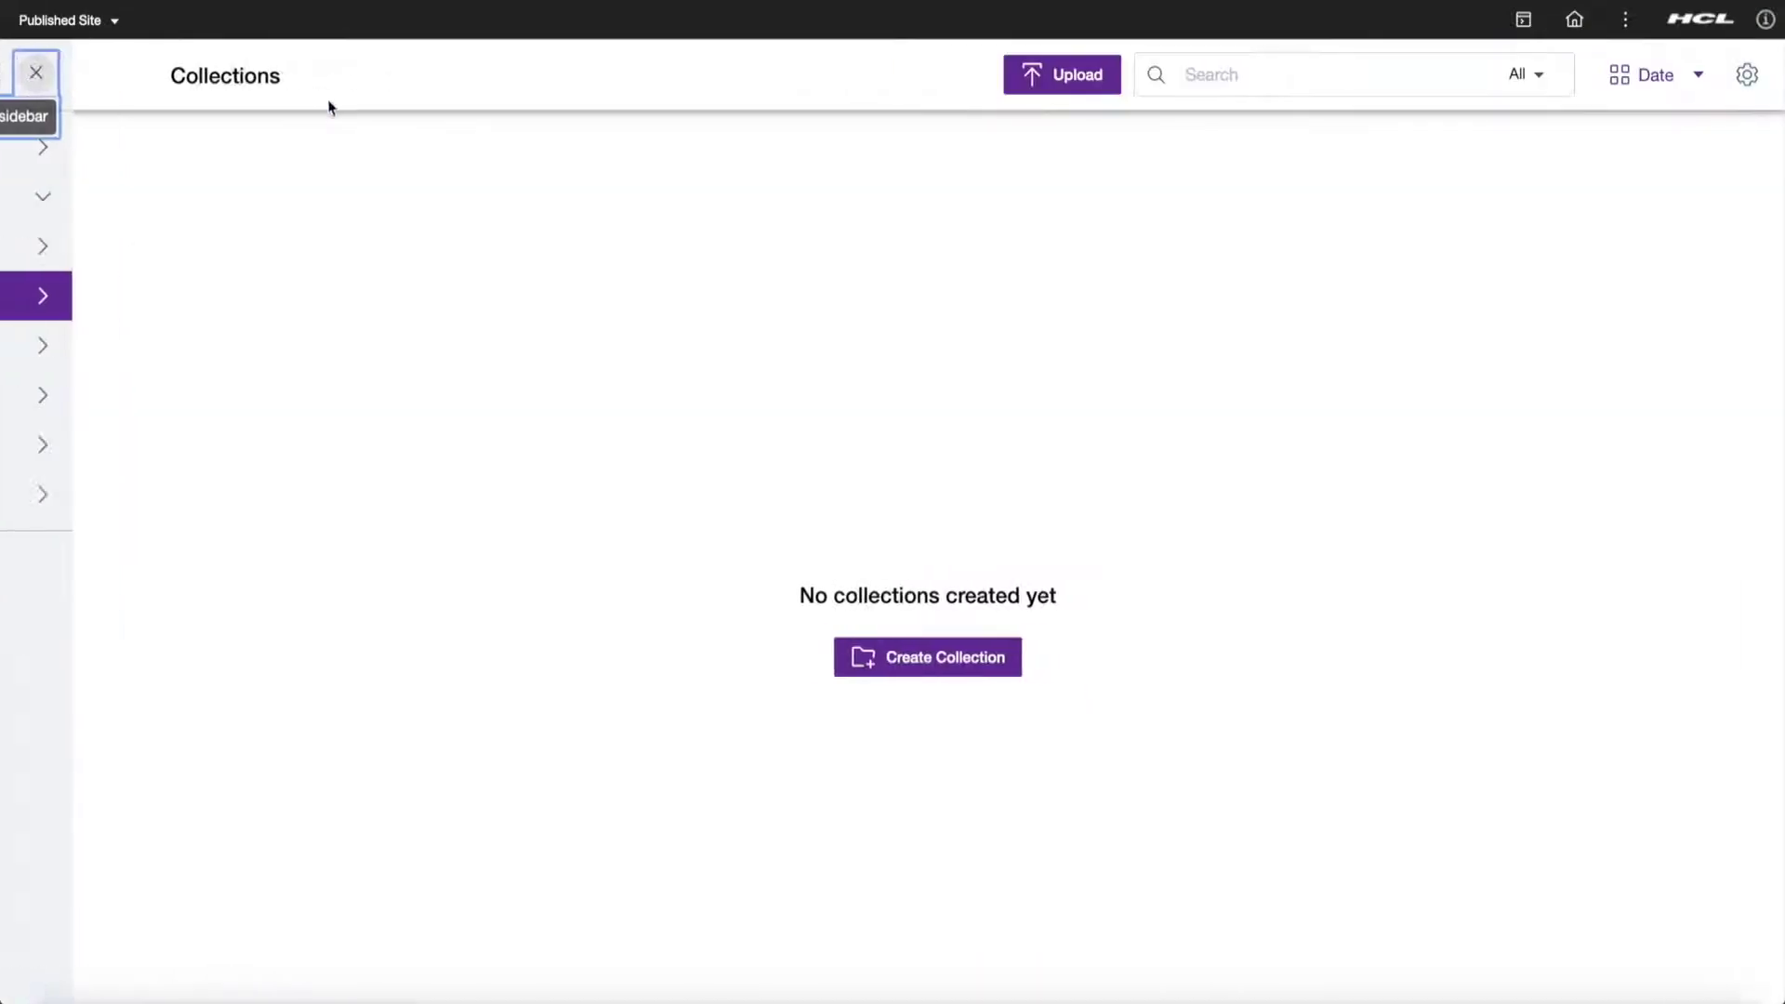
pyautogui.click(927, 656)
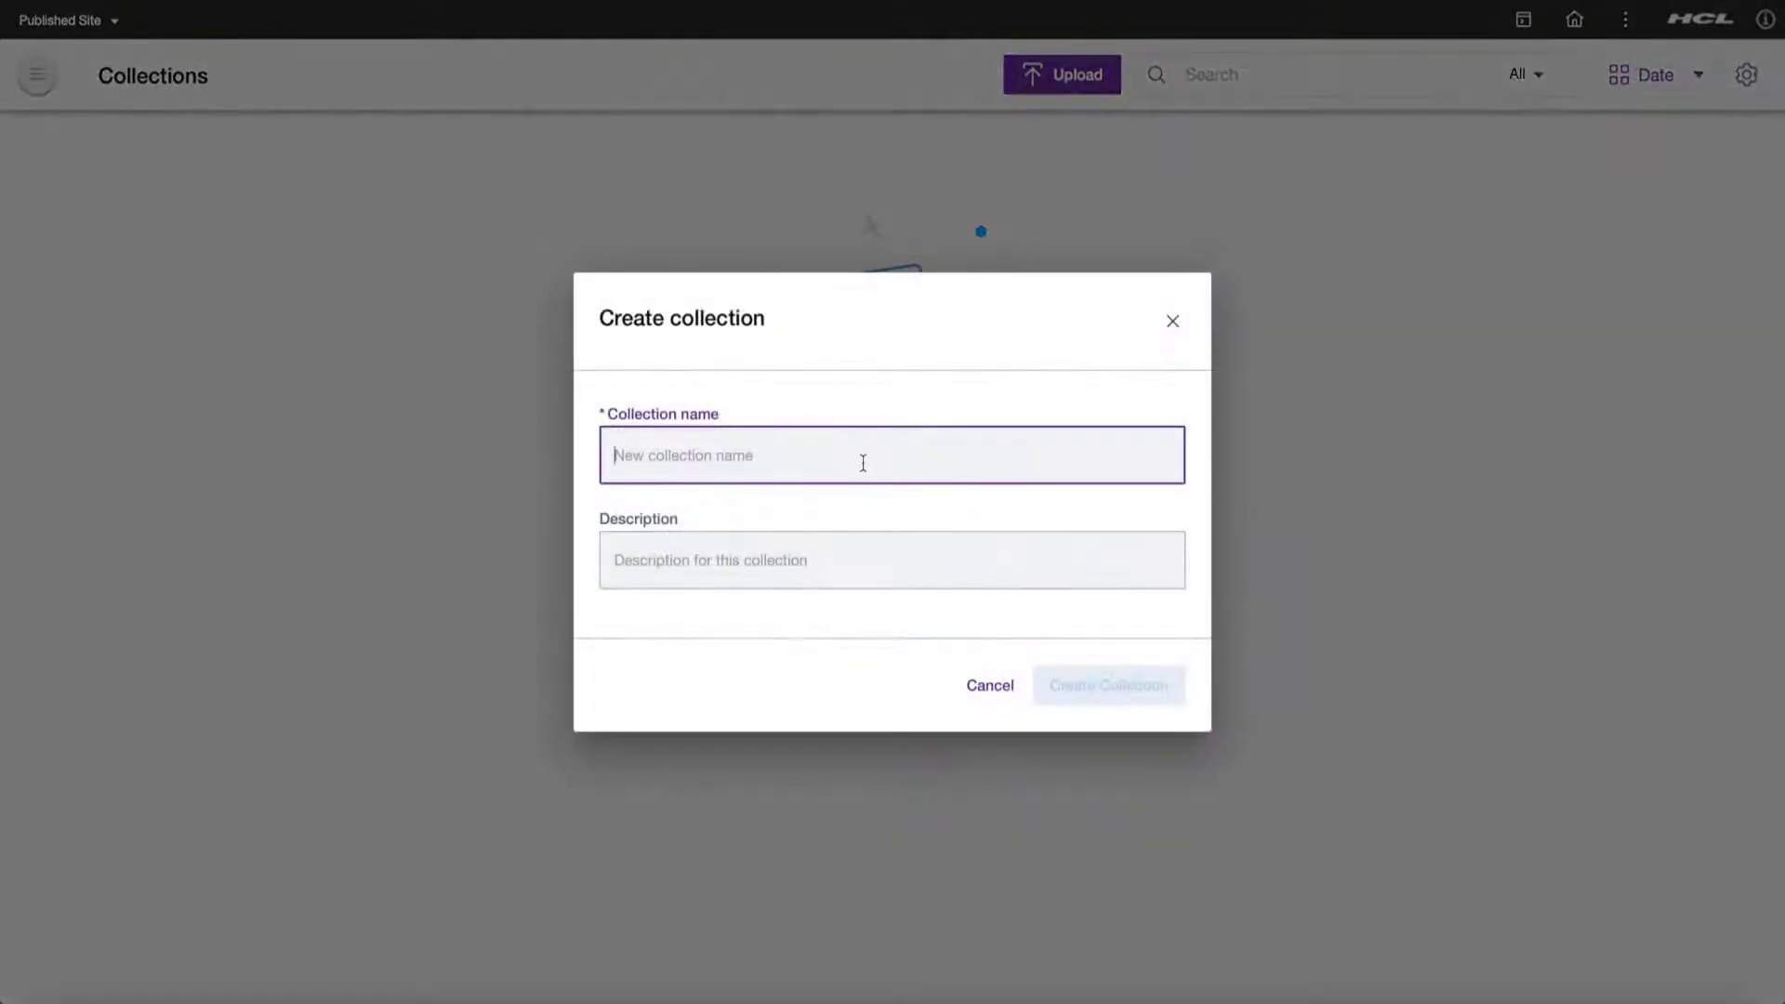
pyautogui.write('fruit and ve')
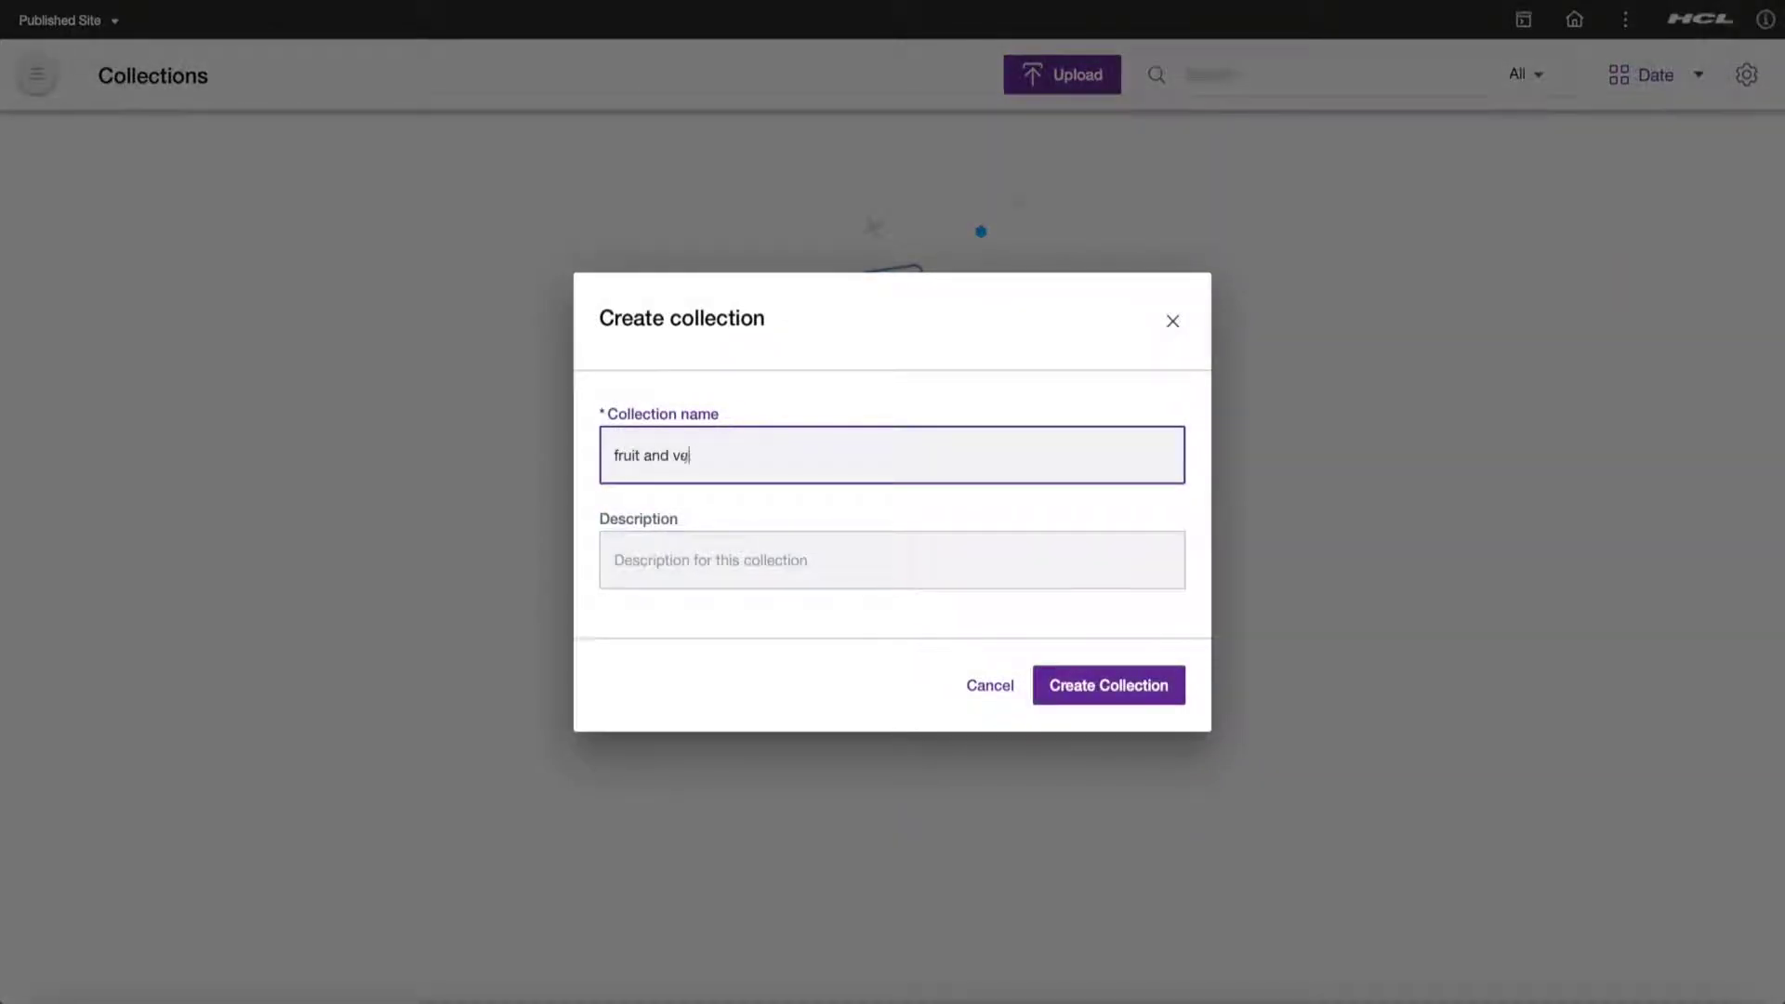
pyautogui.write('getables')
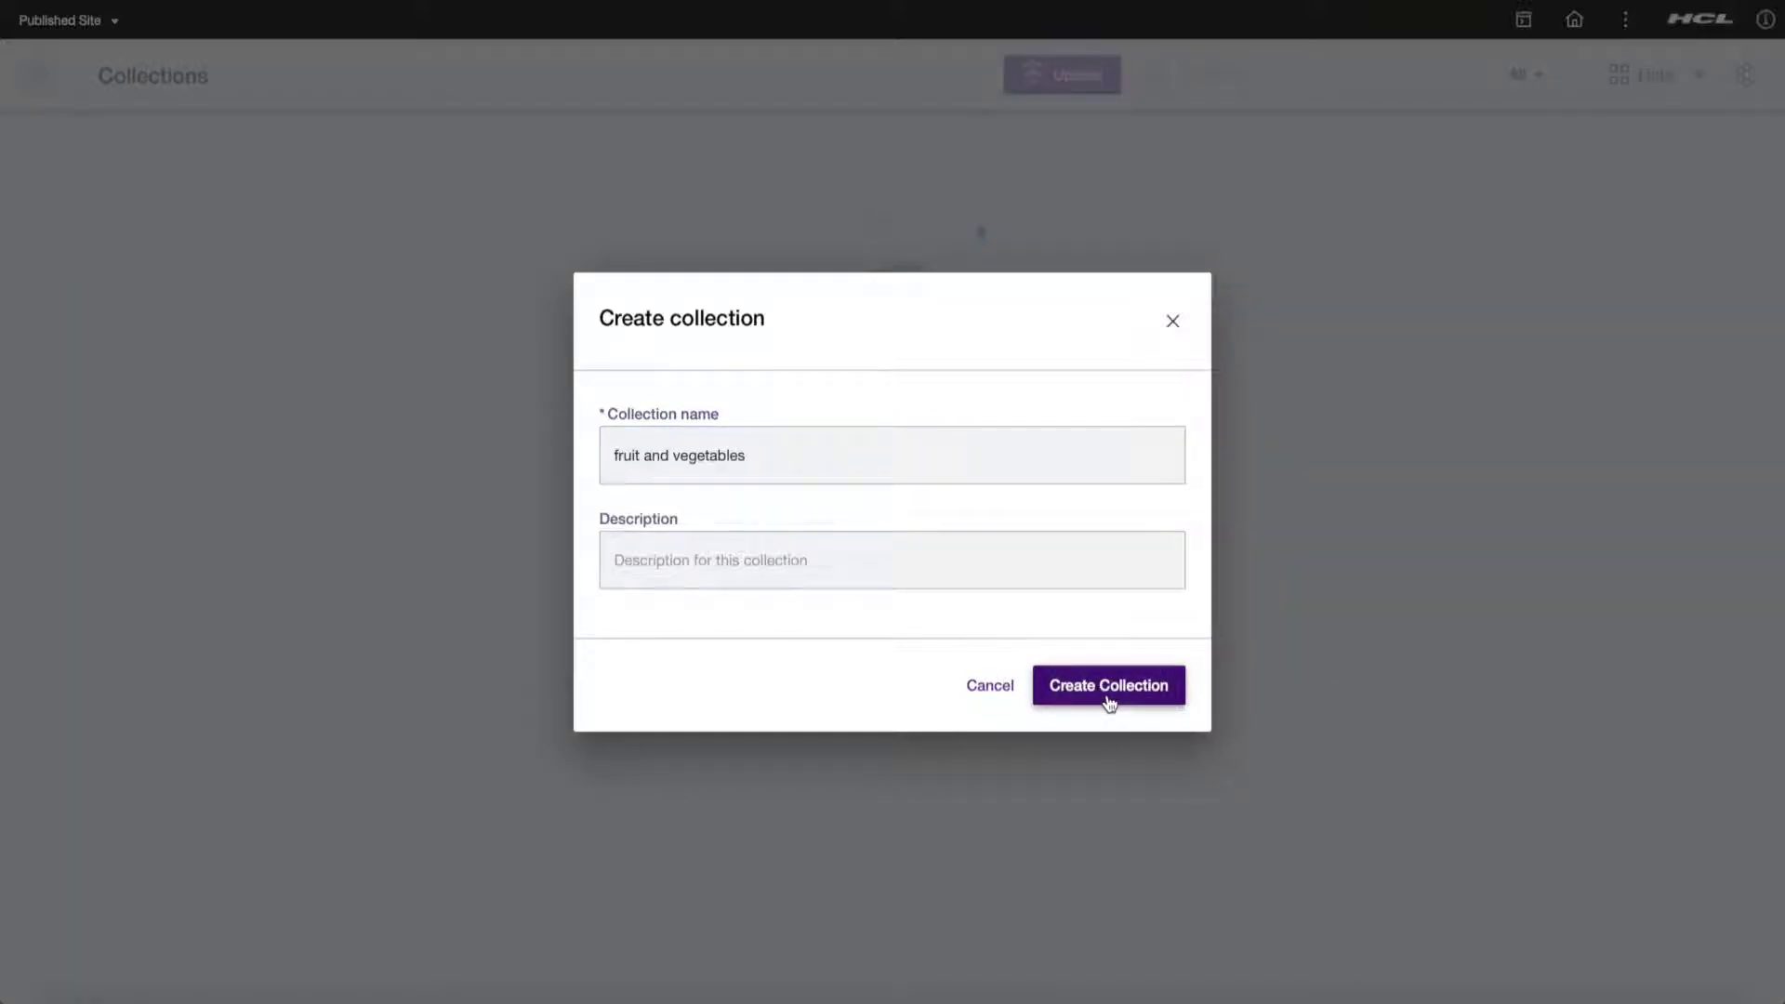
pyautogui.click(1109, 685)
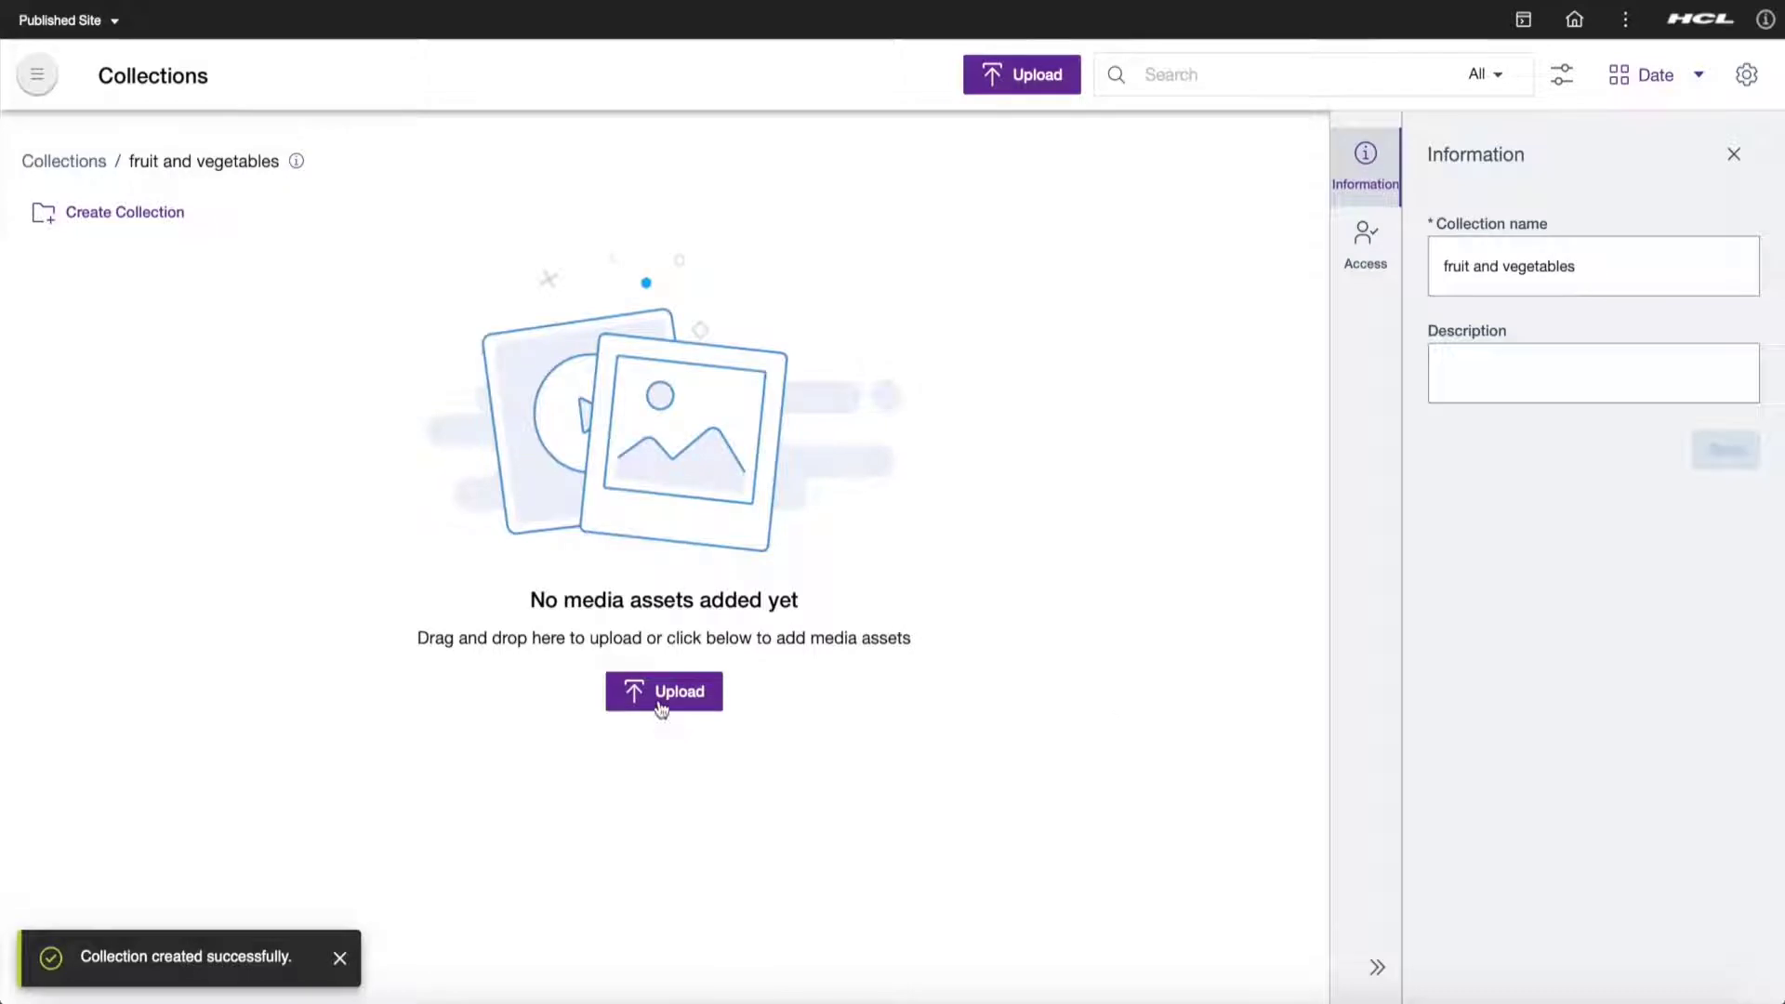
# - Upload banana.jpg, beetroot.jpg, corn.png and grape.jpg into the collection
pyautogui.click(664, 691)
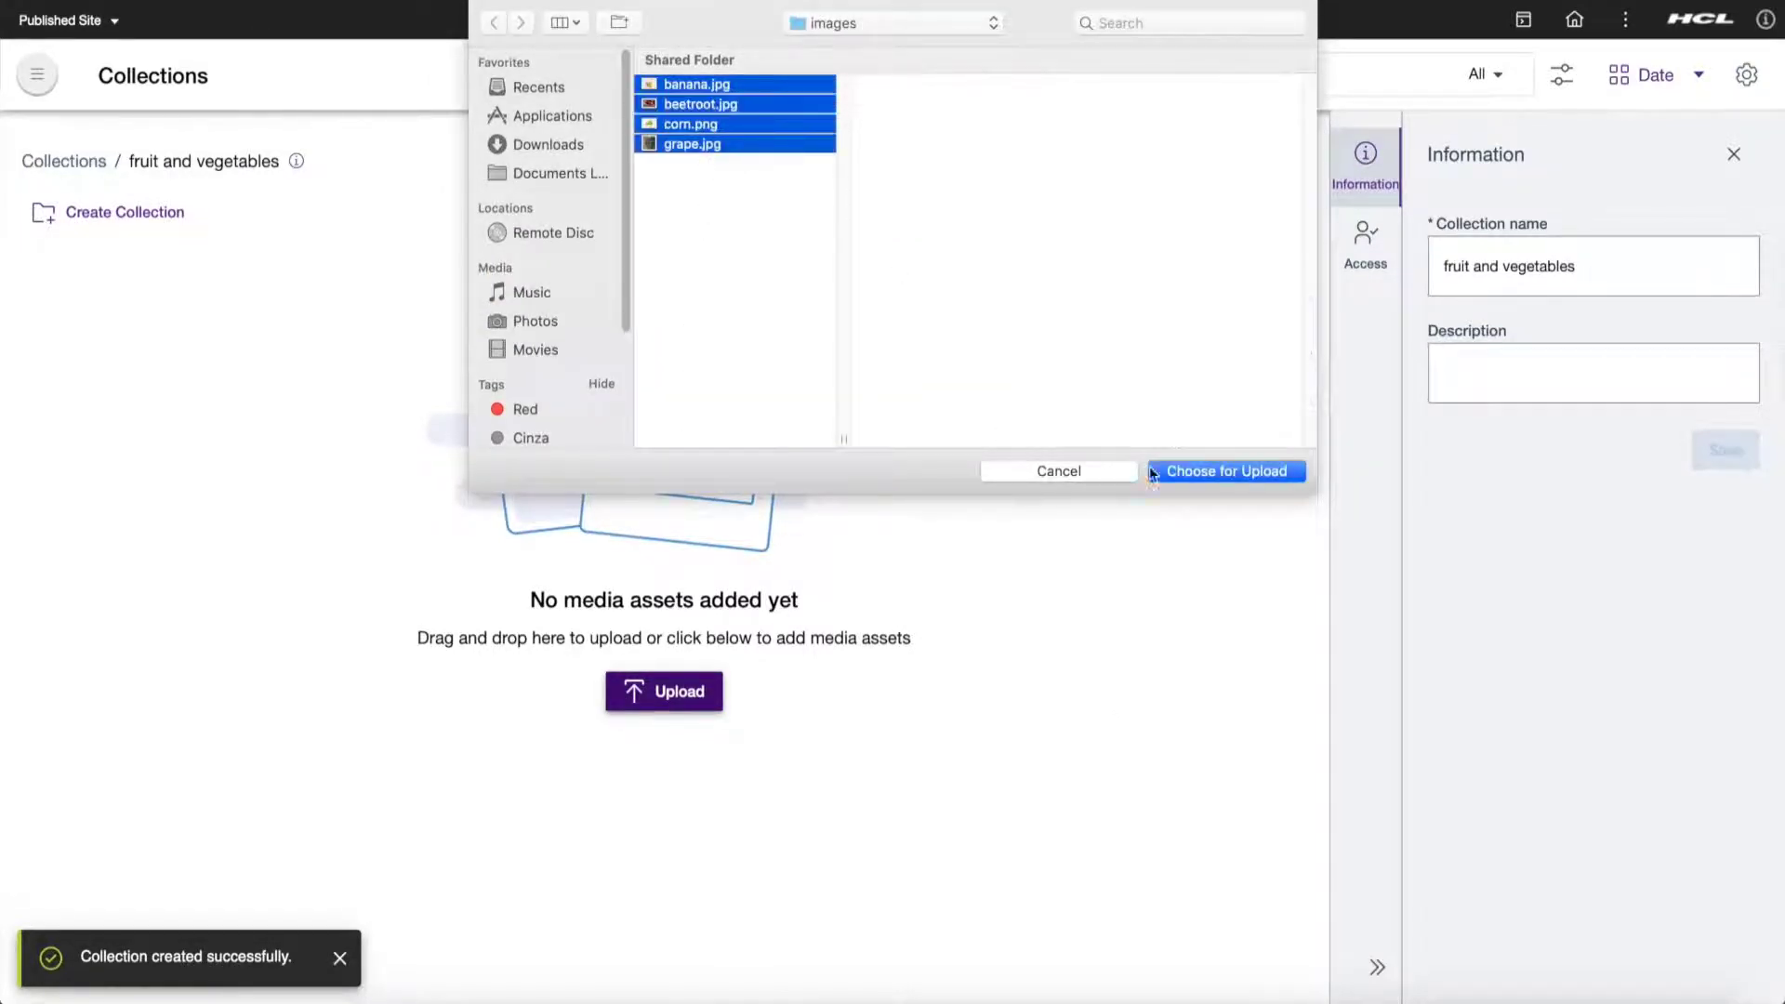
pyautogui.click(1226, 471)
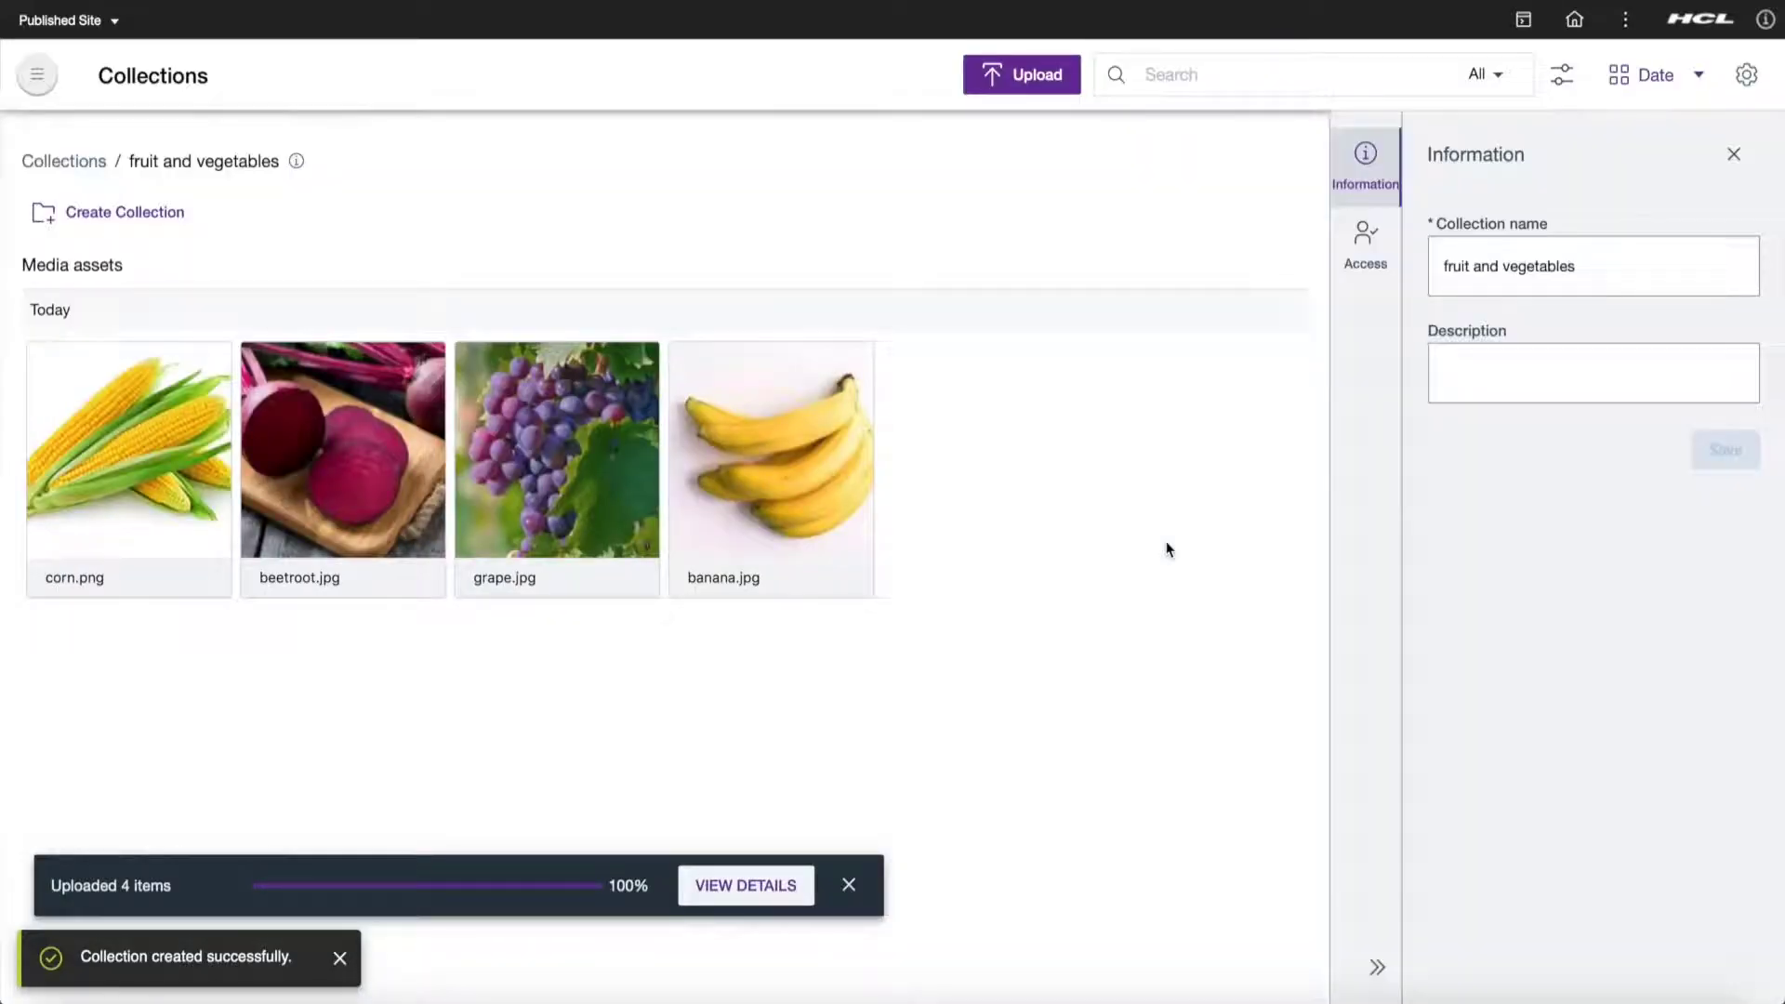
pyautogui.moveTo(774, 364)
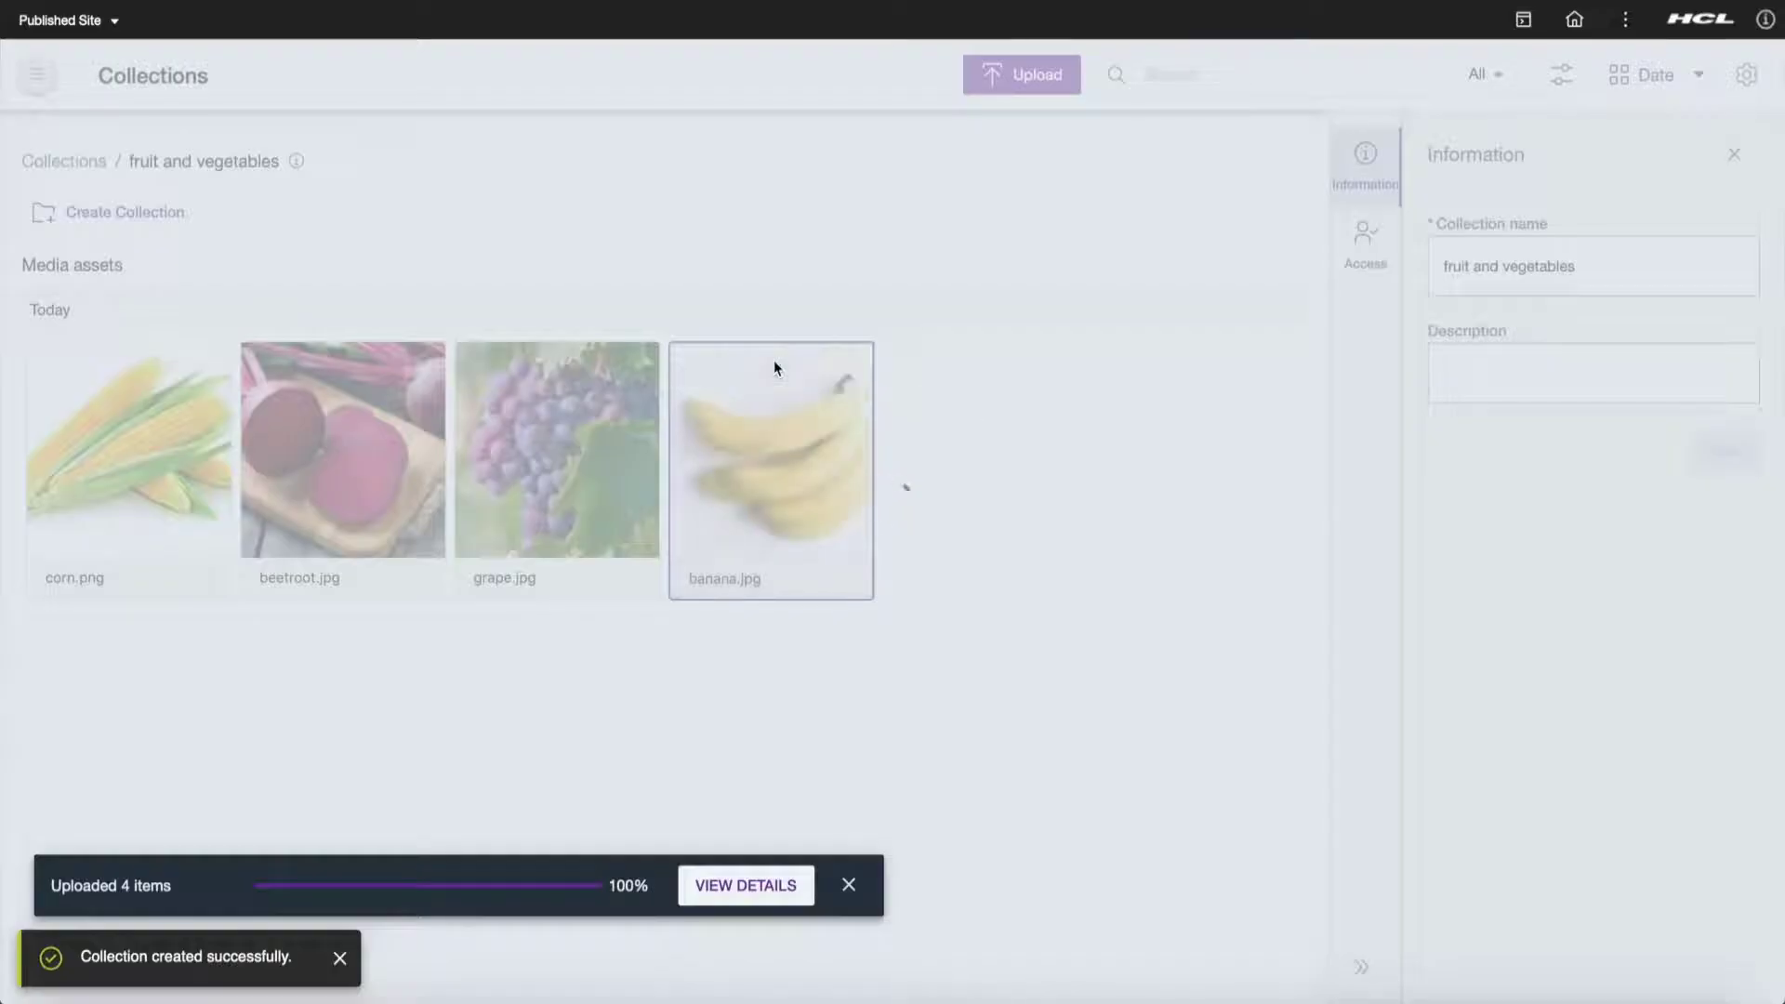
# - Title the banana image 'bananas' with description 'A bunch of ripe bananas' and keywords fruit, yellow
pyautogui.doubleClick(770, 469)
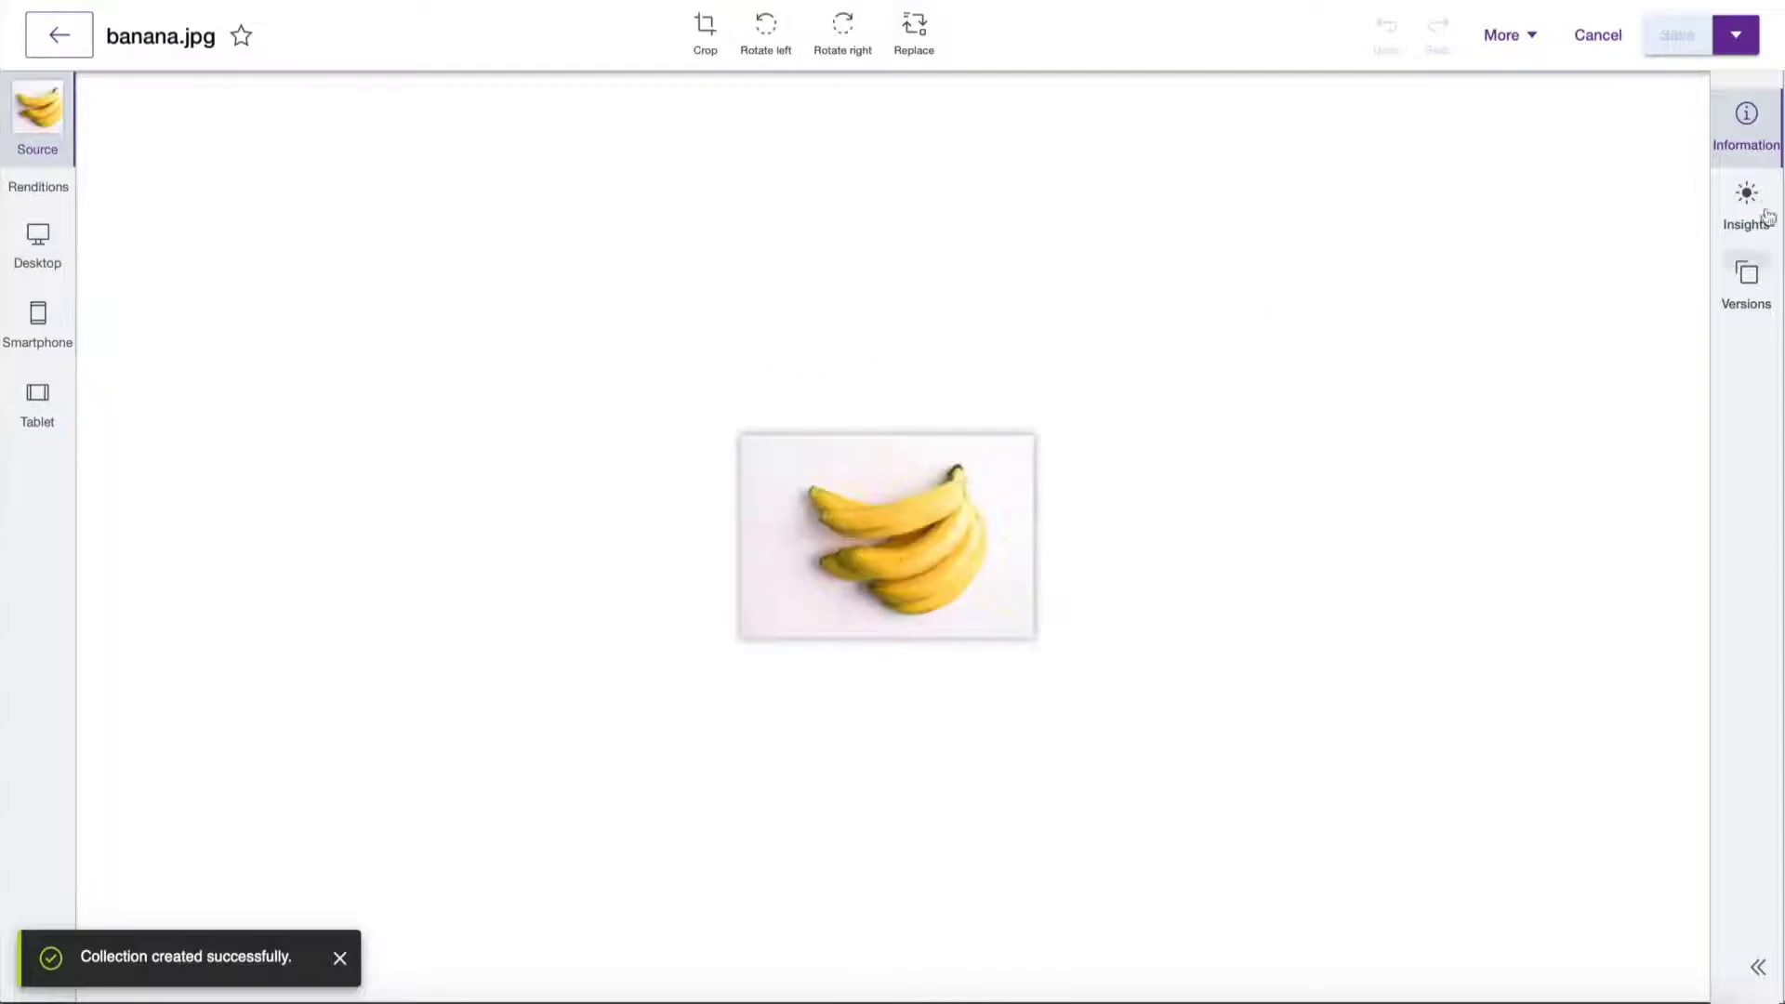
pyautogui.click(1746, 119)
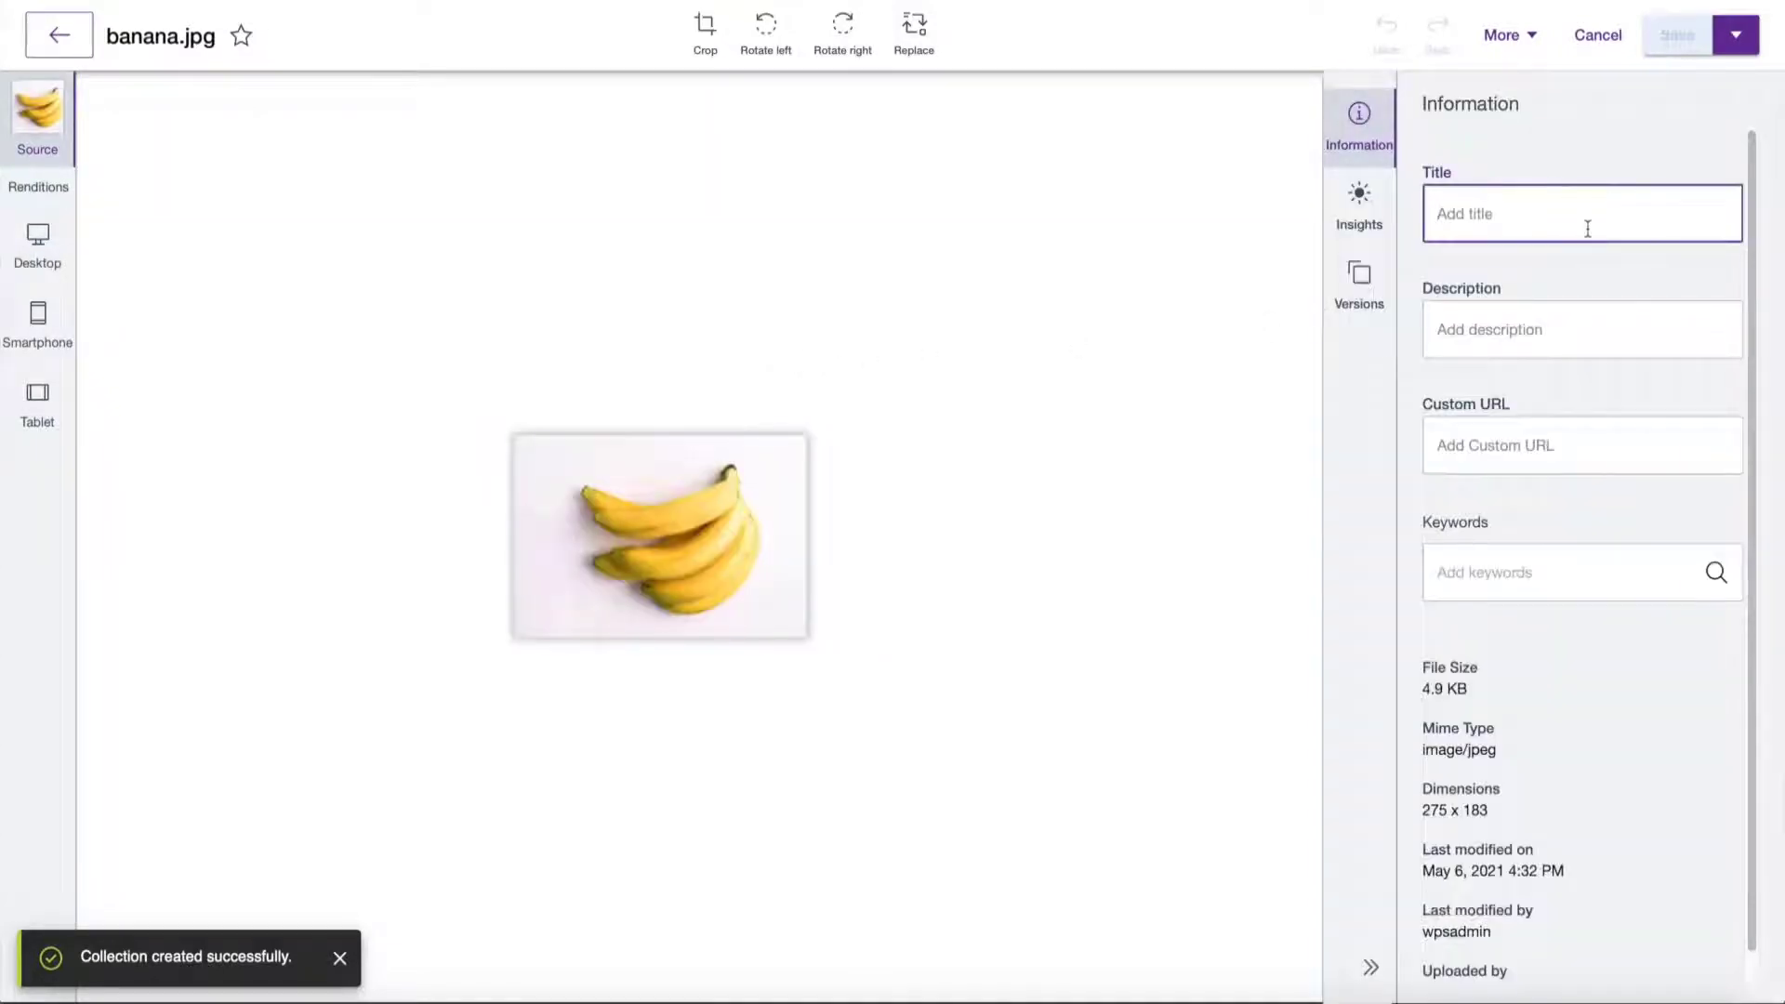
pyautogui.write('bananas')
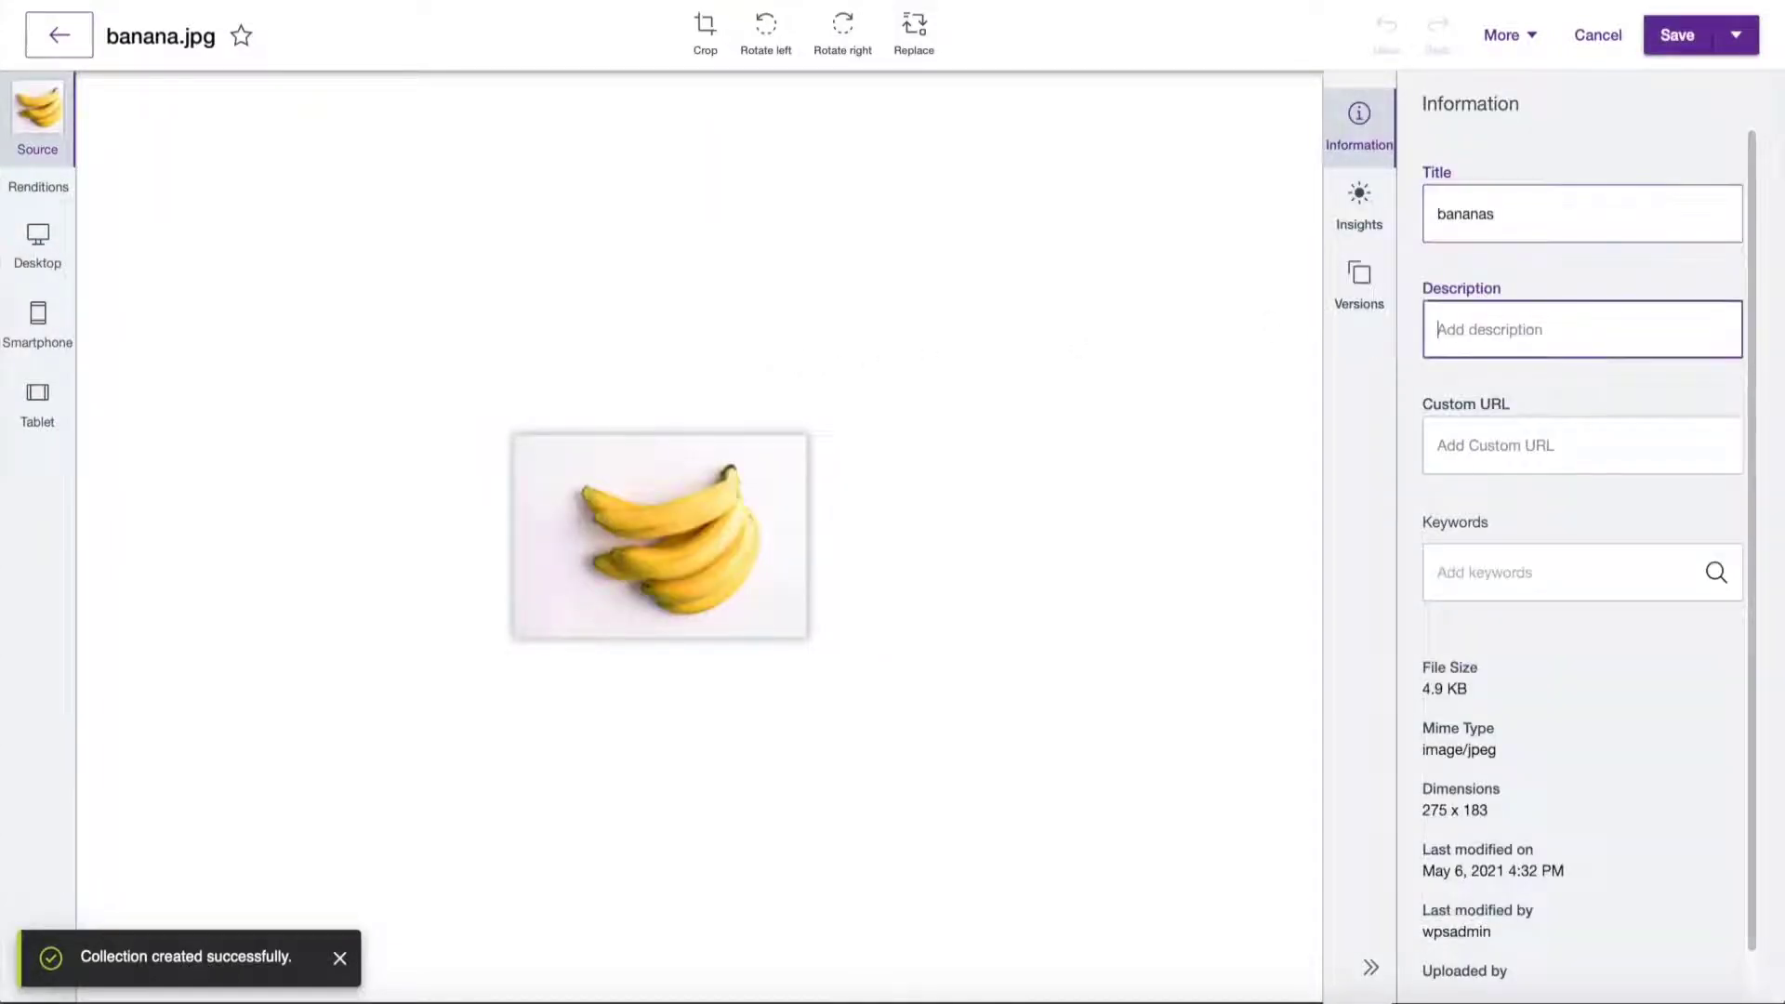
pyautogui.write('A bunch')
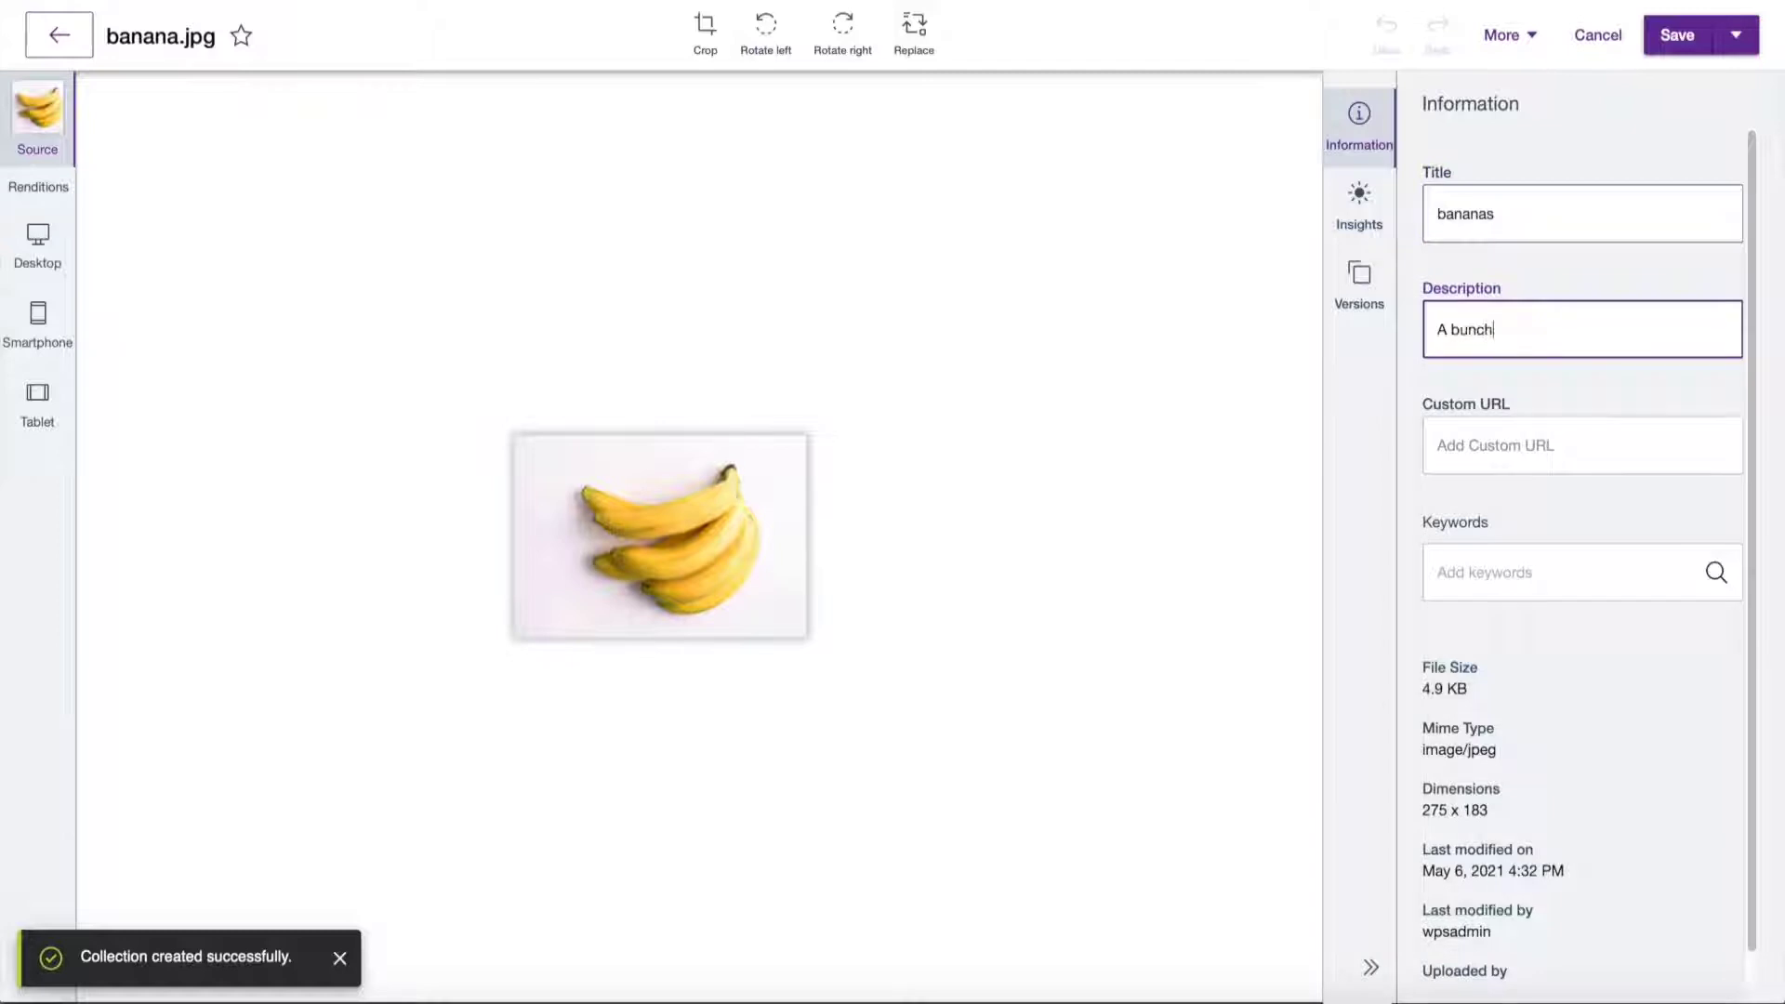
pyautogui.write('of ripe')
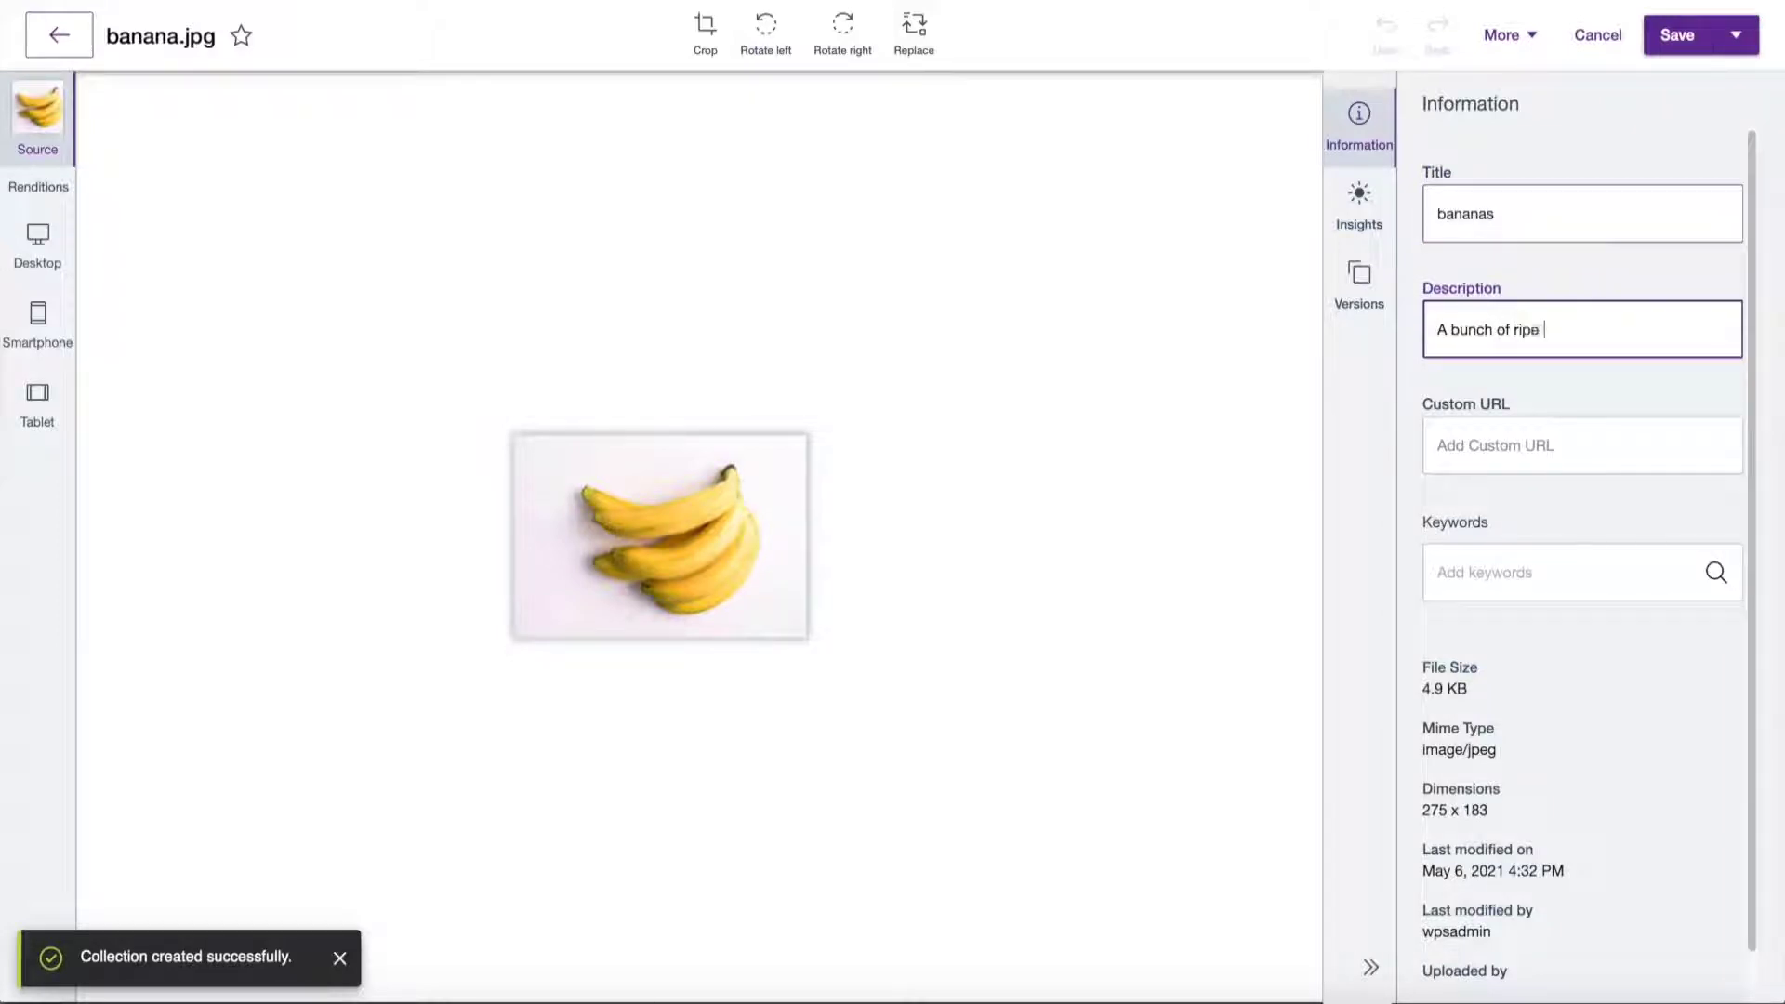
pyautogui.click(1582, 445)
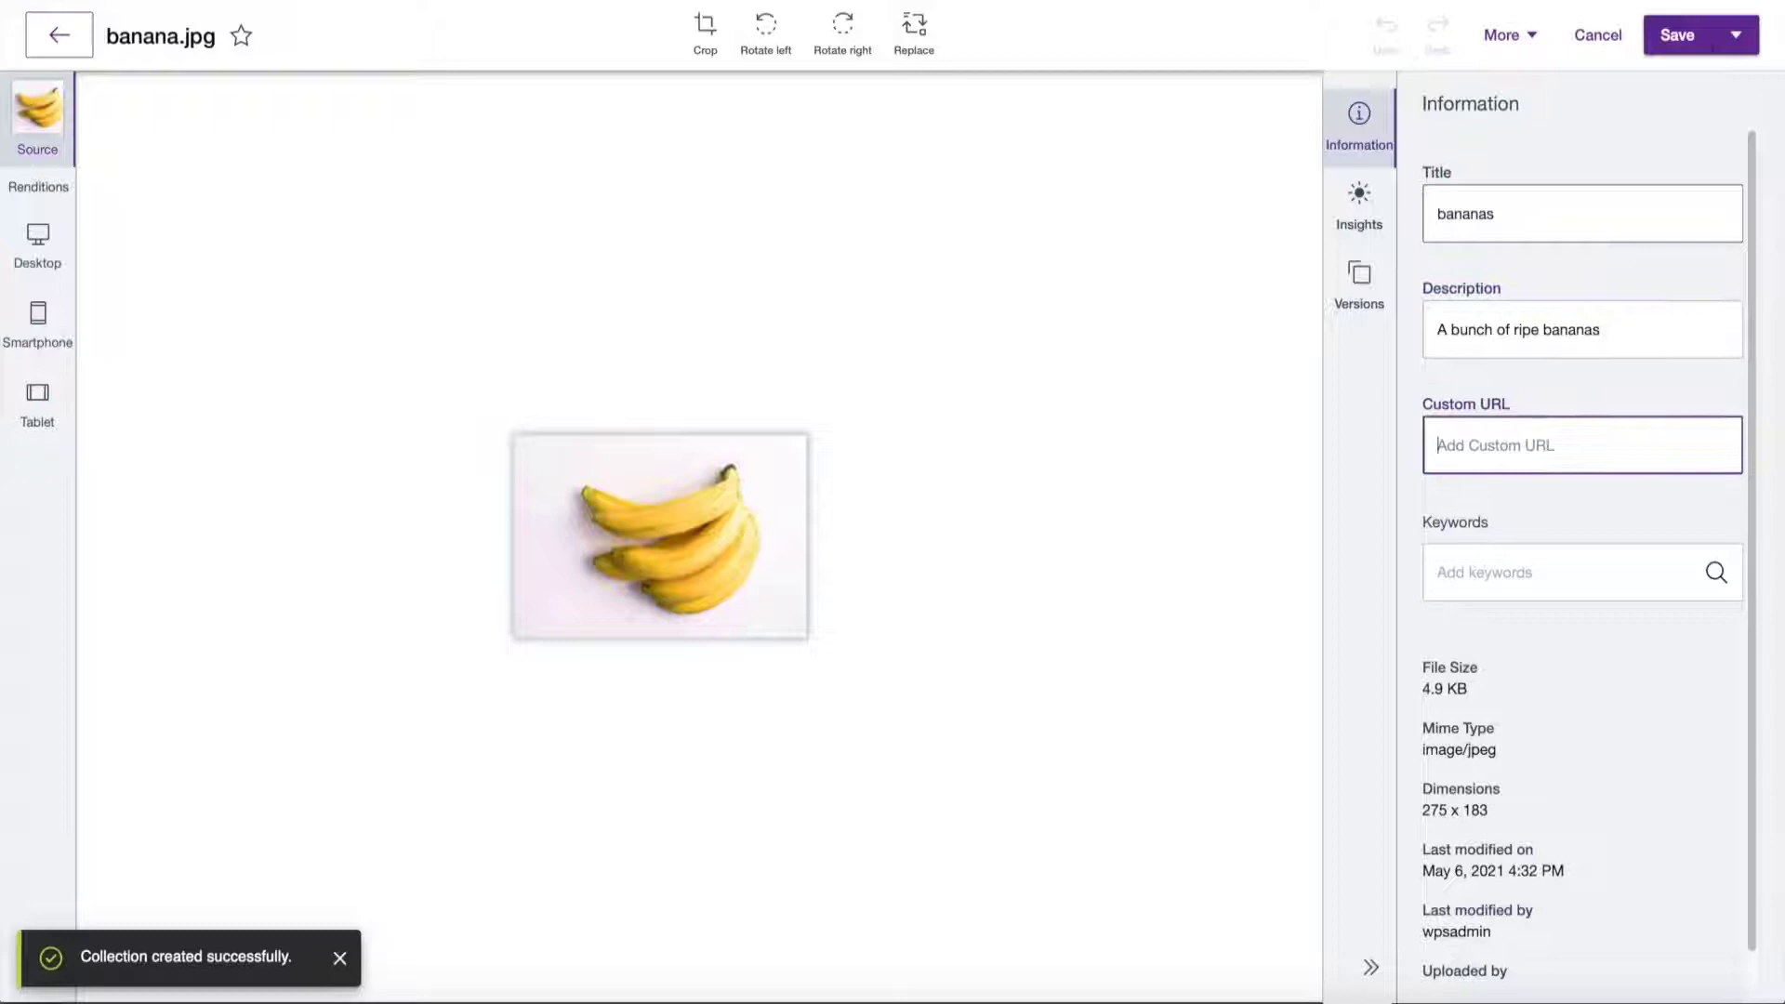
pyautogui.write('fruit, y')
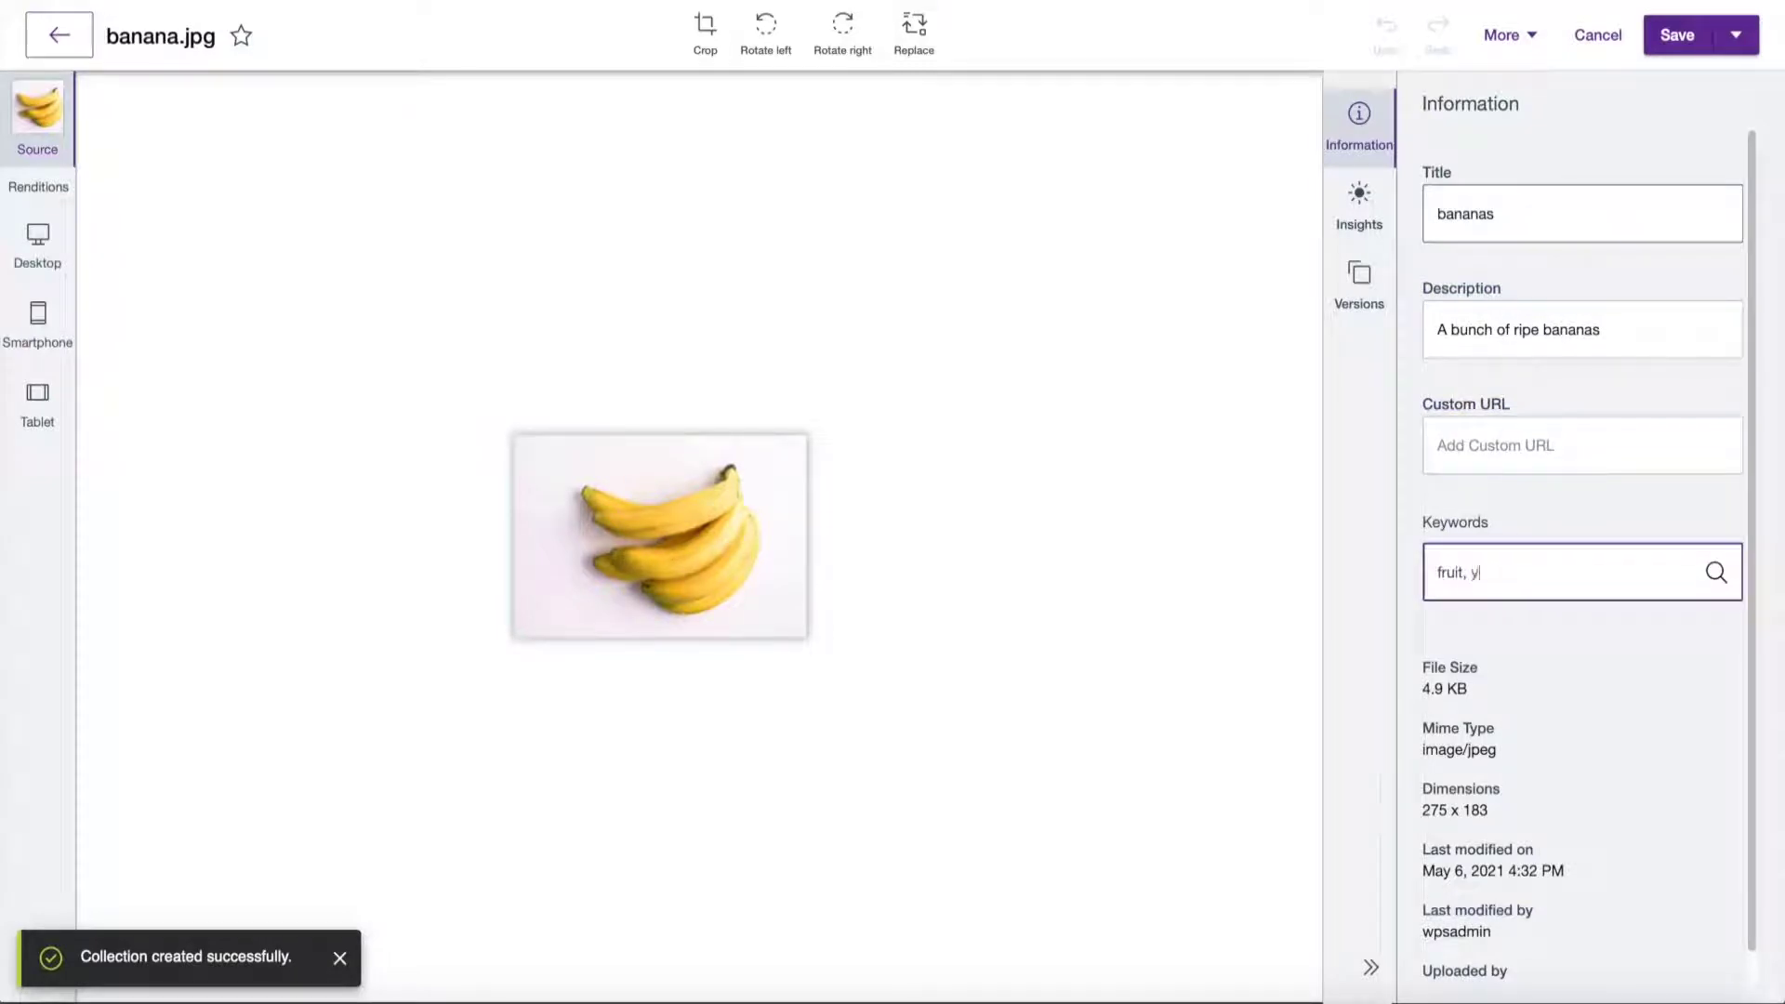
pyautogui.write('ellow')
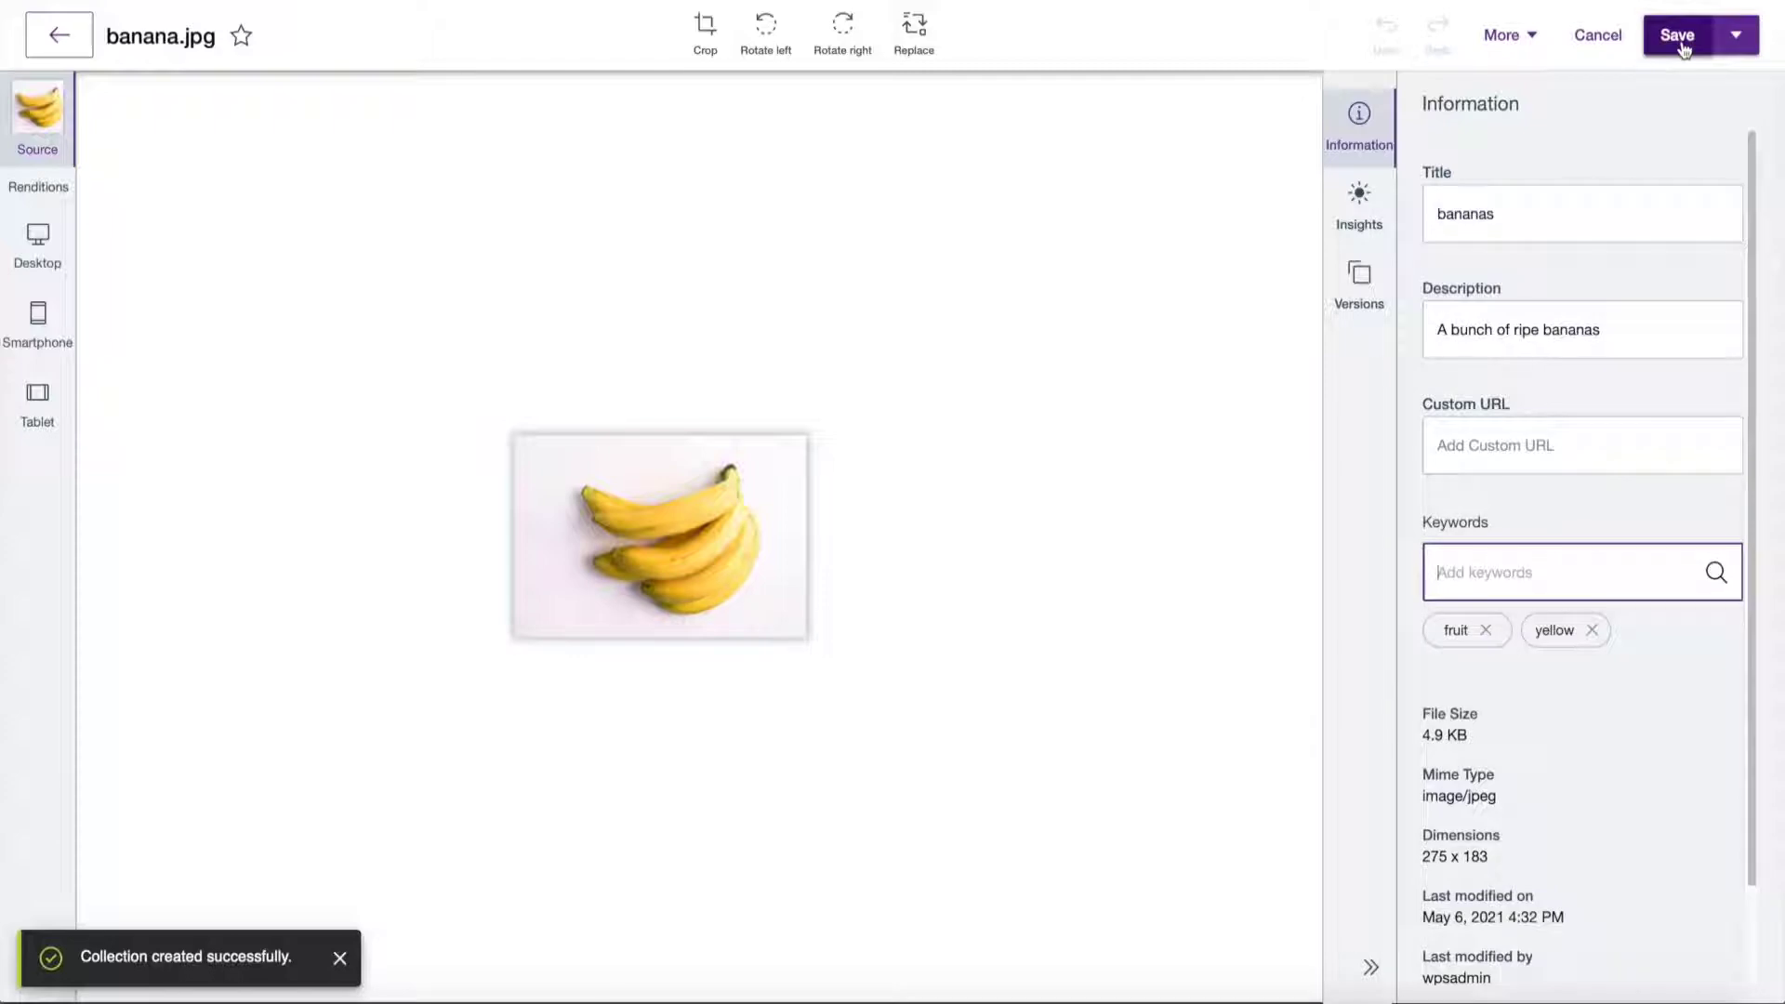
pyautogui.click(1678, 33)
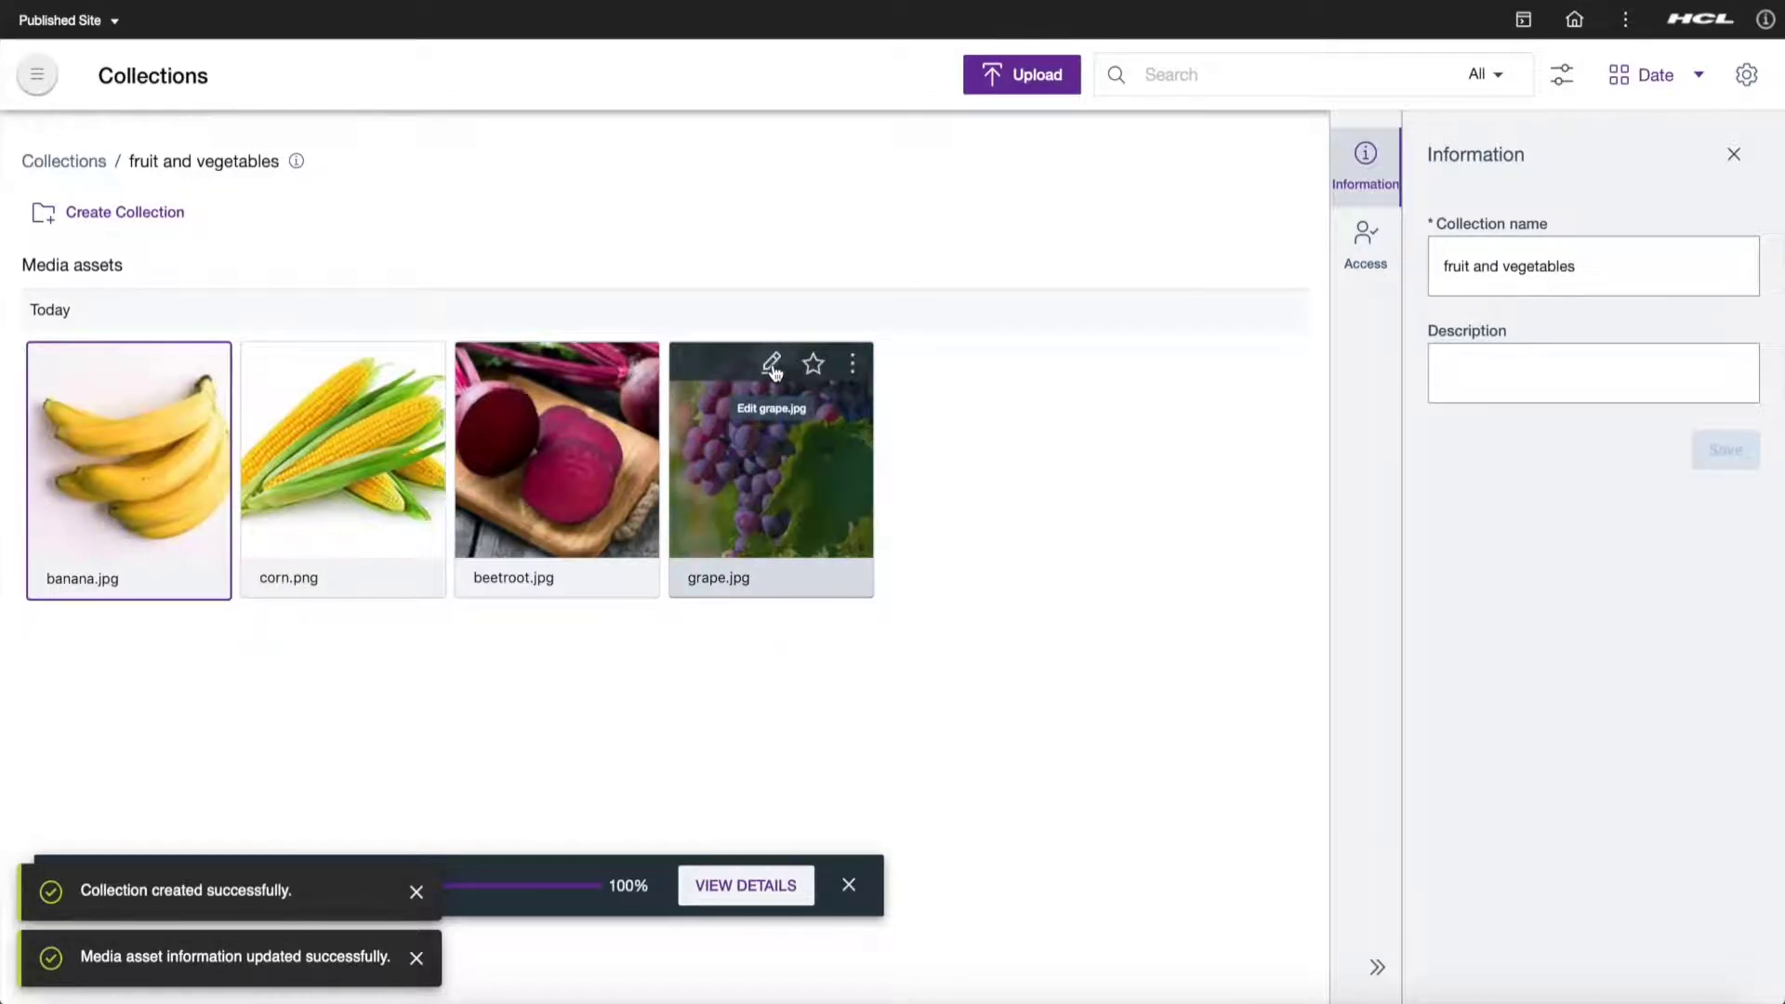
# - Give the grape image the description 'Niagara grape Vine Tree' and keyword fruit
pyautogui.click(773, 362)
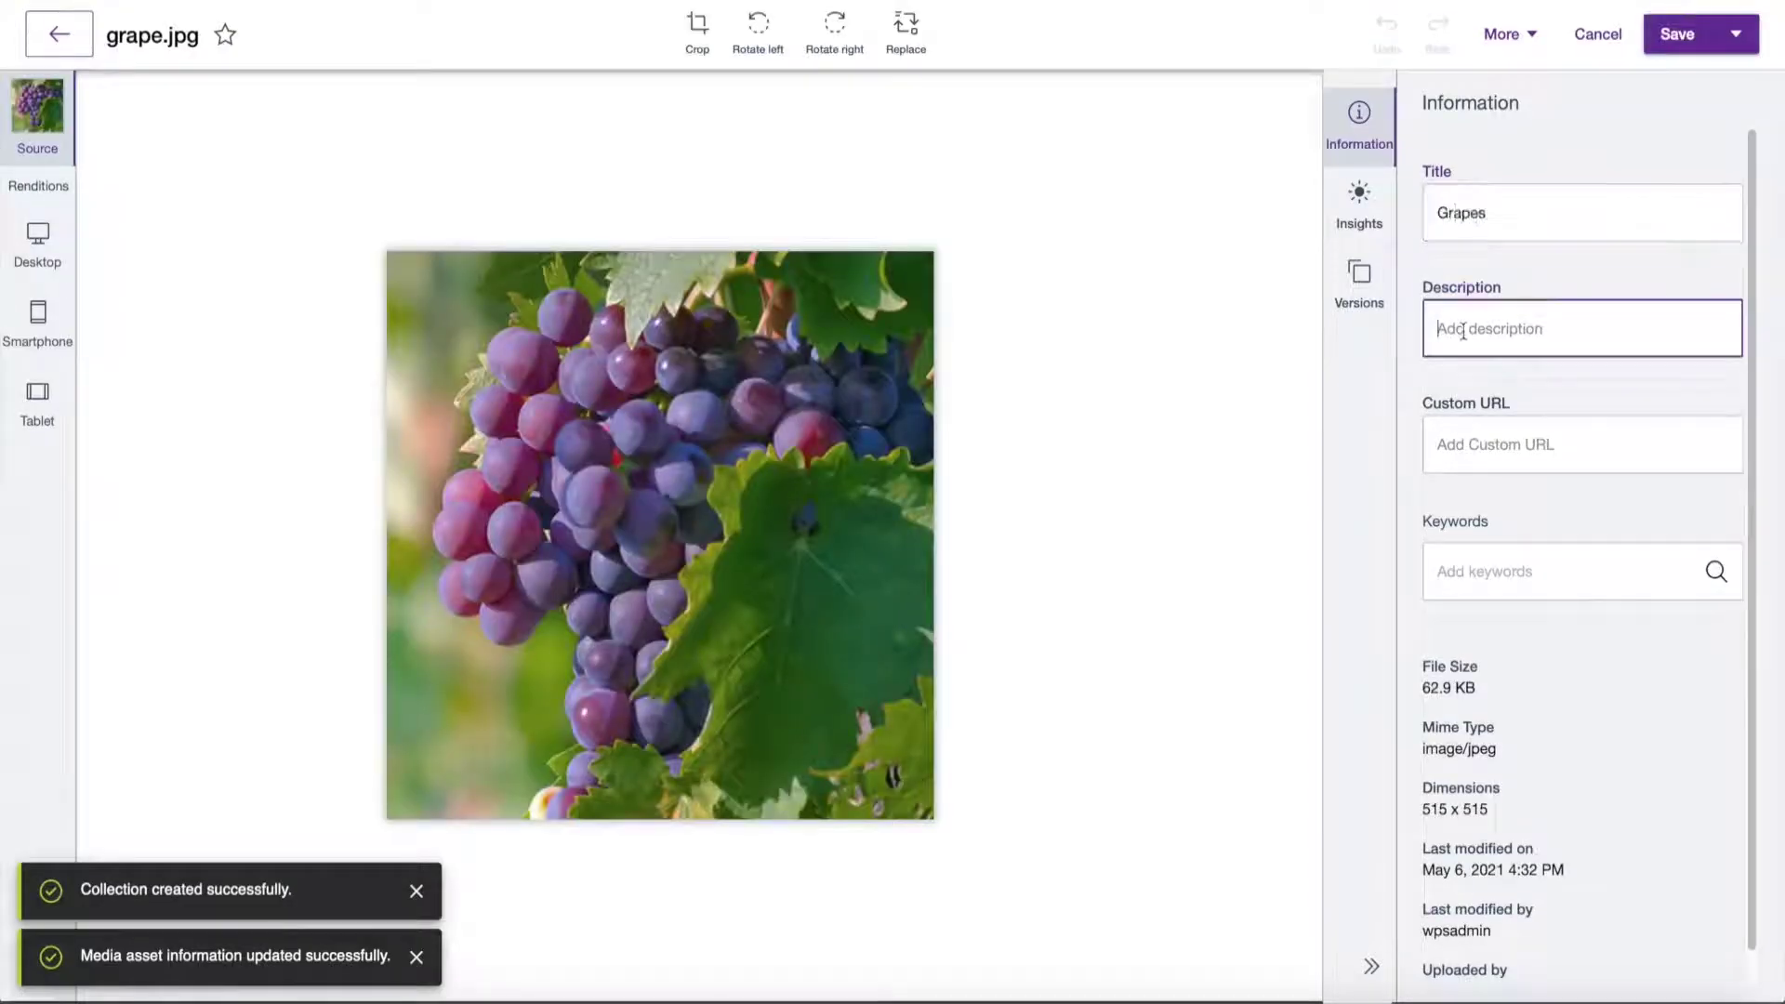
pyautogui.write('Niagara g')
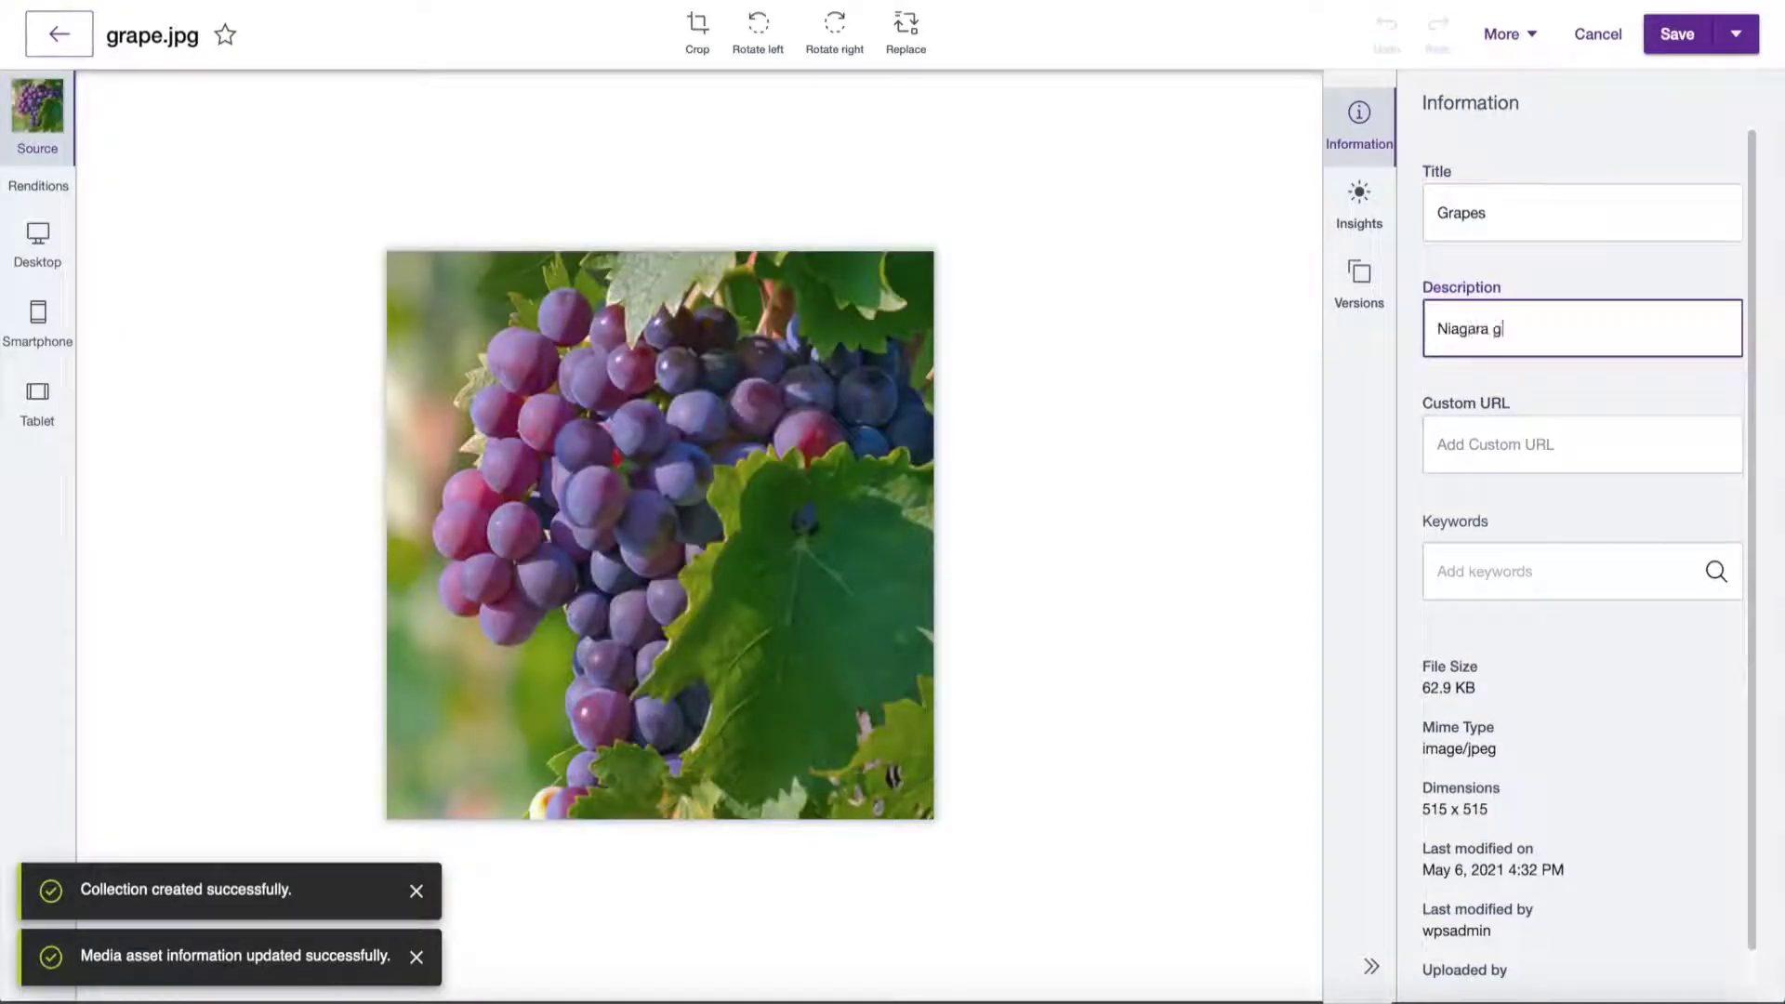
pyautogui.write('rape Vine Tree')
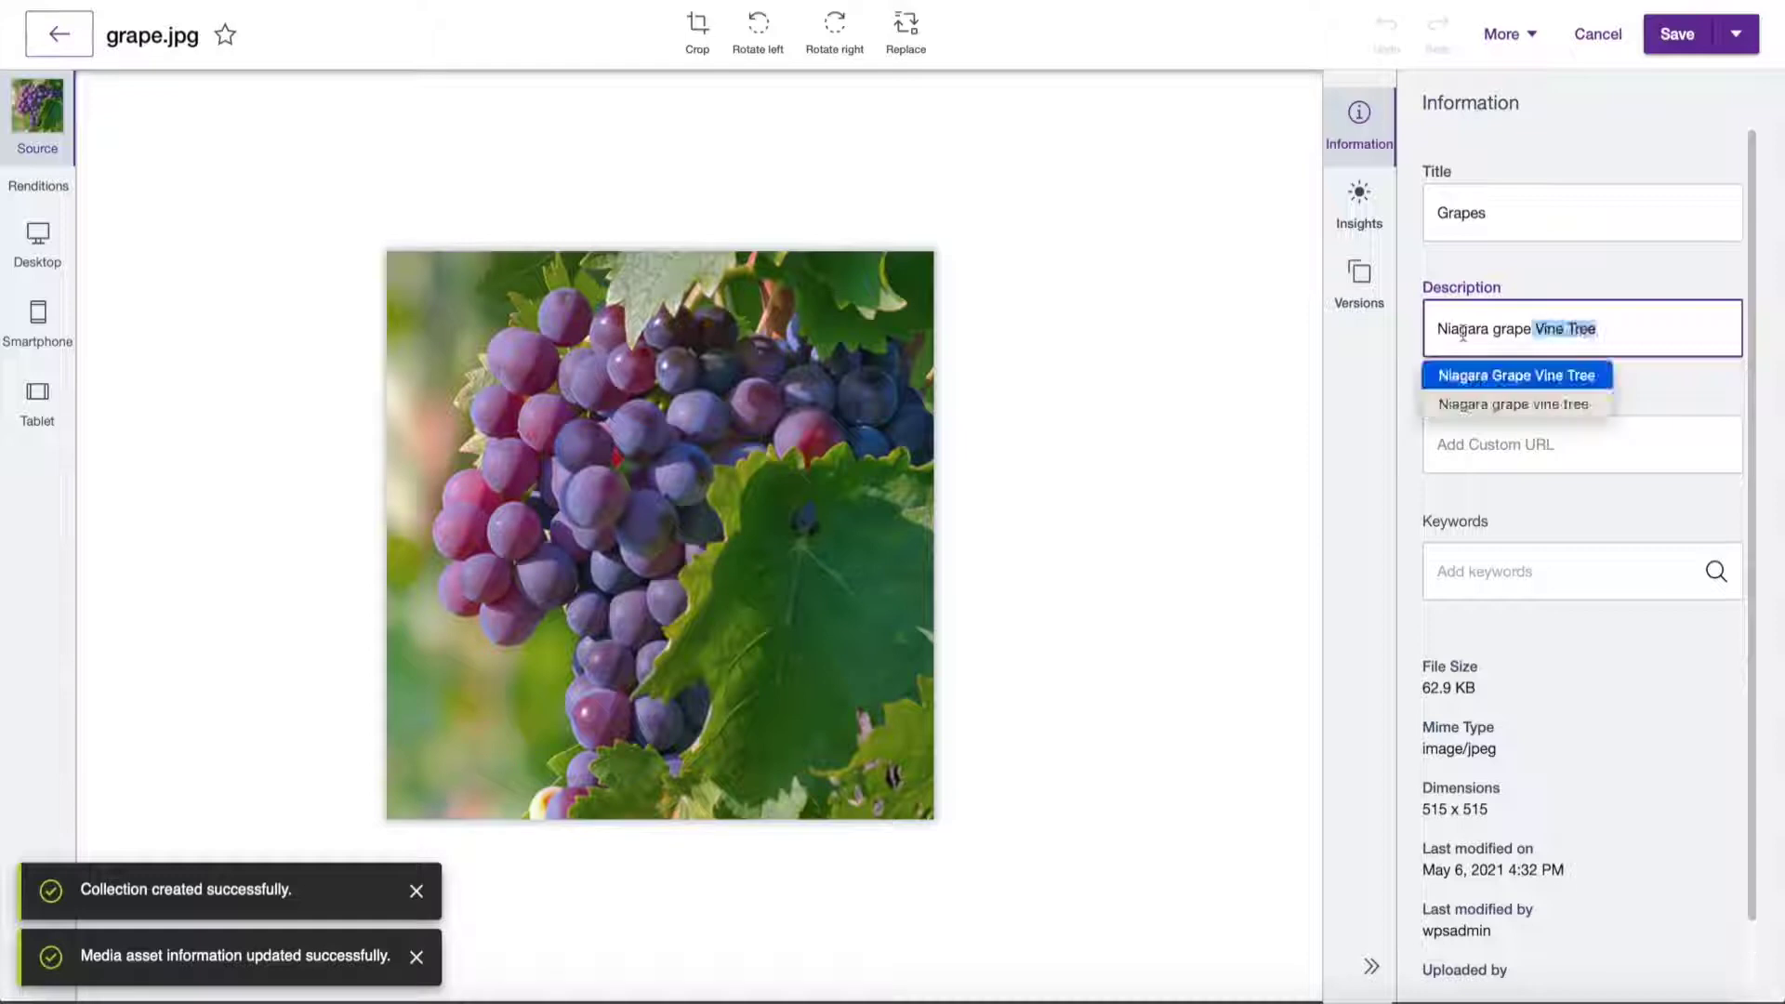
pyautogui.write('fruit,')
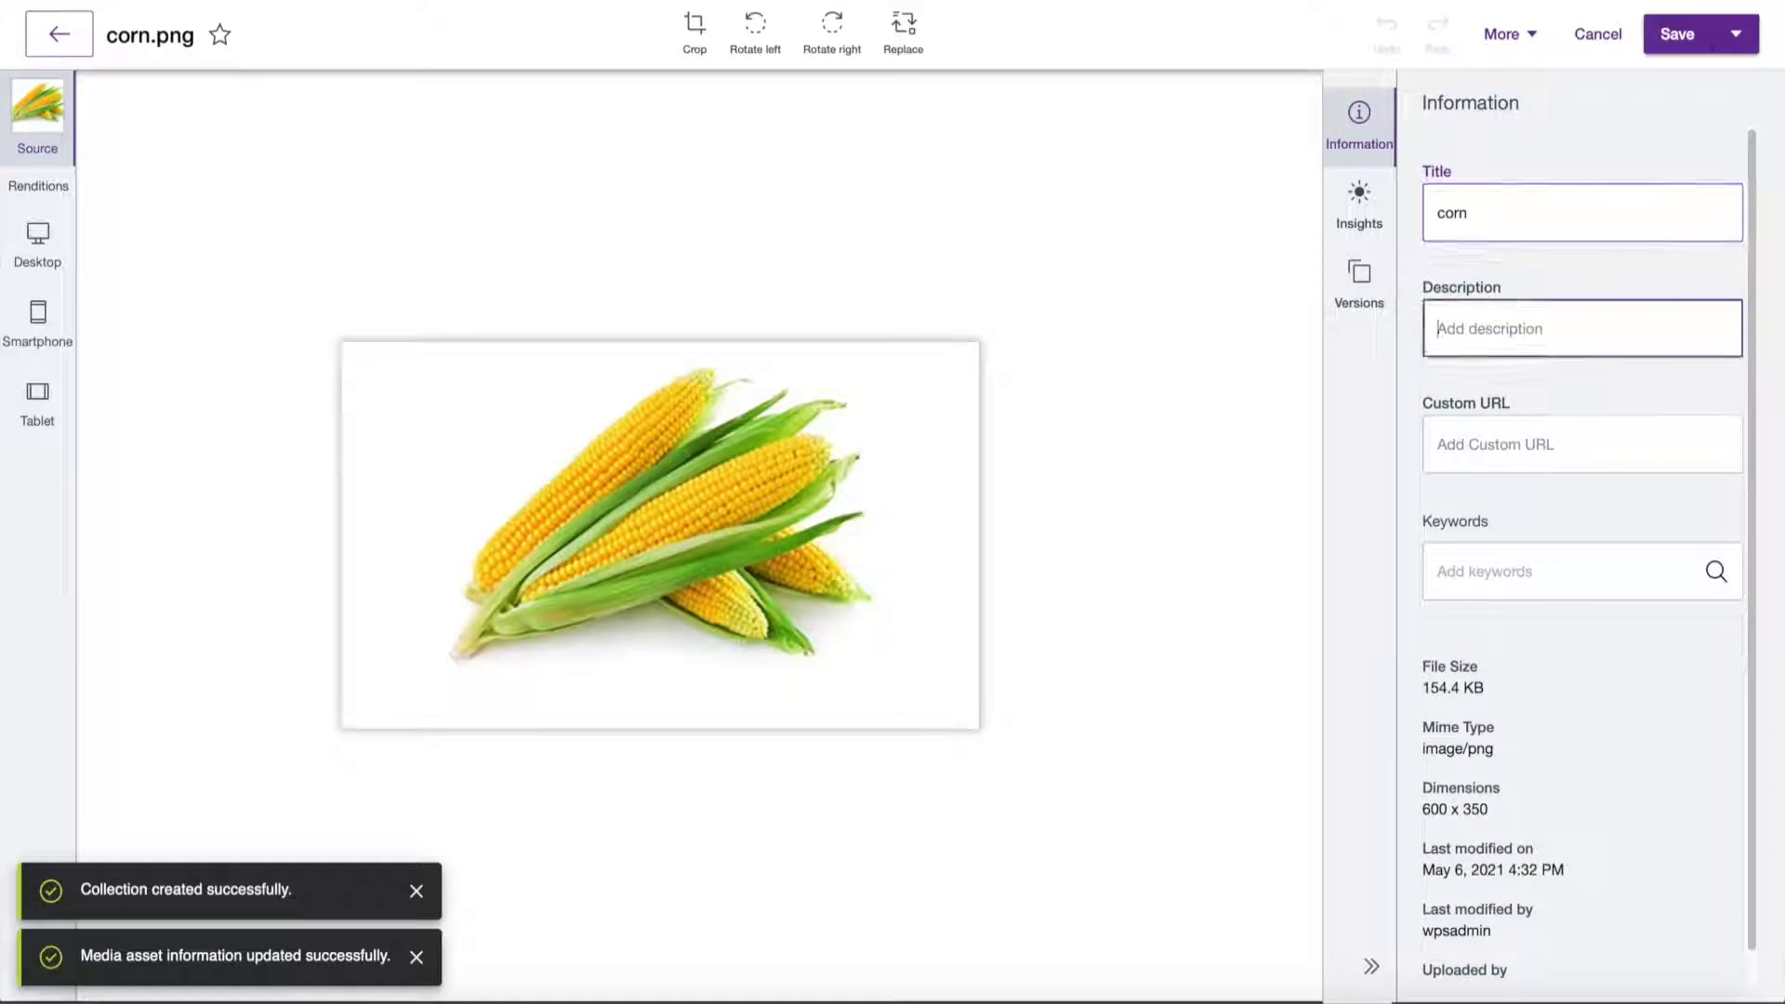
# - Give the corn image the description 'delicious sweet corn' and keyword vegetable
pyautogui.write('delicious sweet corn')
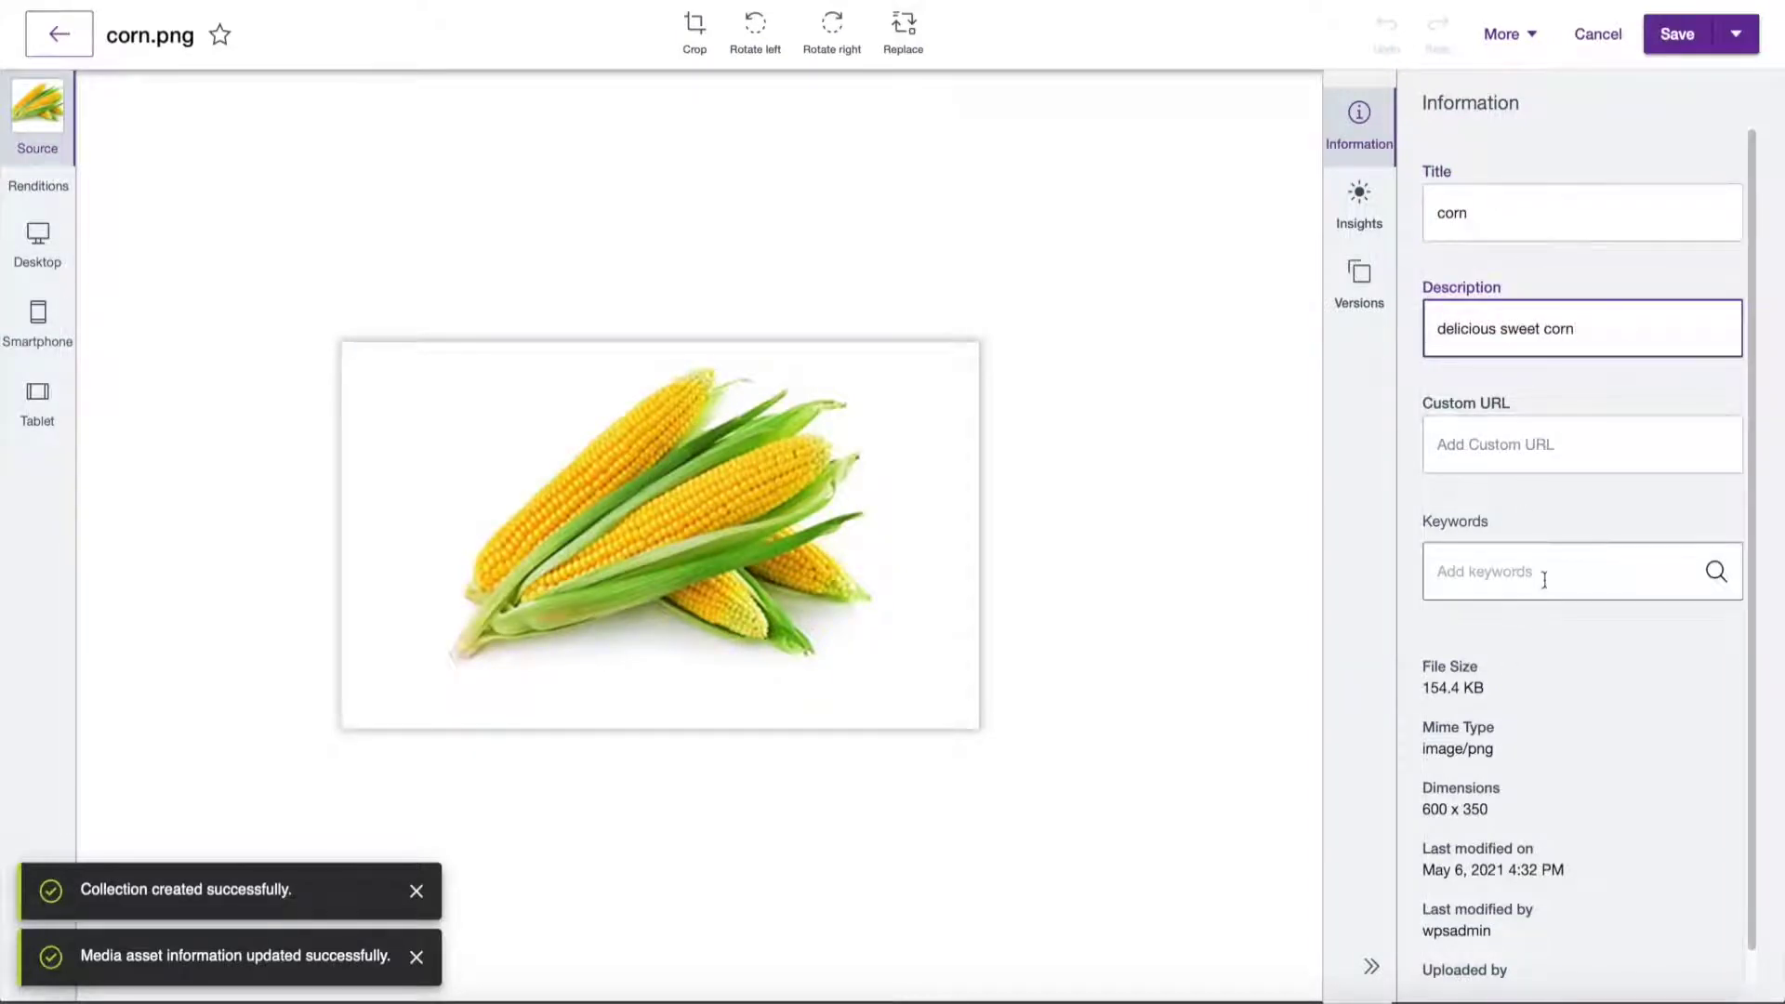
pyautogui.write('vegetable')
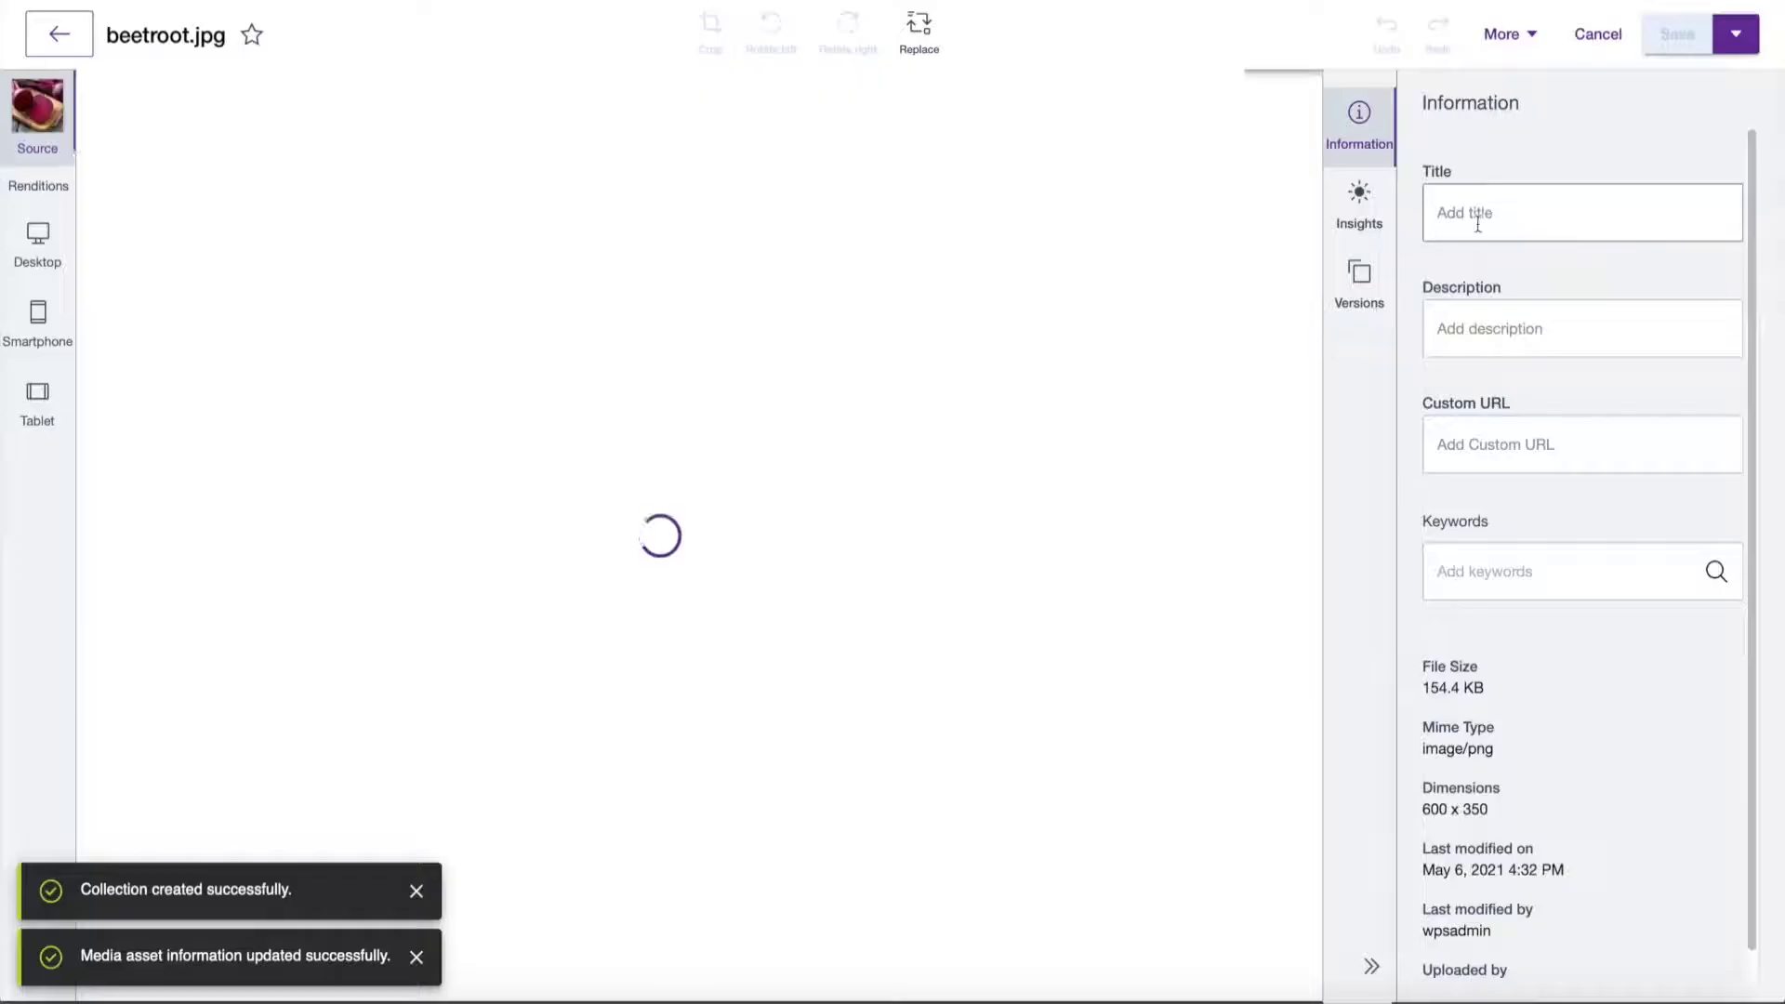
# - Title the beetroot image 'beetroot', describe it as great in salad or juice, keywords vegetable, purple
pyautogui.write('beetroot')
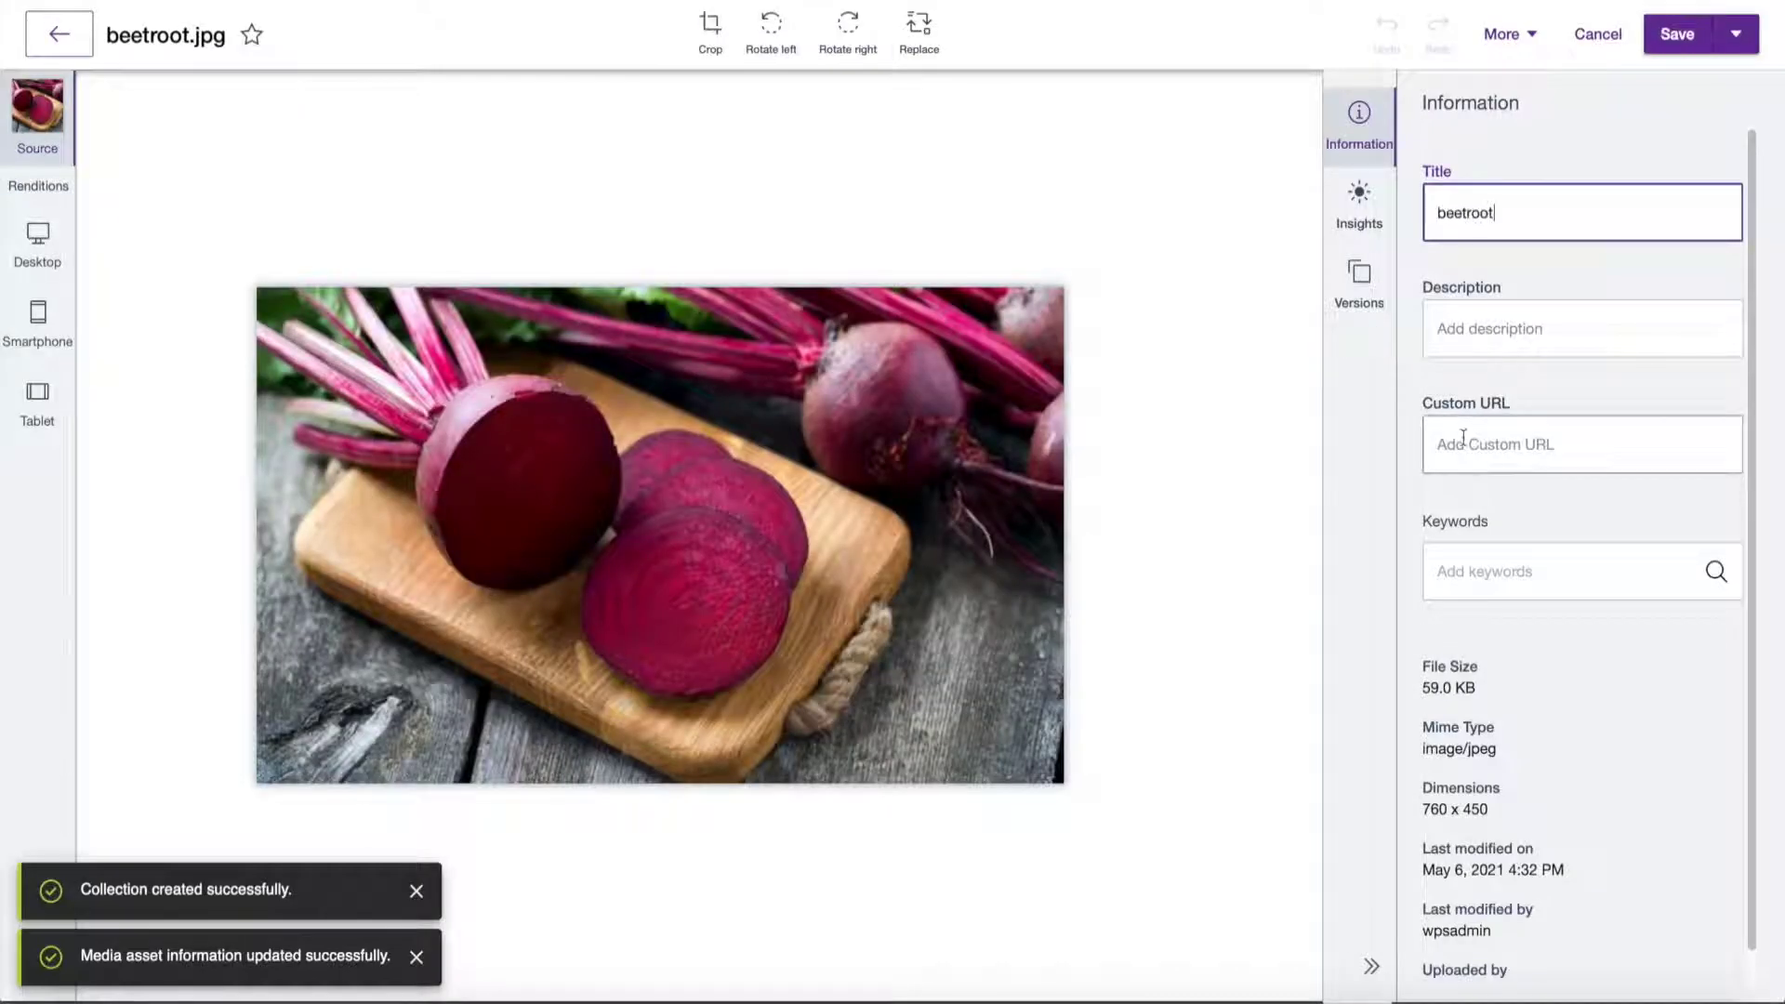
pyautogui.write('Beetroot')
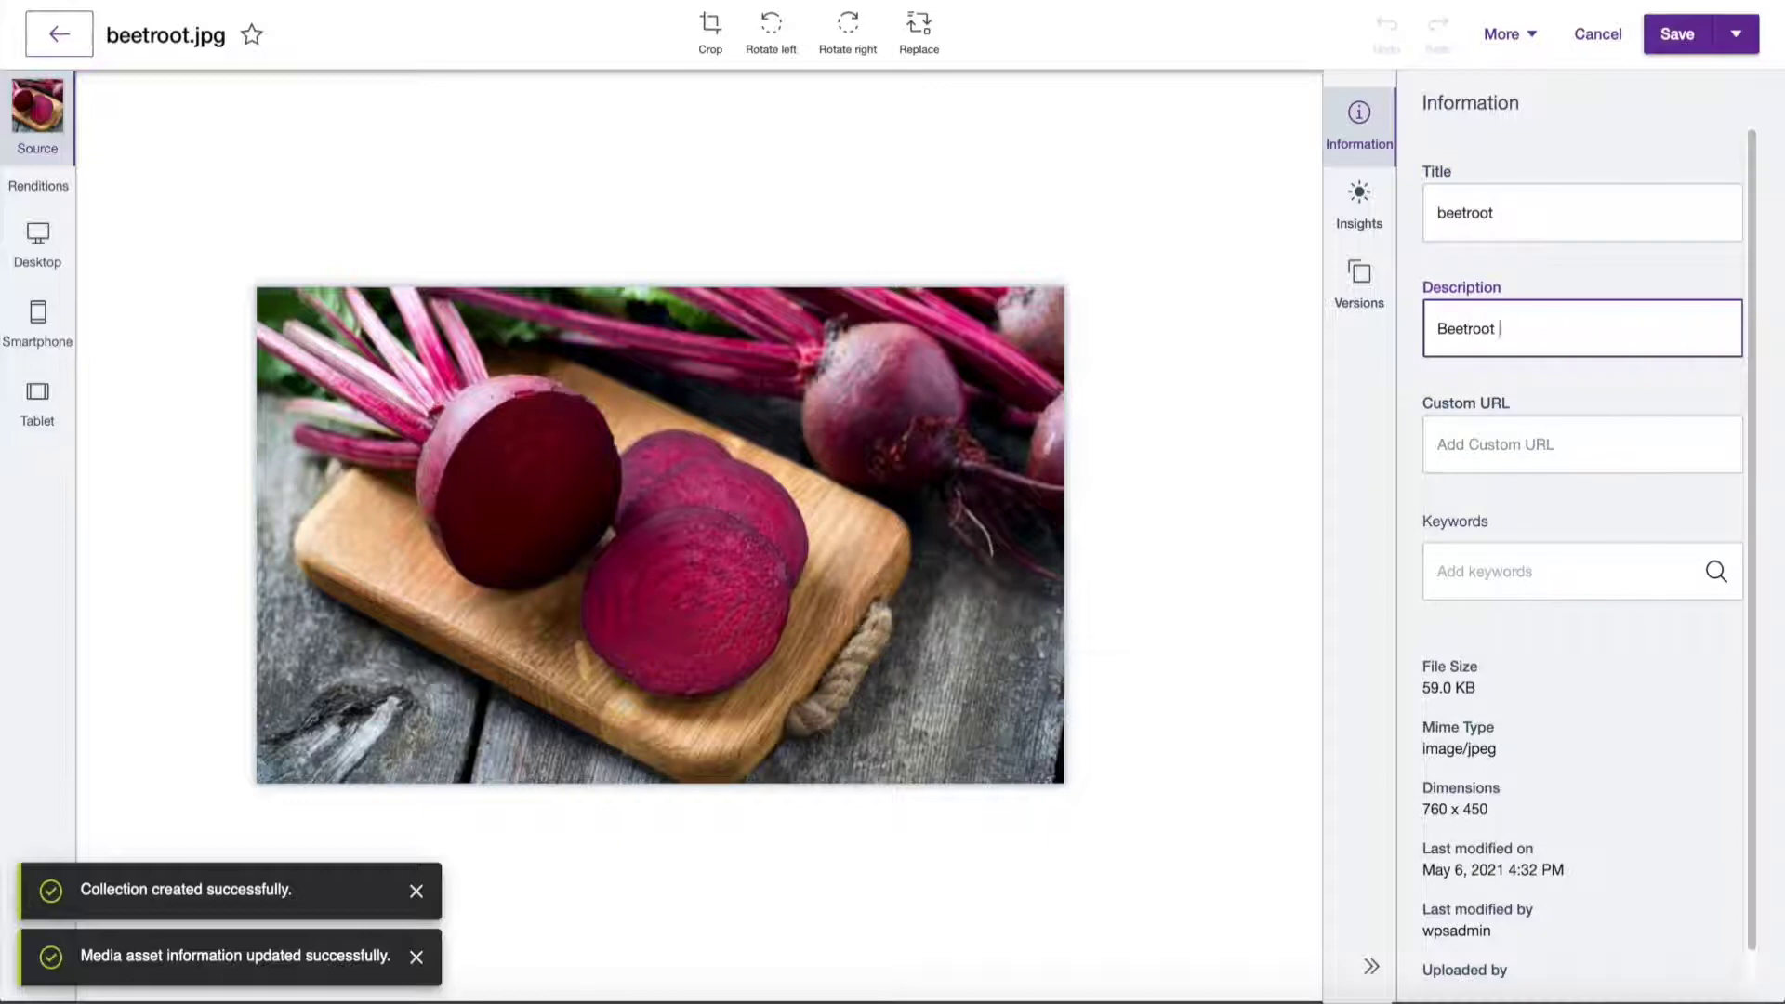
pyautogui.write('is great in salad or')
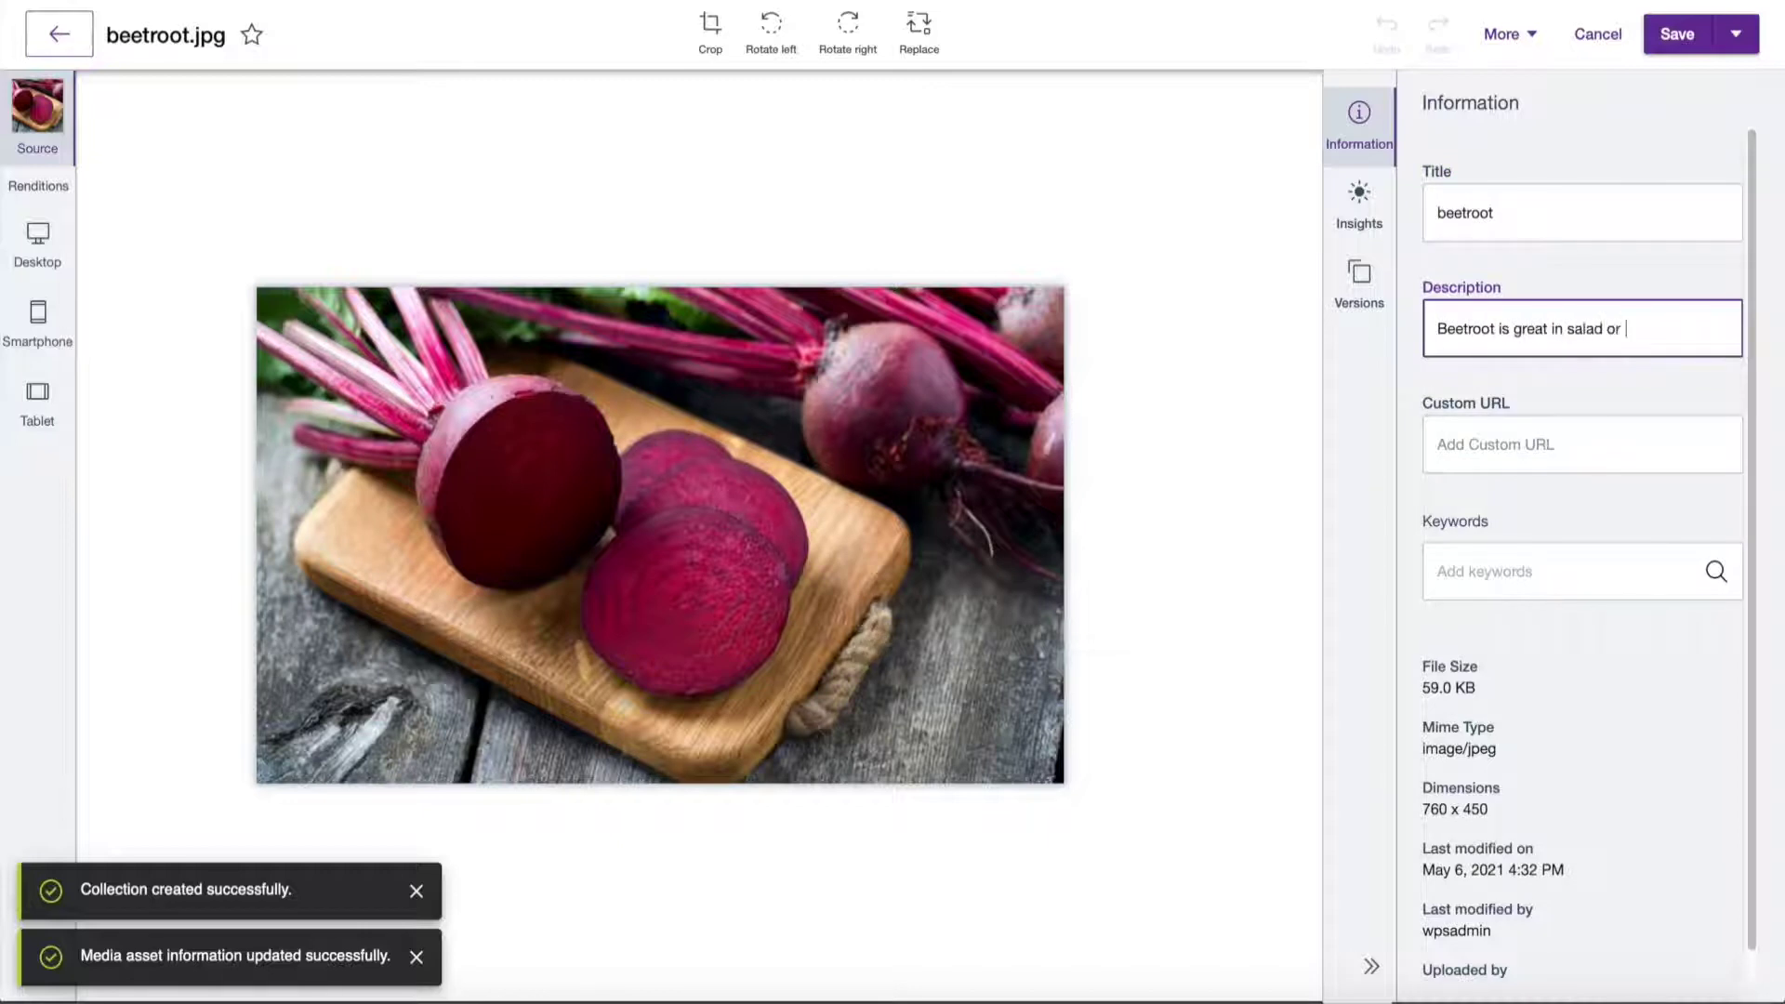
pyautogui.write('vegetable, purple')
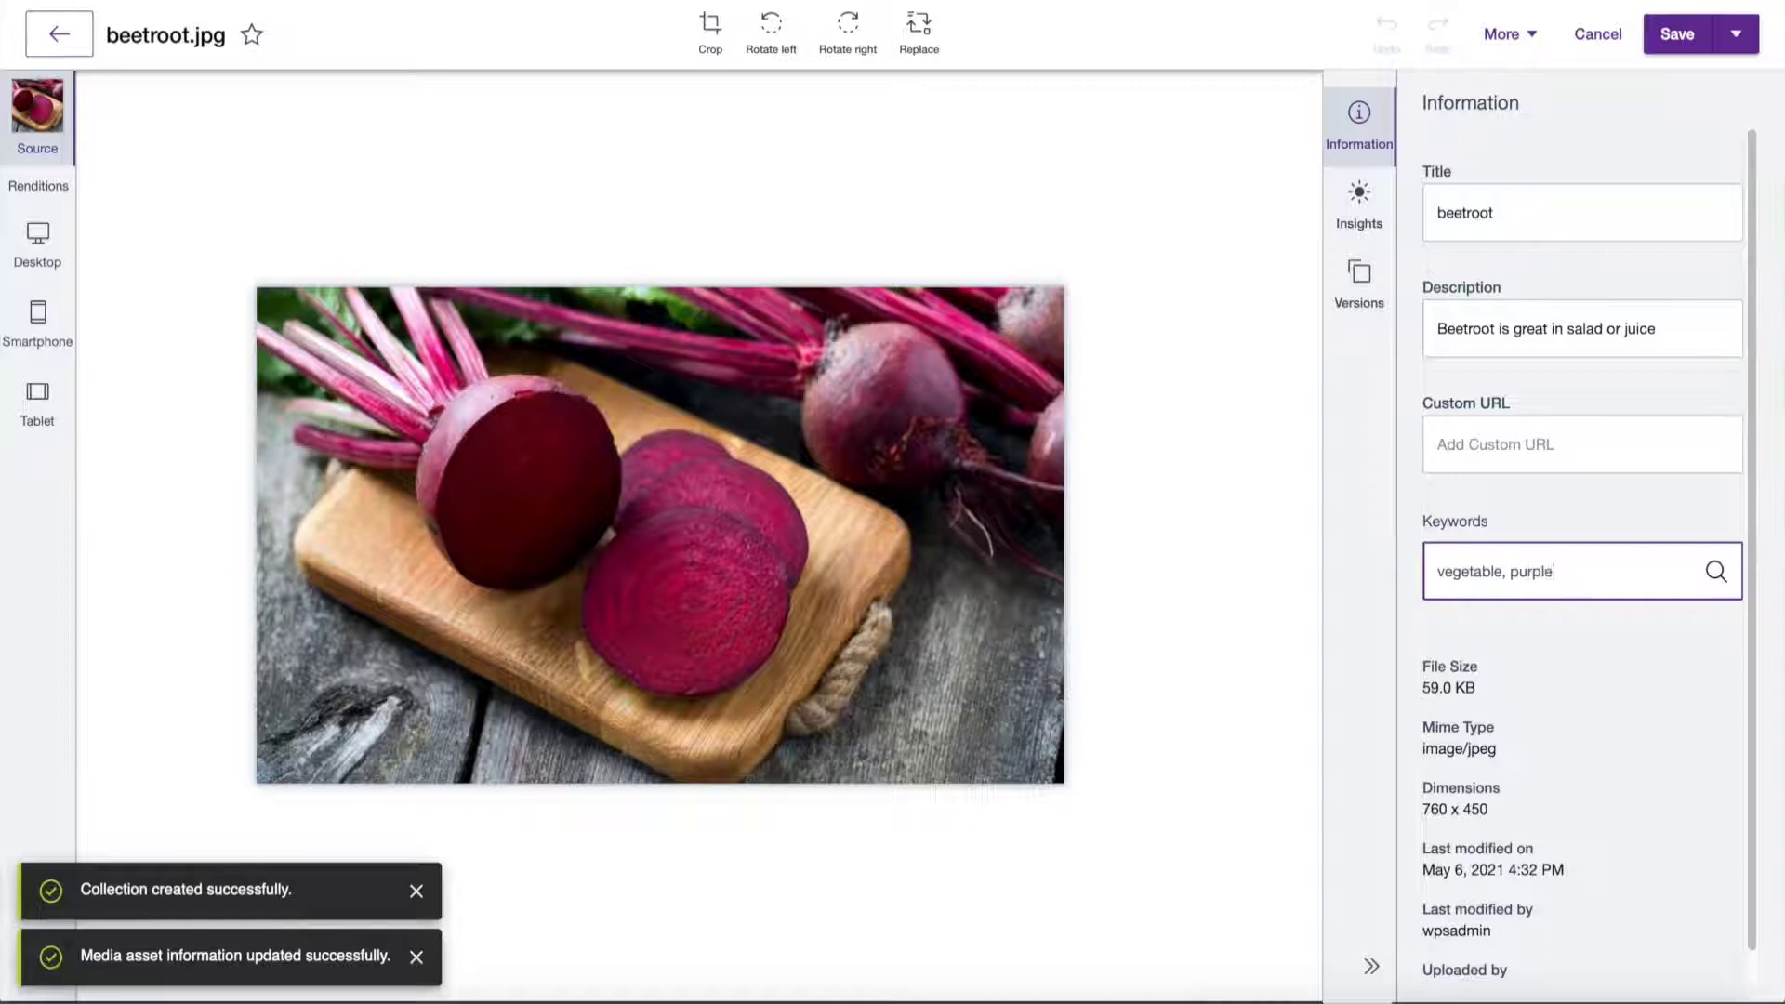
pyautogui.click(1676, 32)
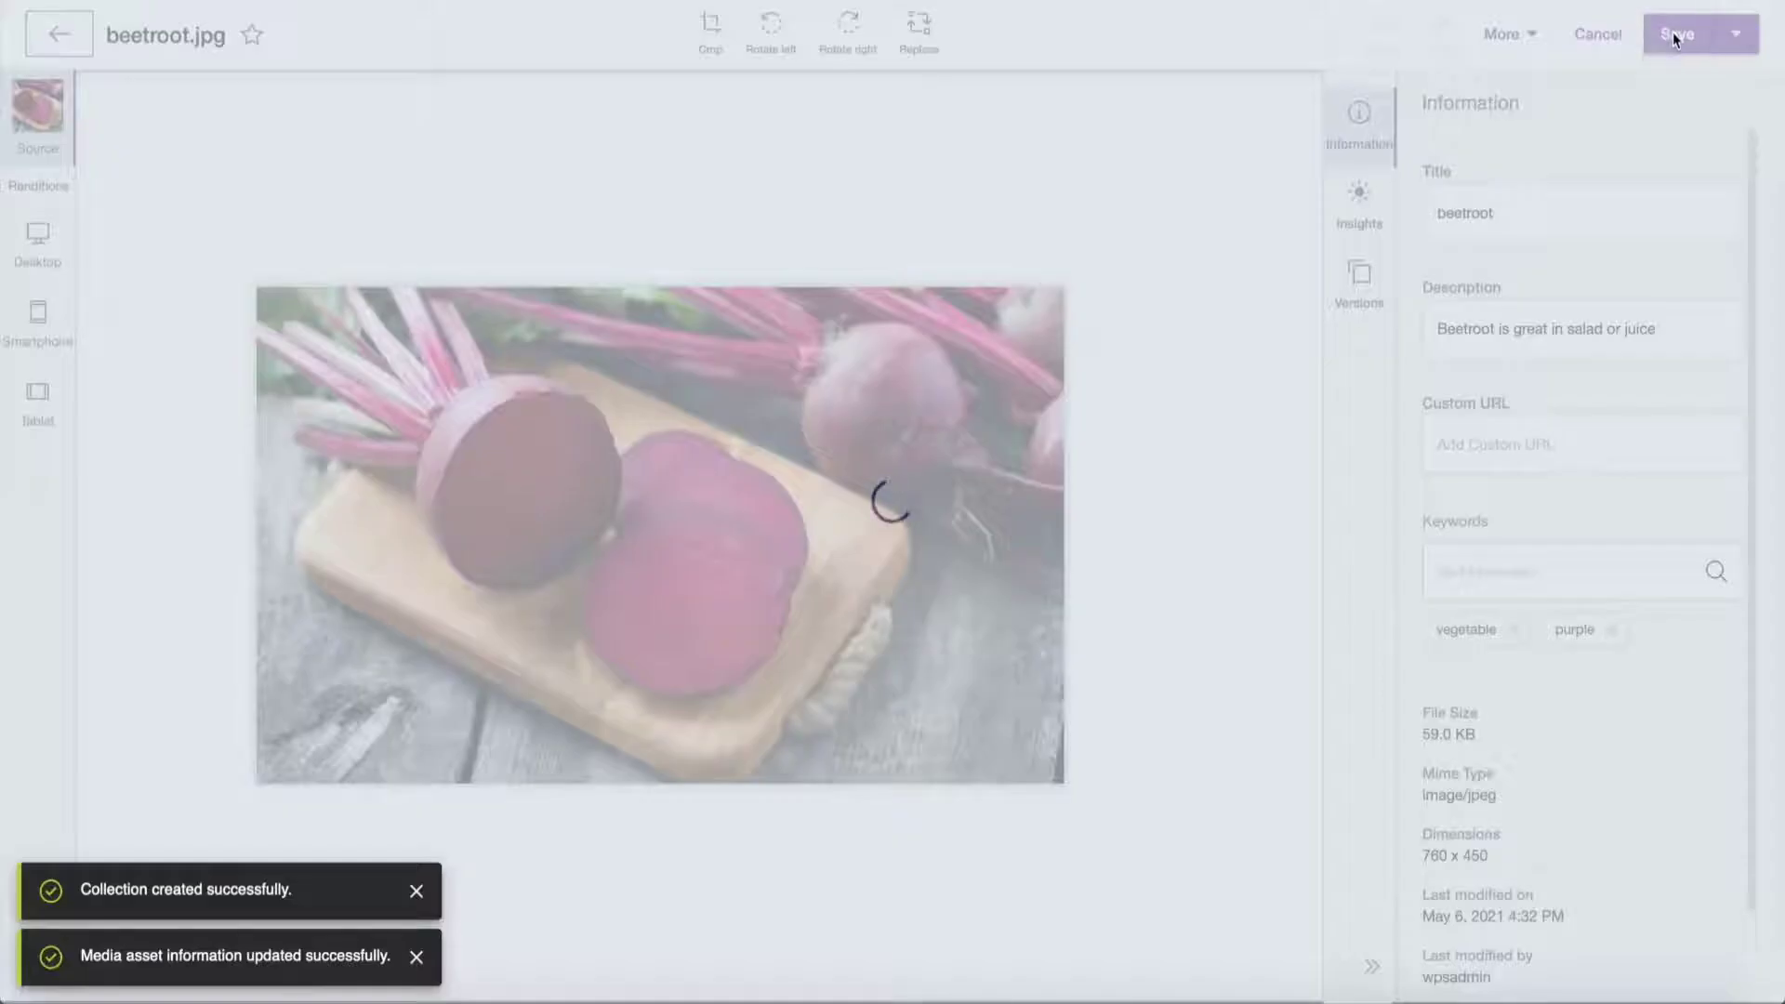
pyautogui.click(1677, 35)
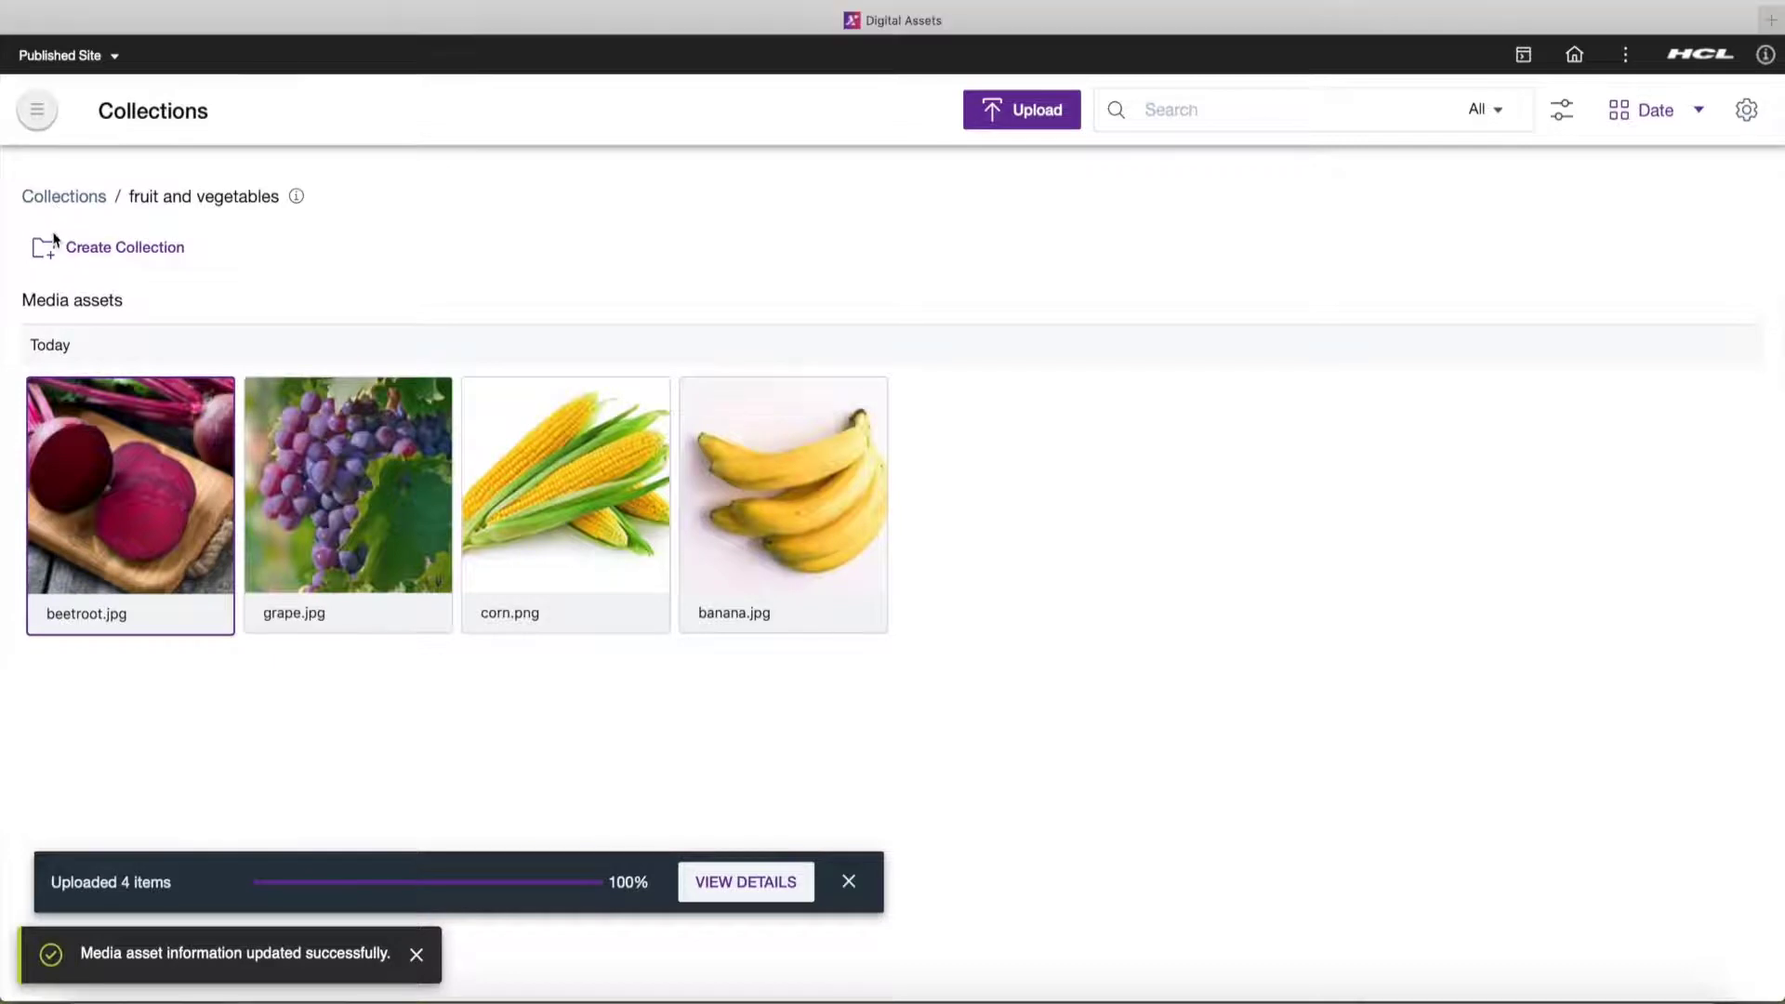
# - From the collections list, create a new collection named 'Documents collection'
pyautogui.click(63, 196)
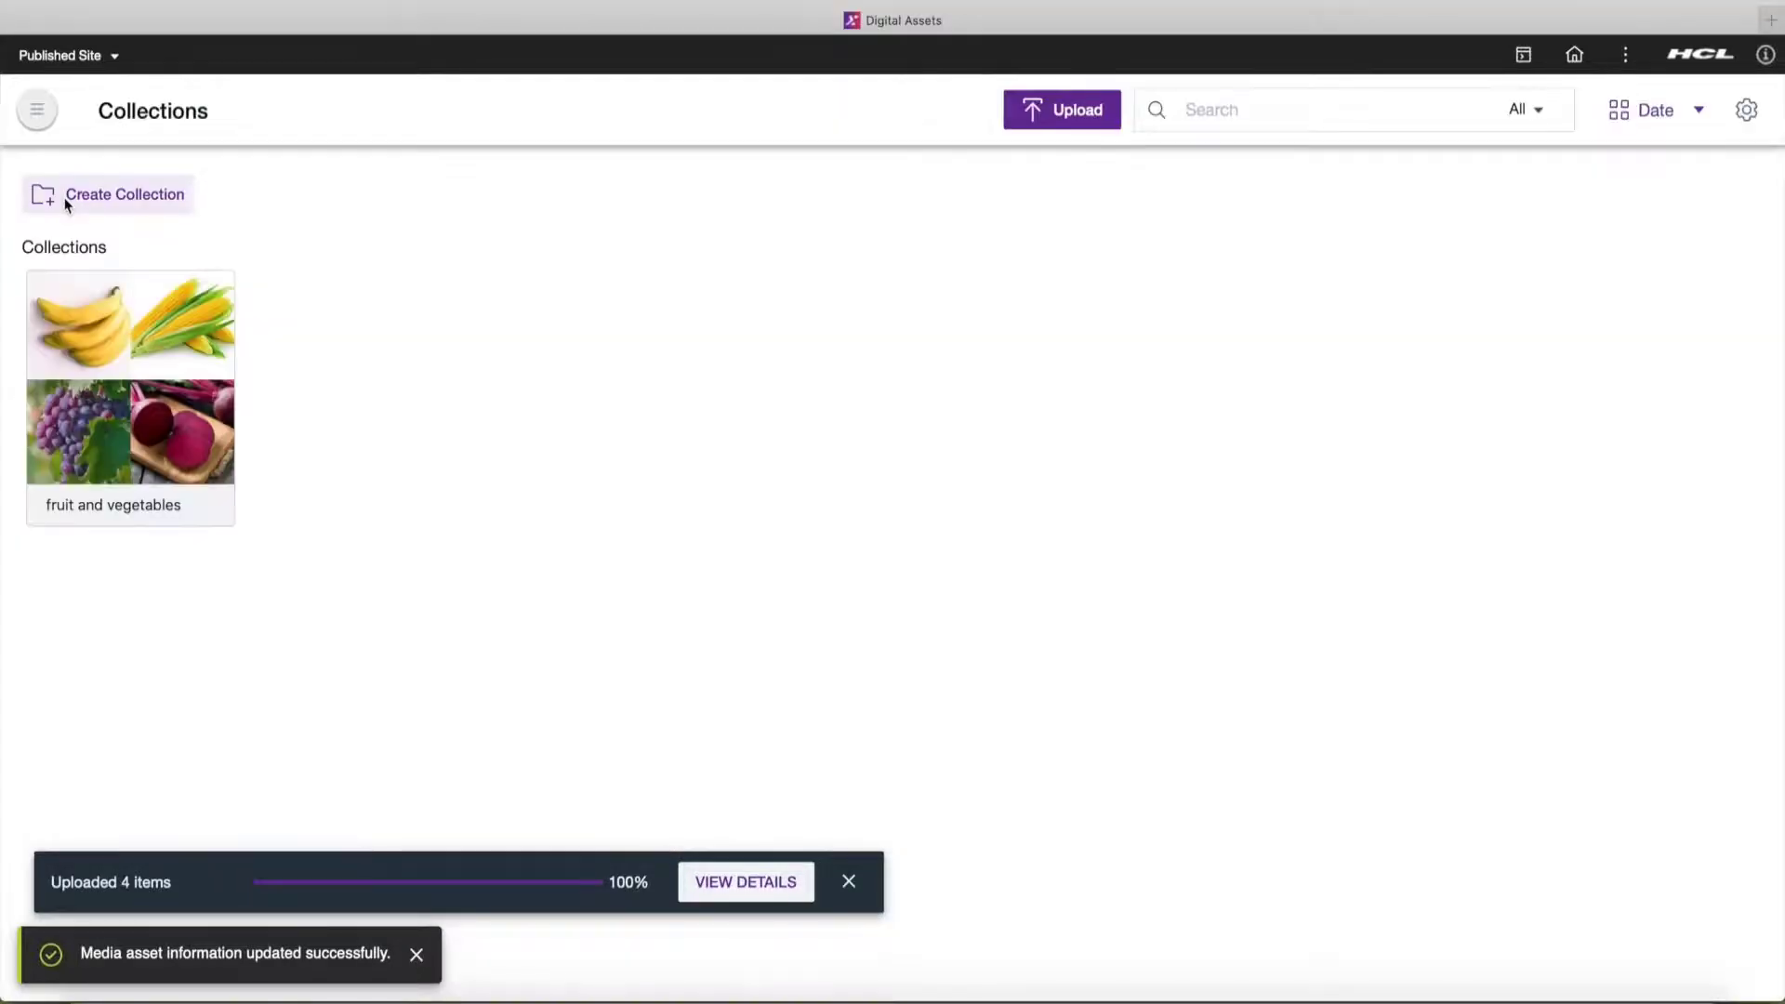
pyautogui.click(123, 194)
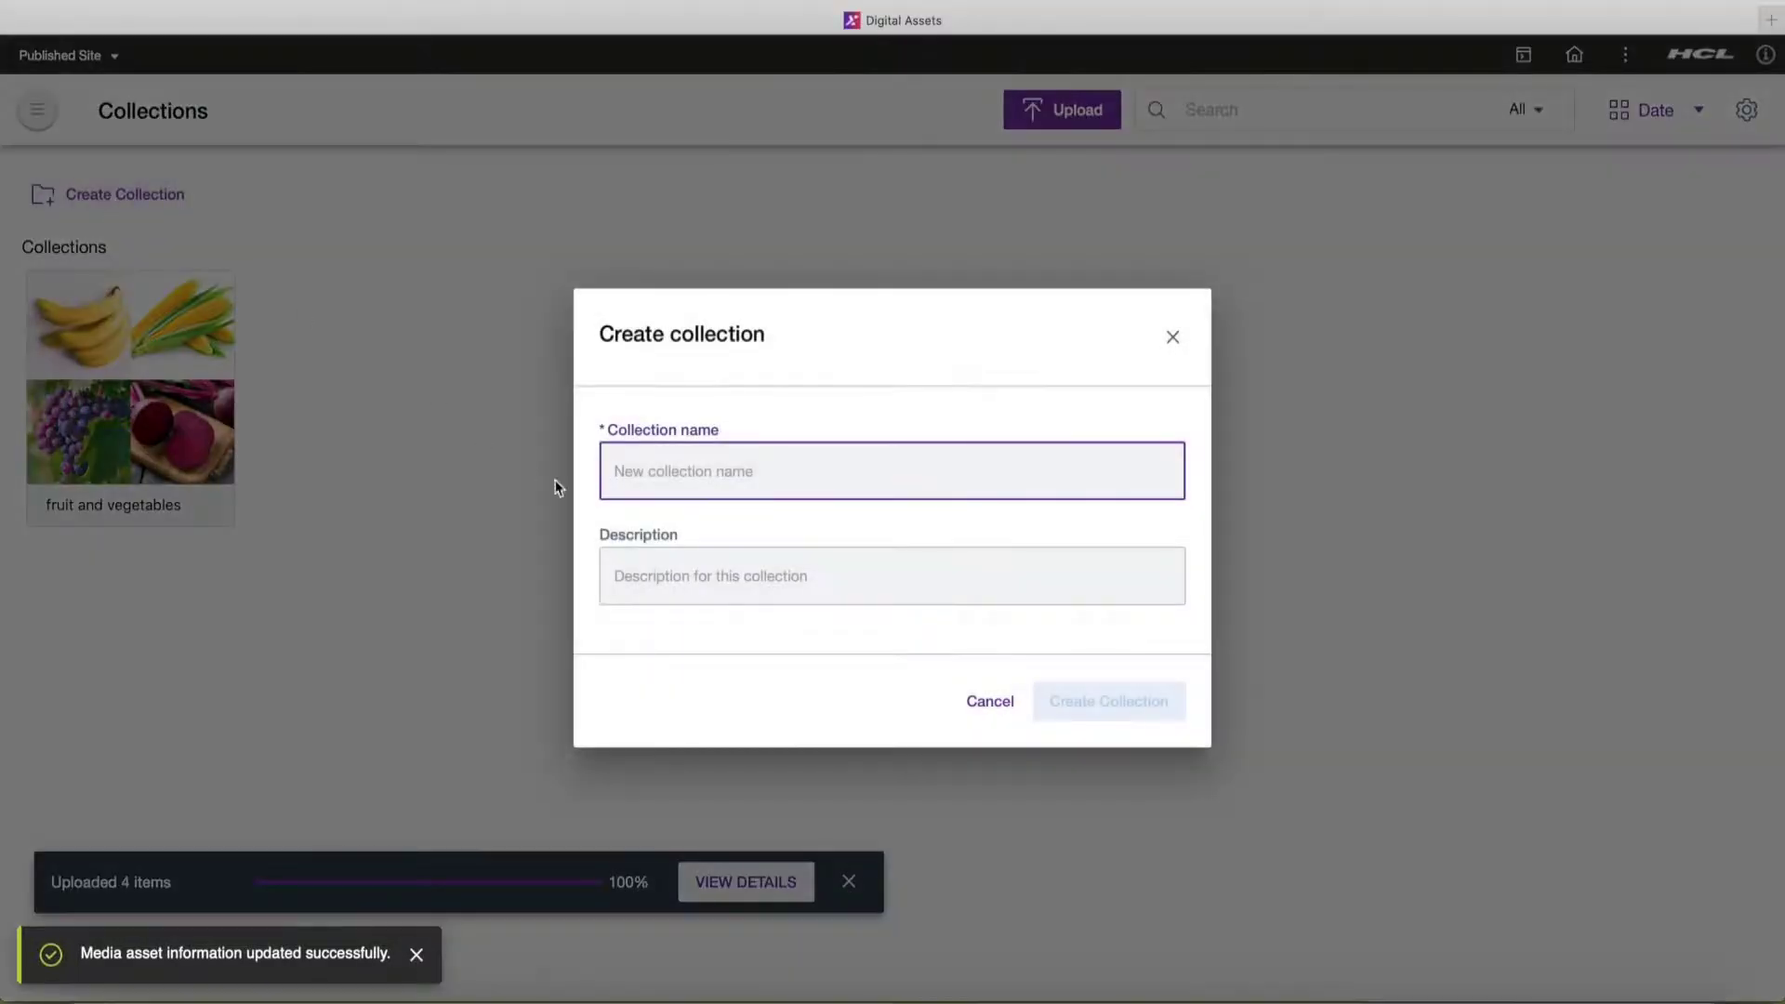
pyautogui.click(667, 483)
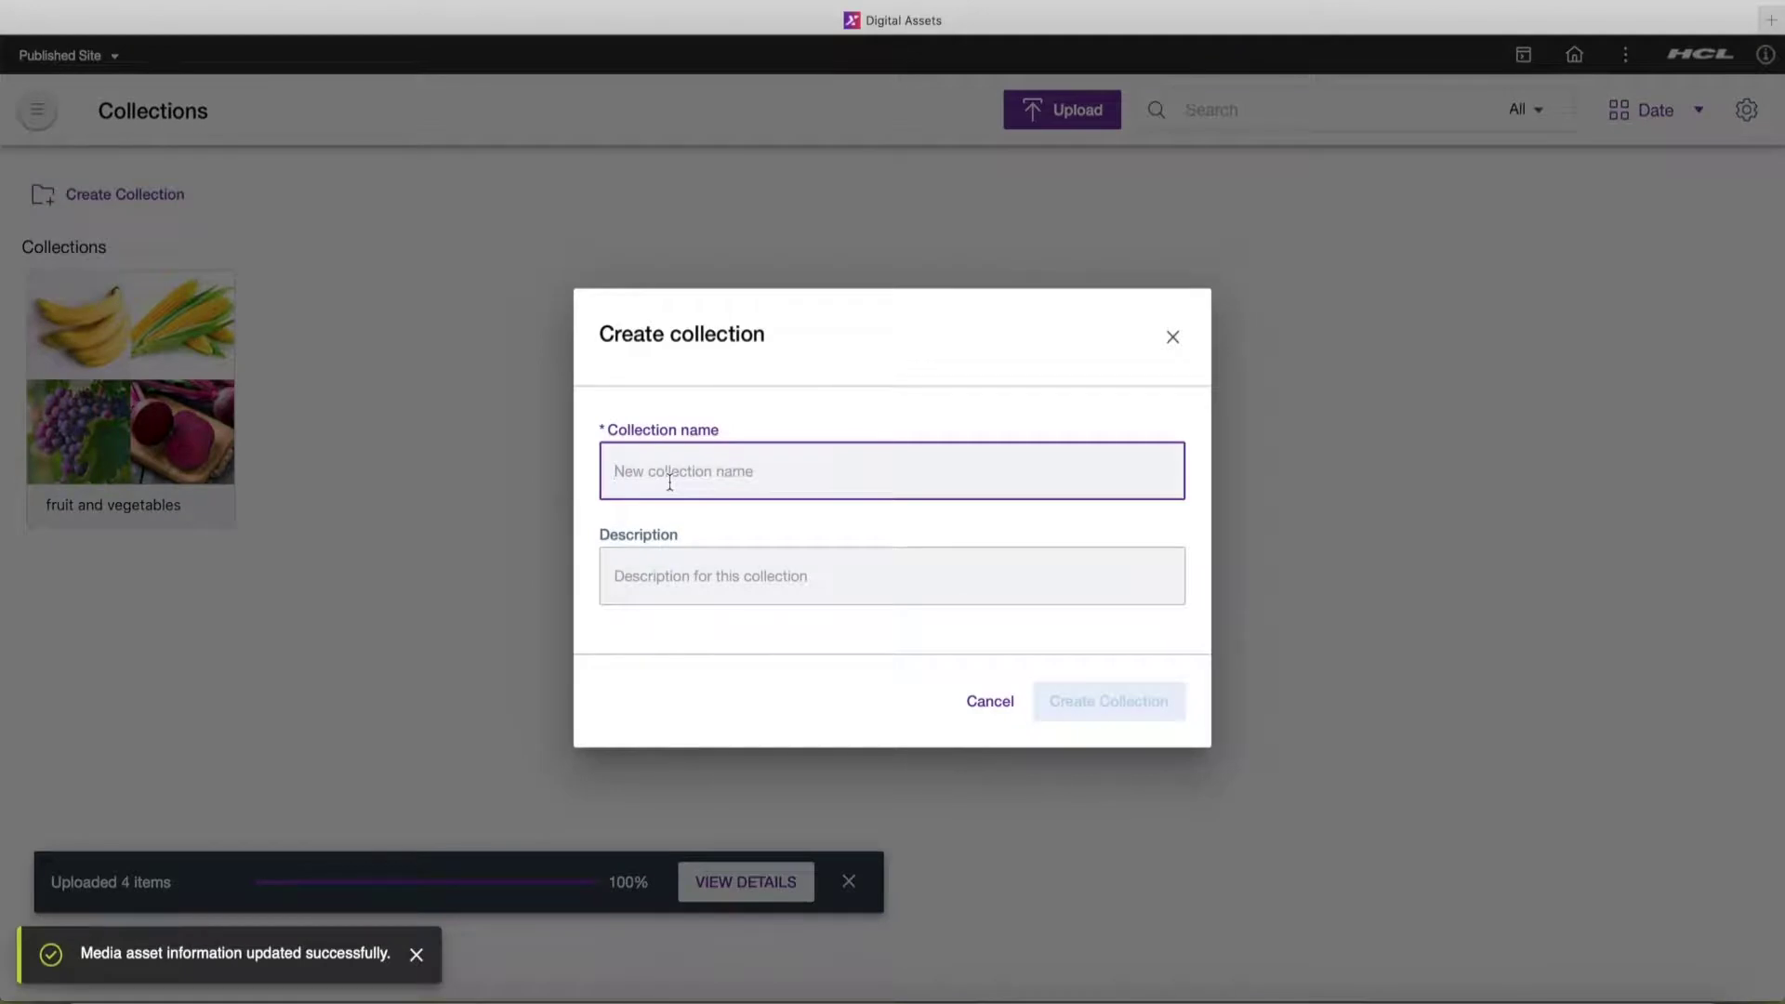
pyautogui.write('Documents collection')
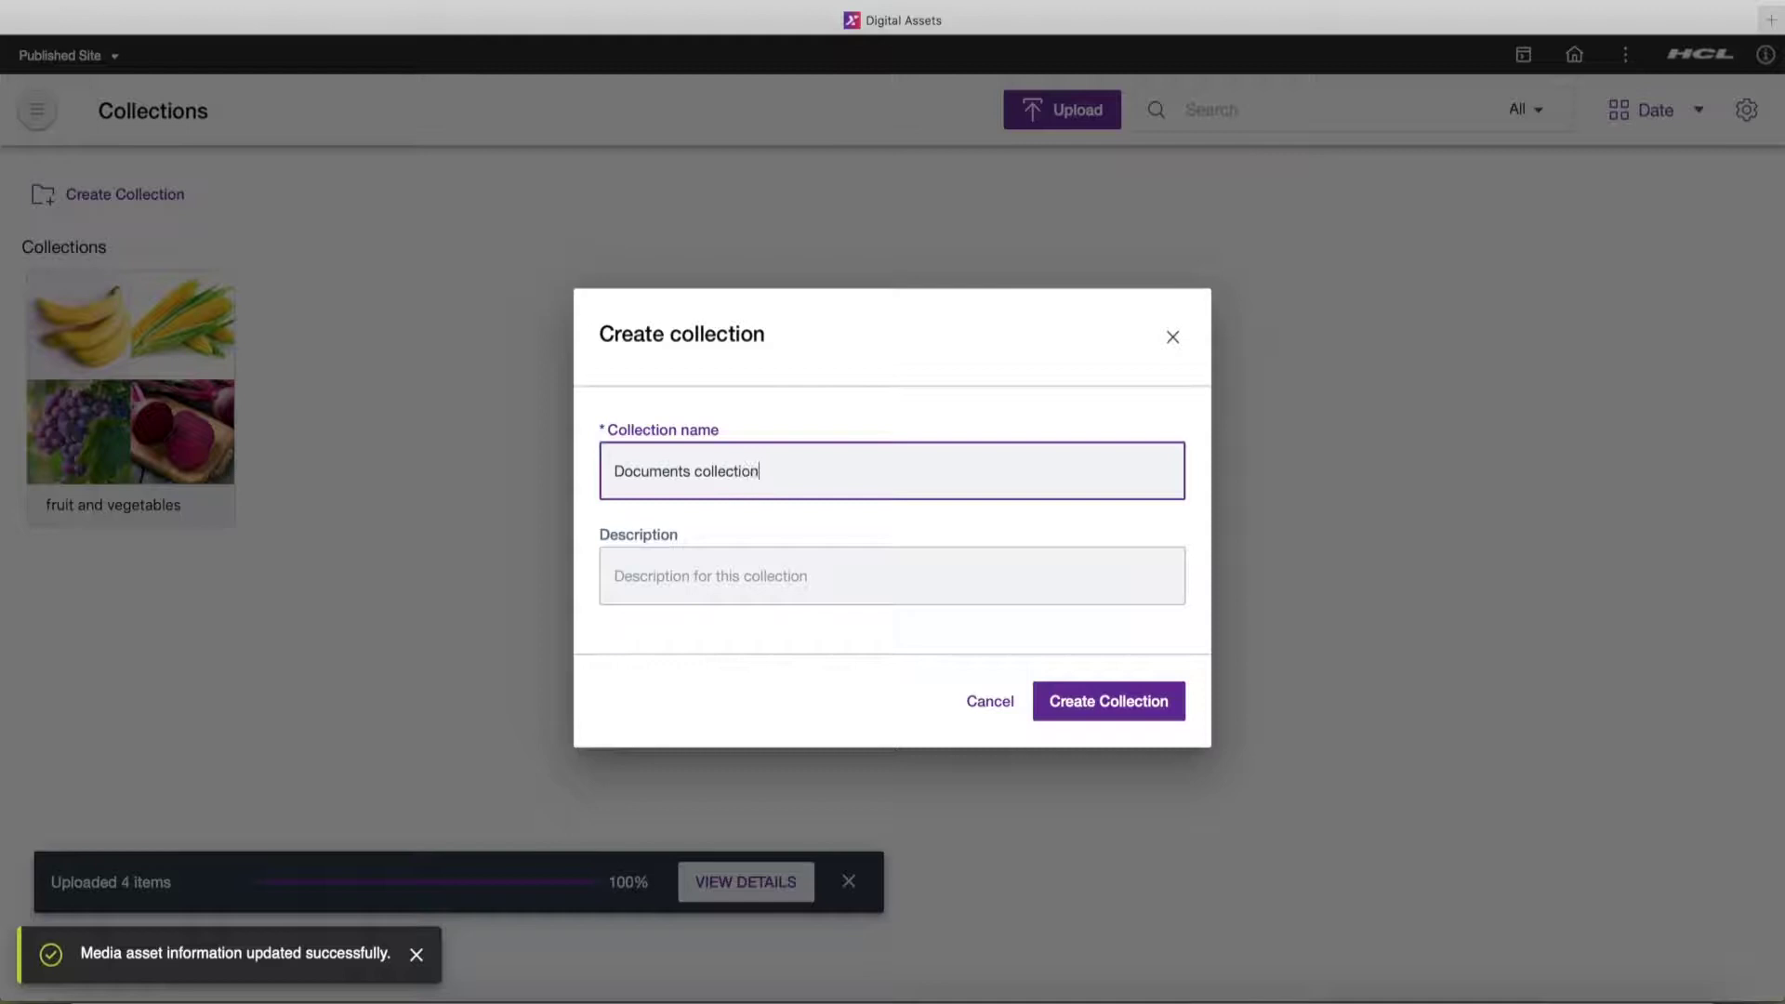
pyautogui.click(1109, 701)
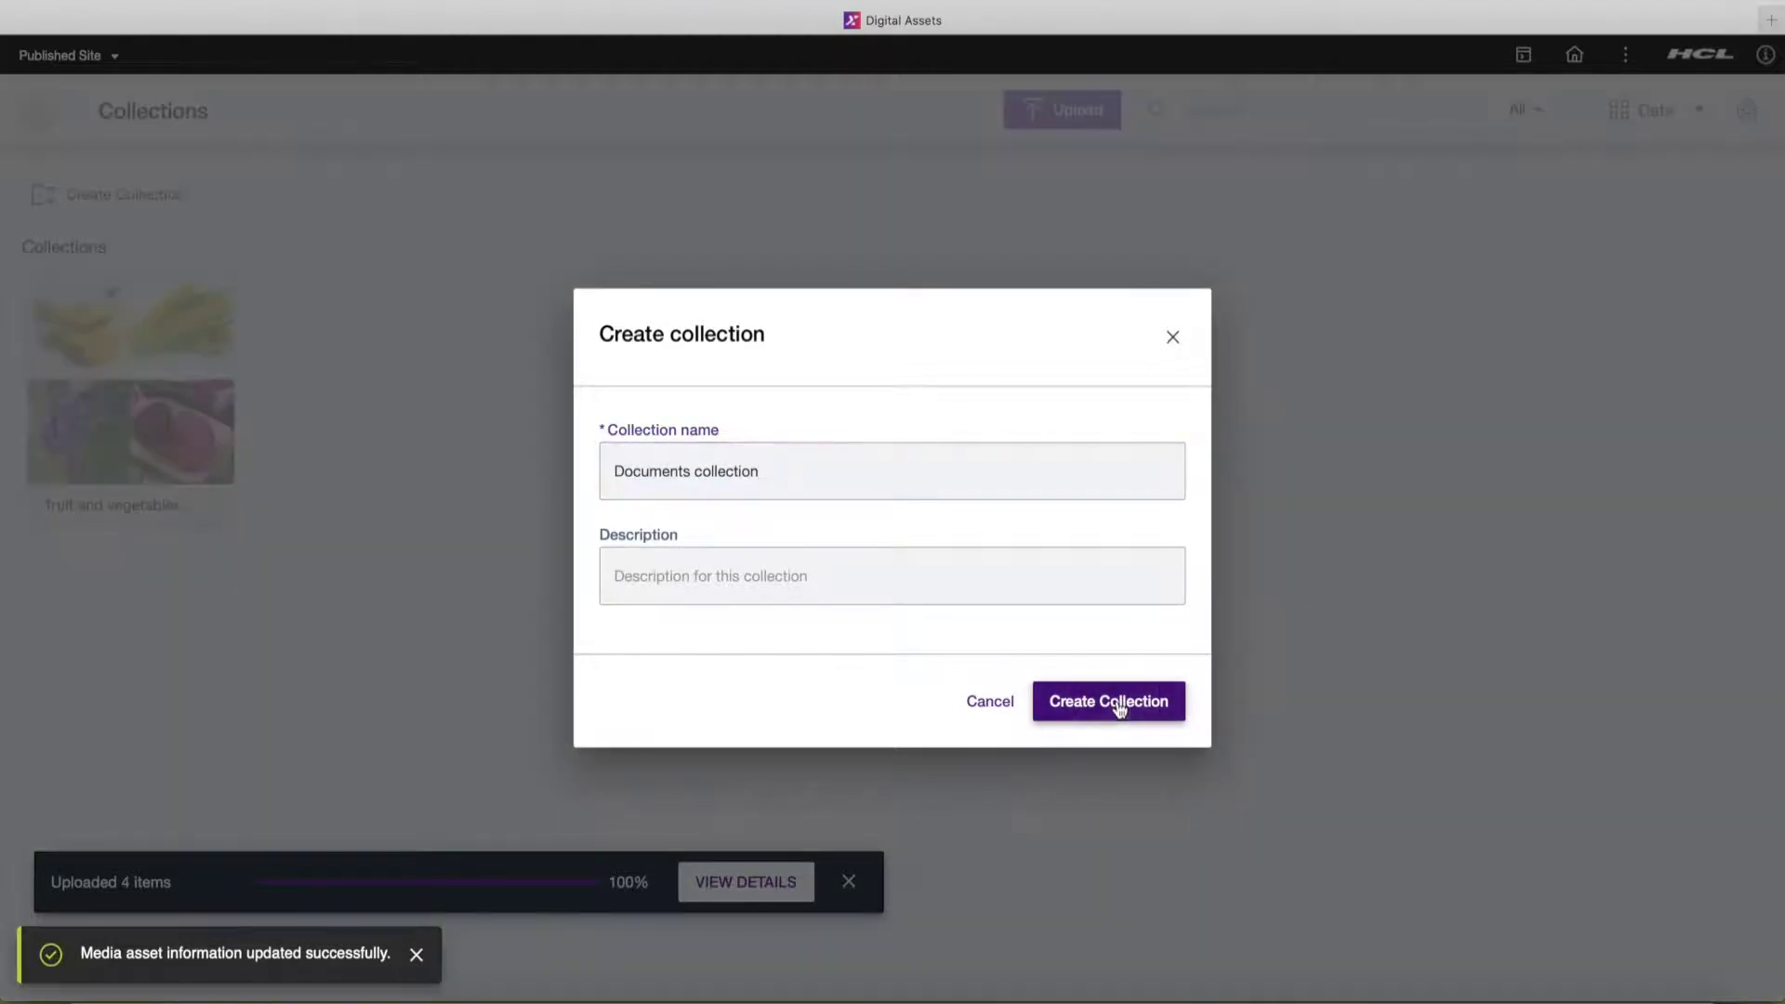
pyautogui.click(1109, 701)
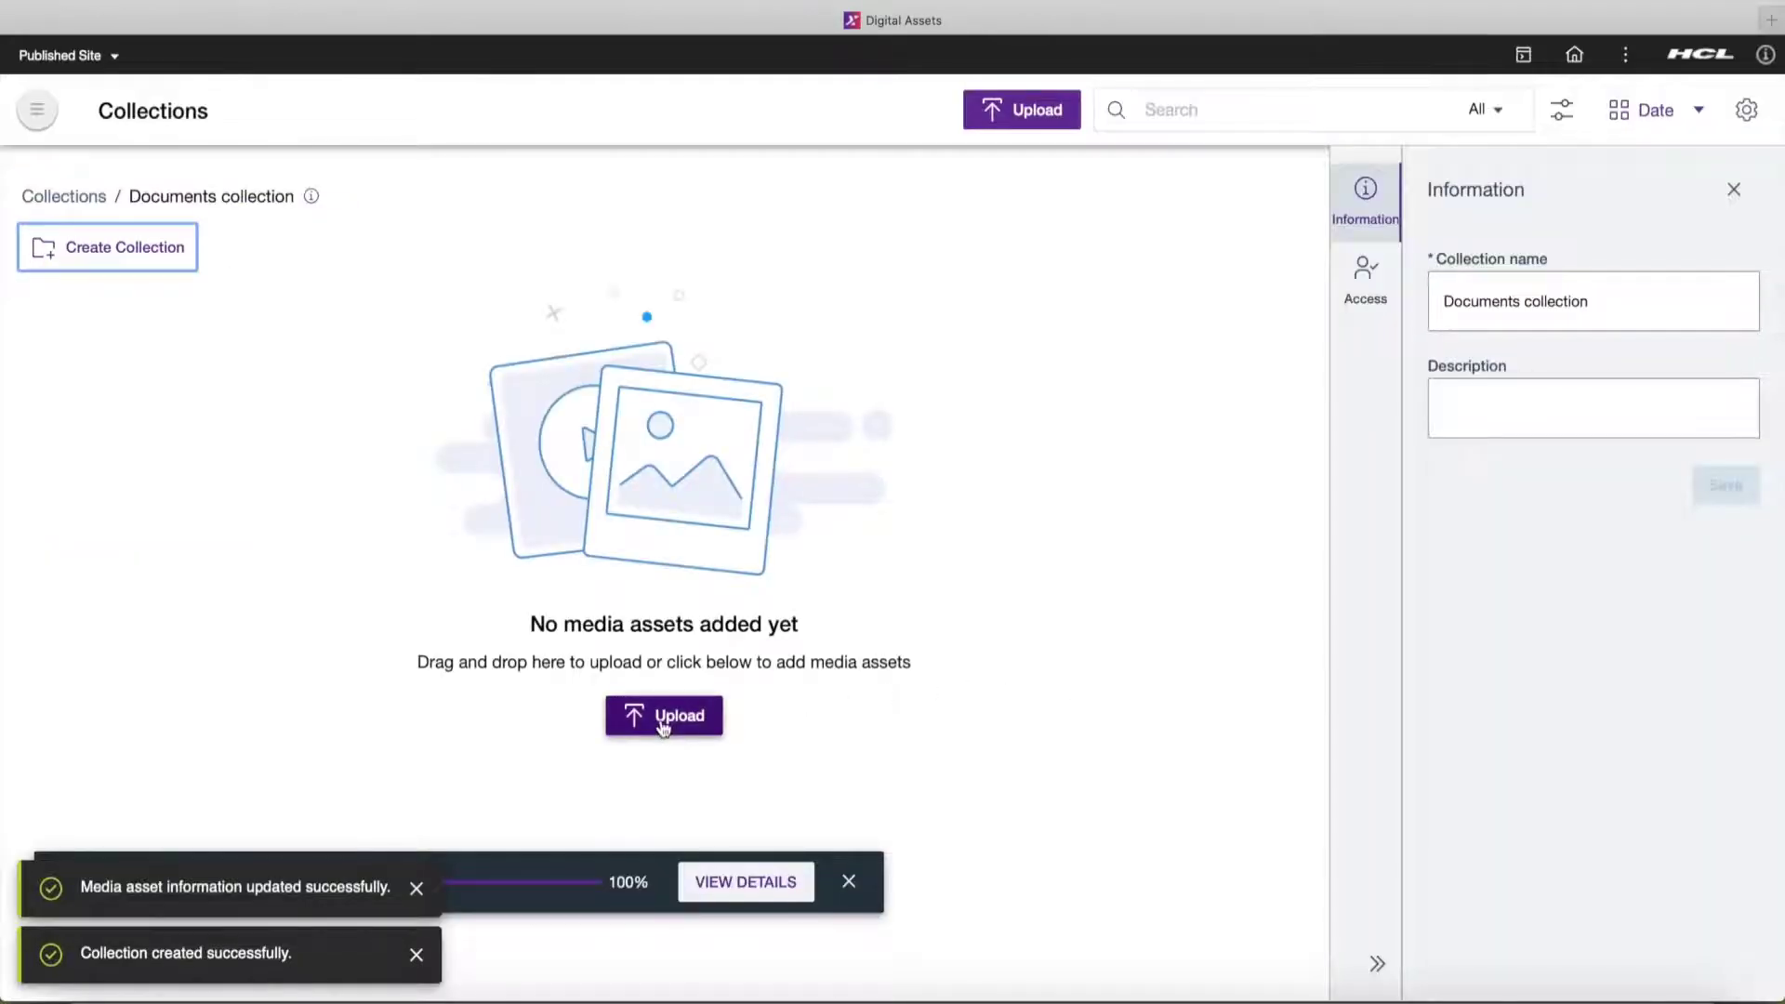
# - Upload DAM_File1.pptx, DAM_File2.docx and DAM_File3.xlsx from assets/dam_lab1/docs
pyautogui.click(663, 716)
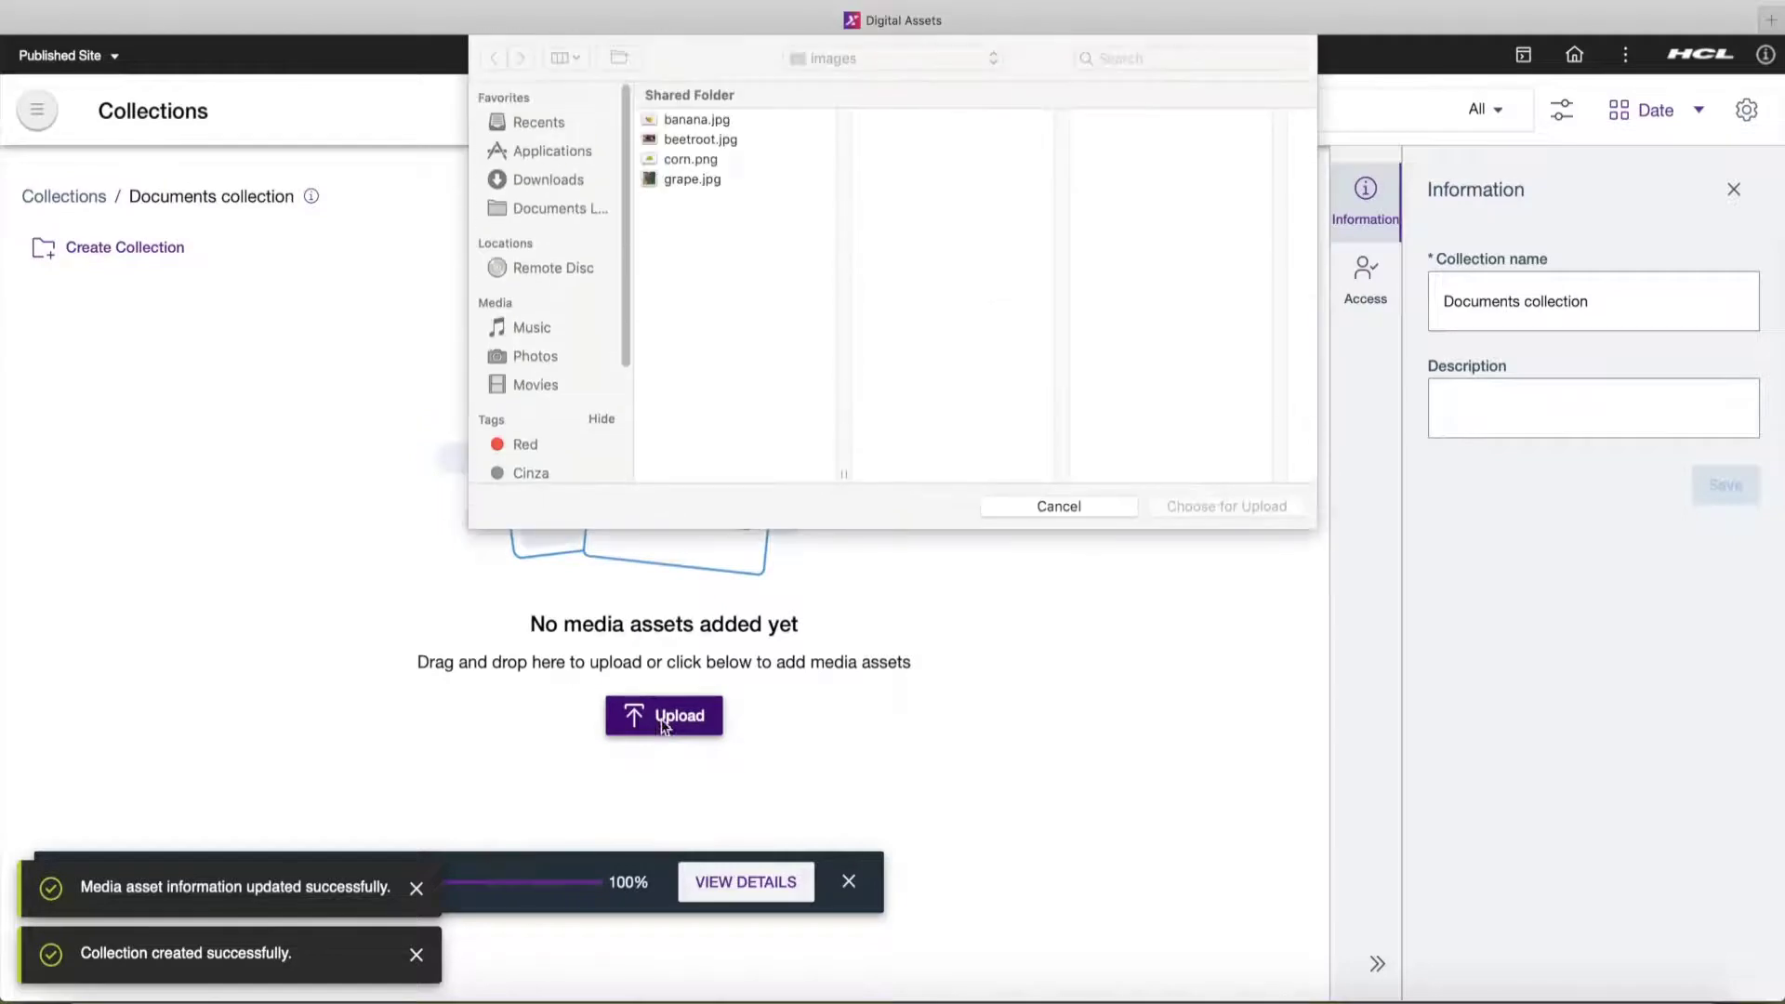
pyautogui.click(884, 58)
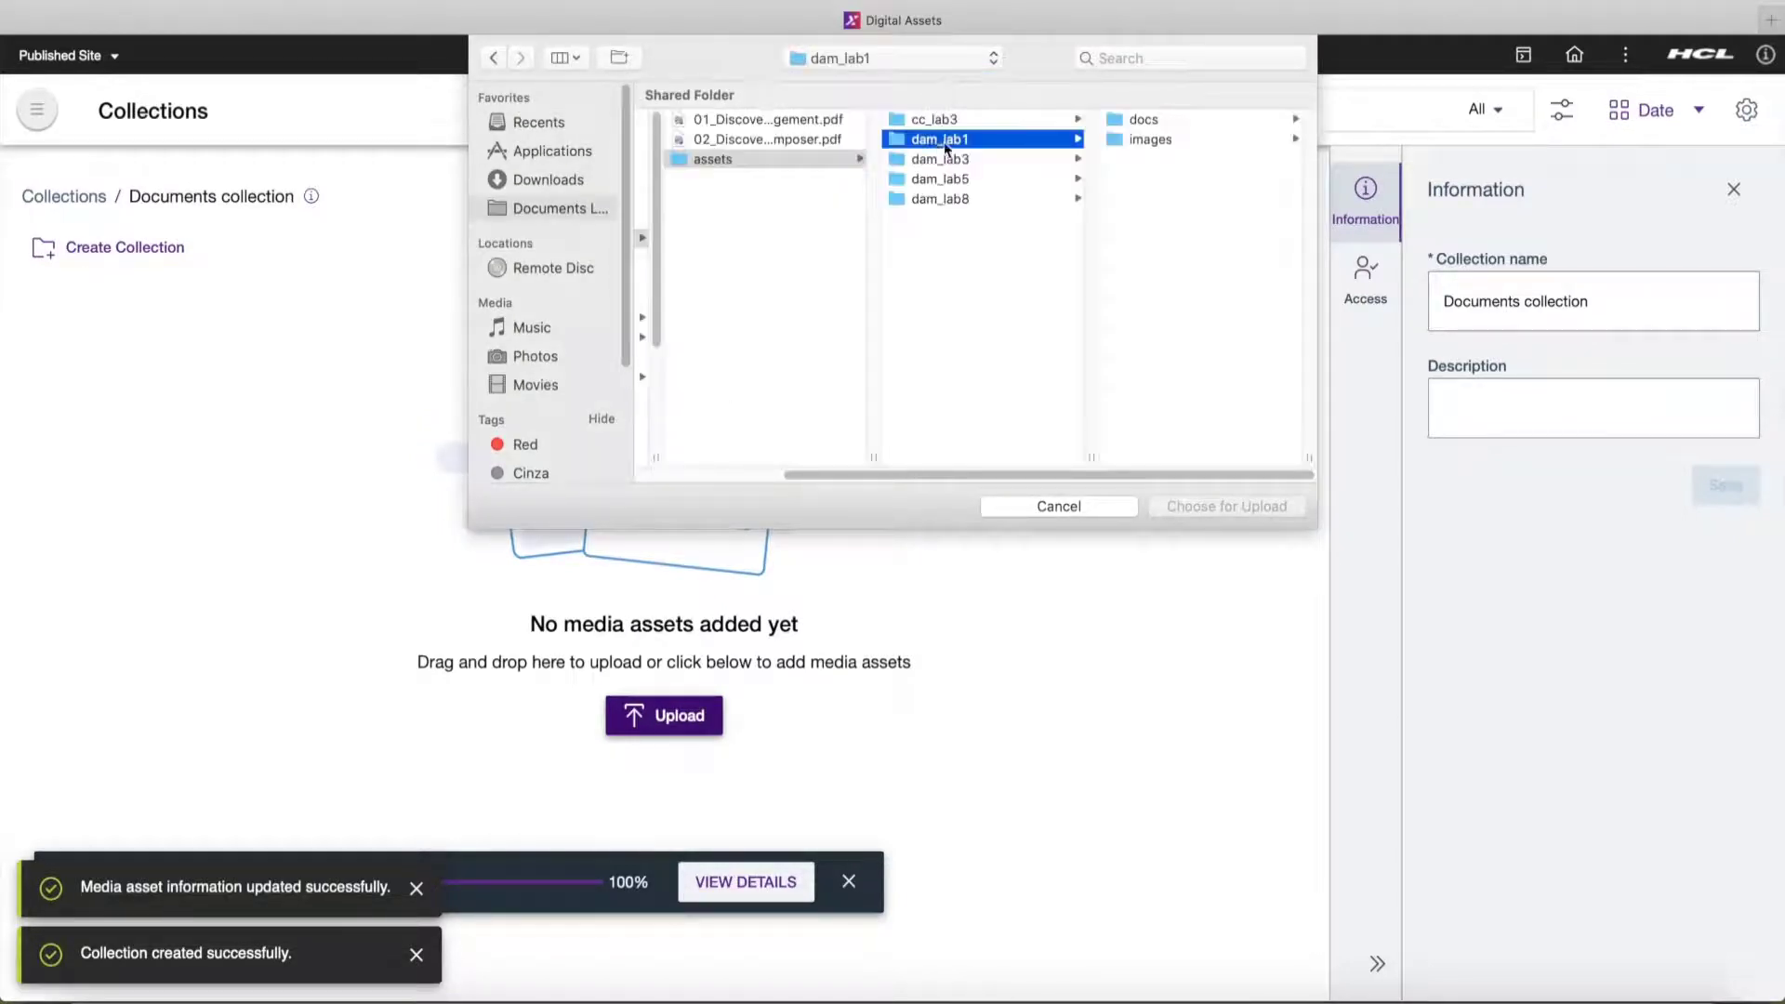
pyautogui.click(1143, 119)
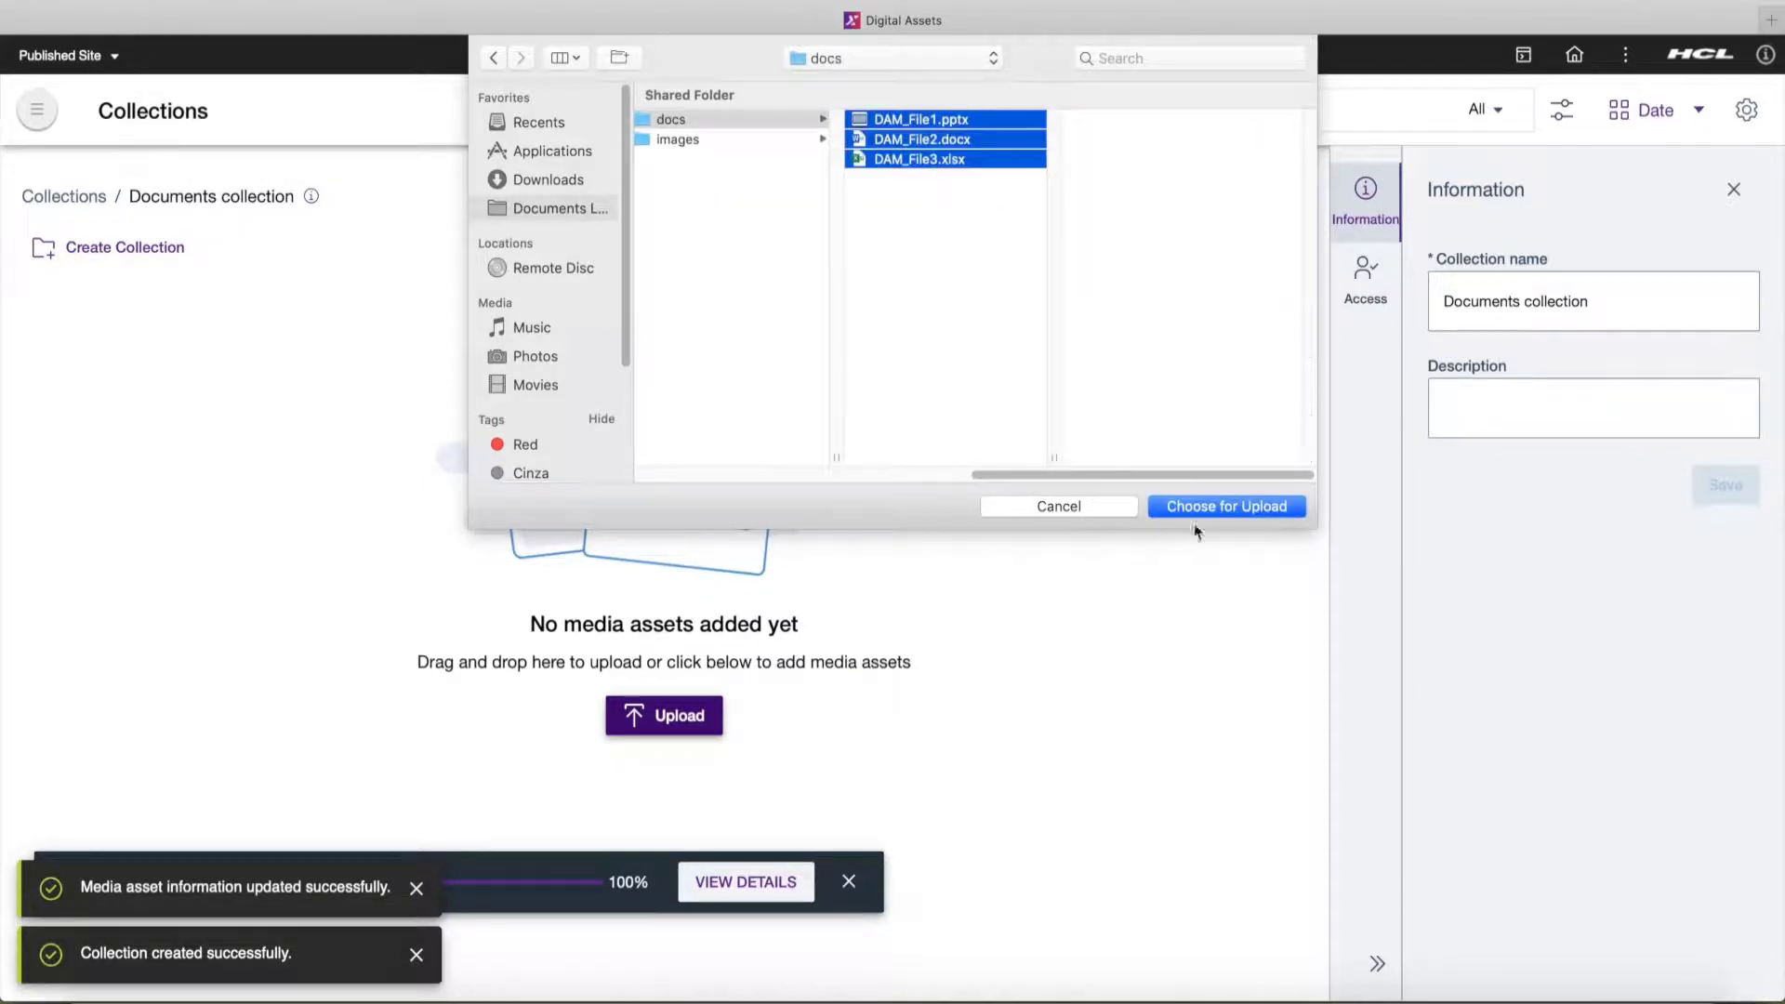
pyautogui.click(1226, 506)
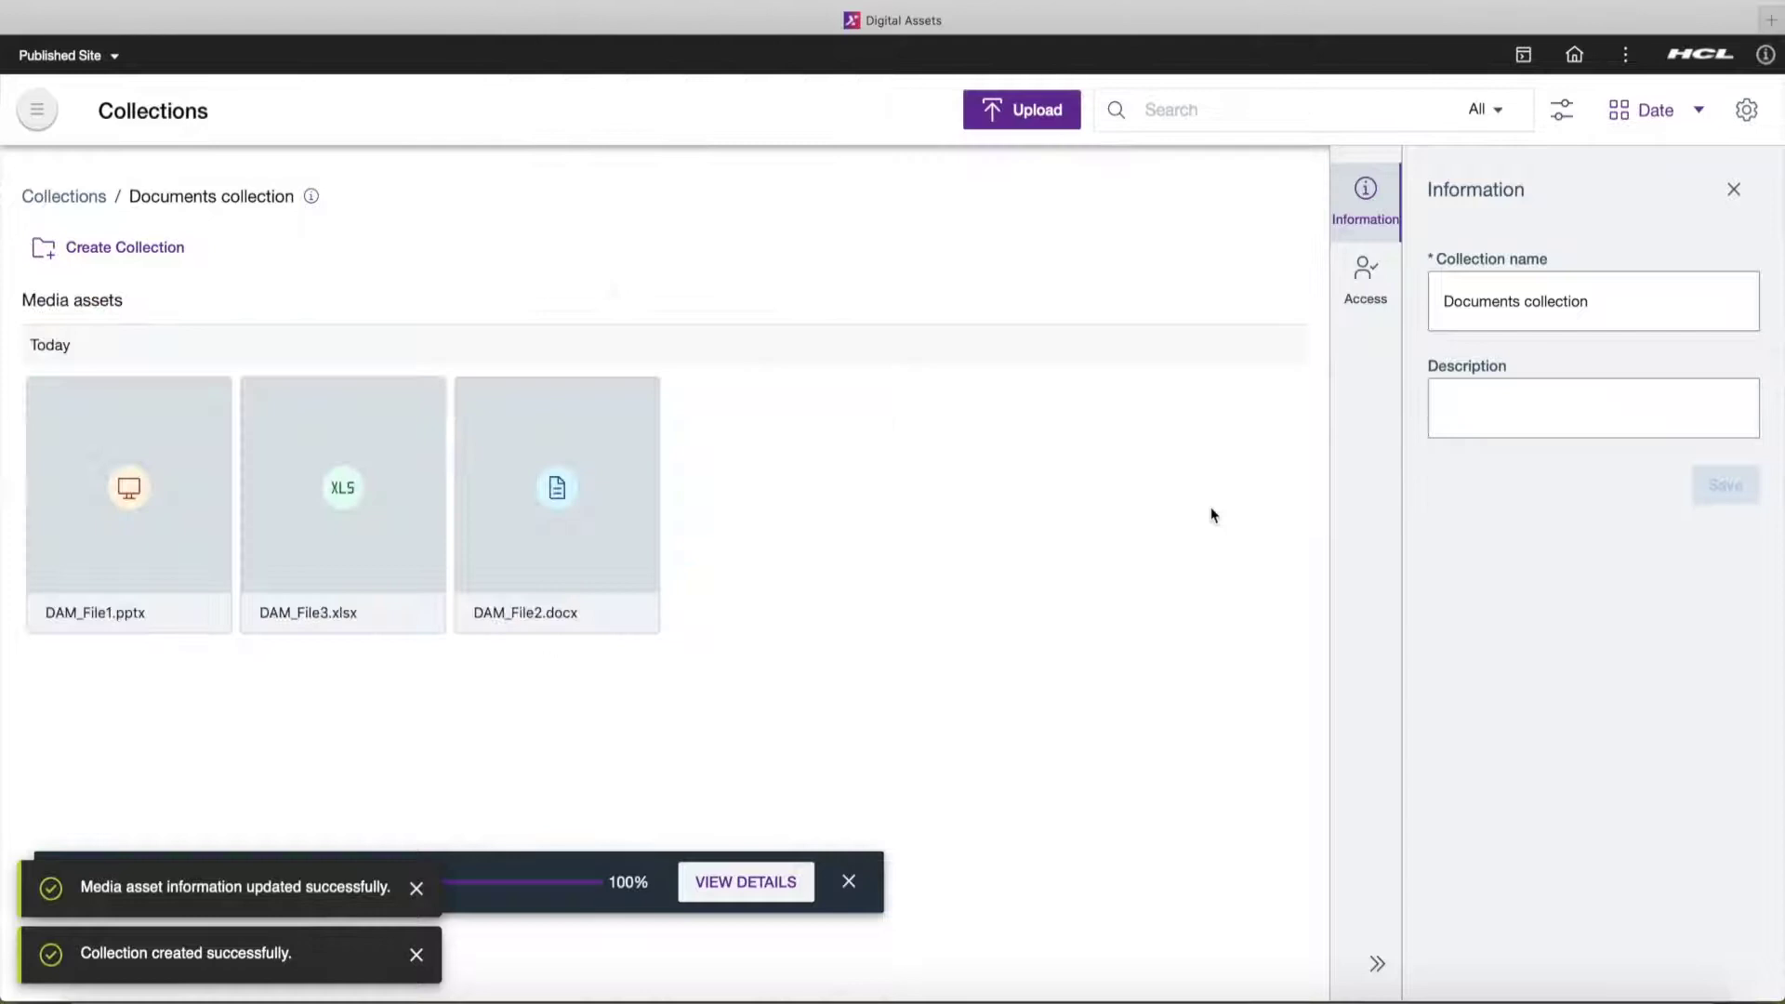
pyautogui.moveTo(1070, 503)
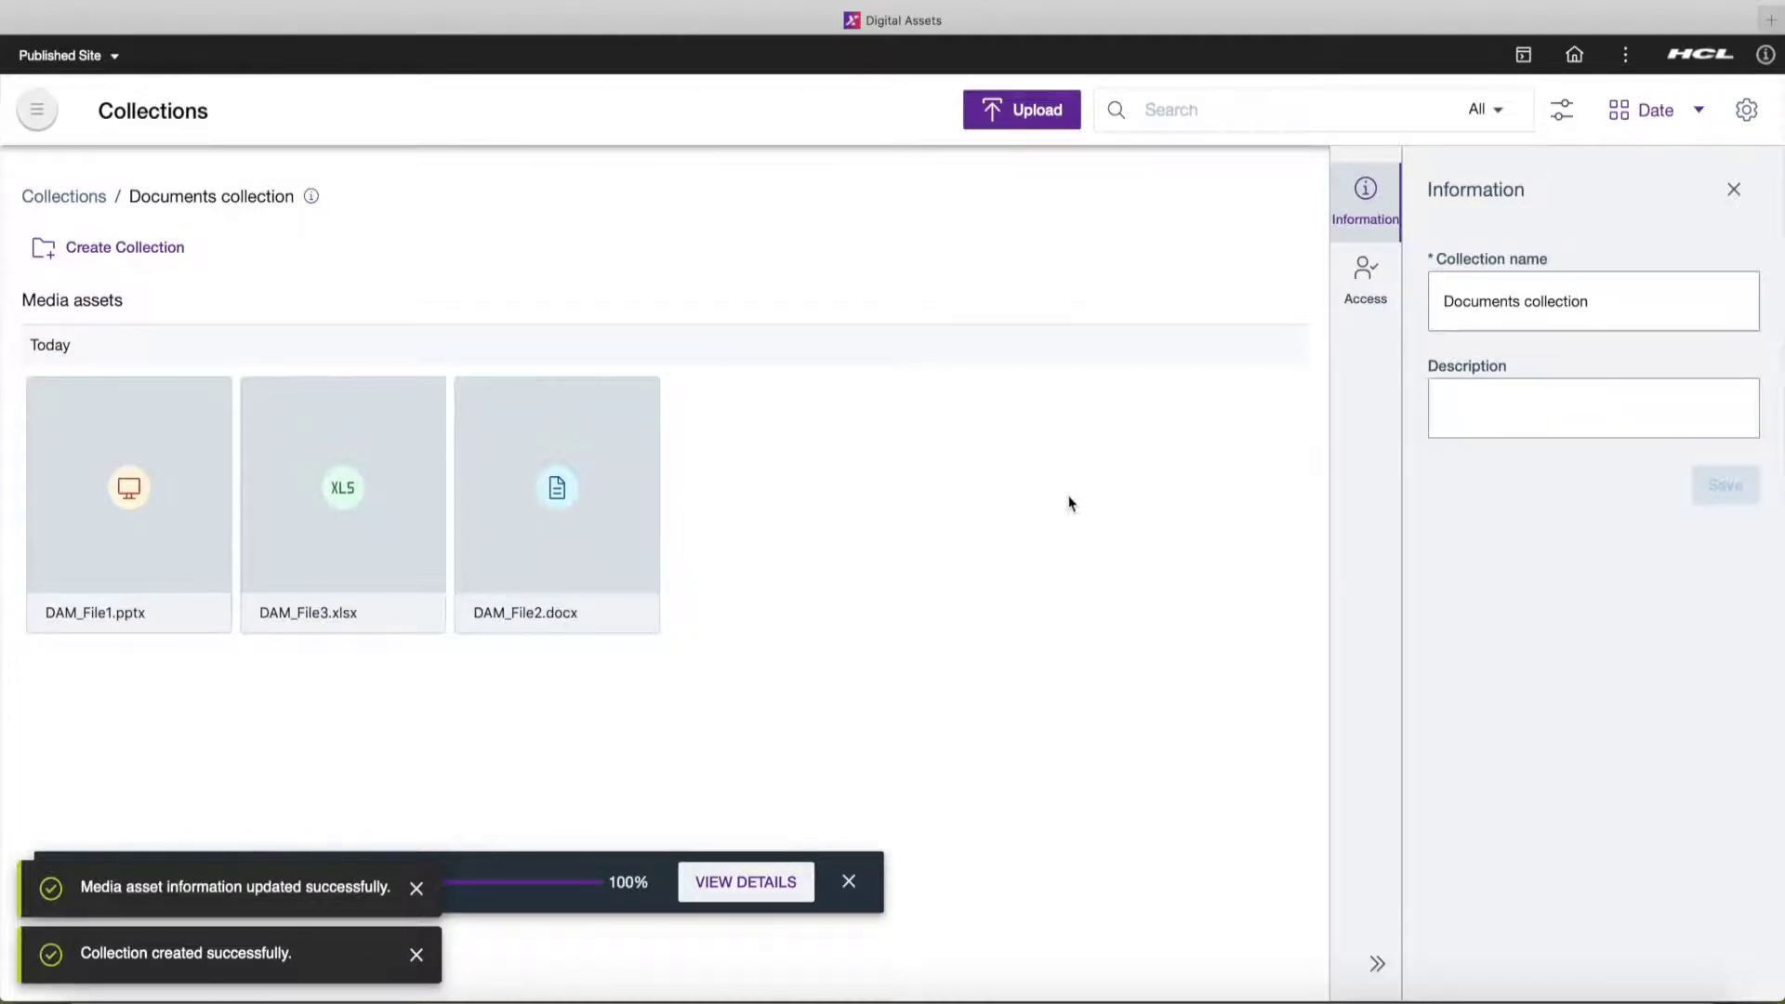
pyautogui.moveTo(129, 399)
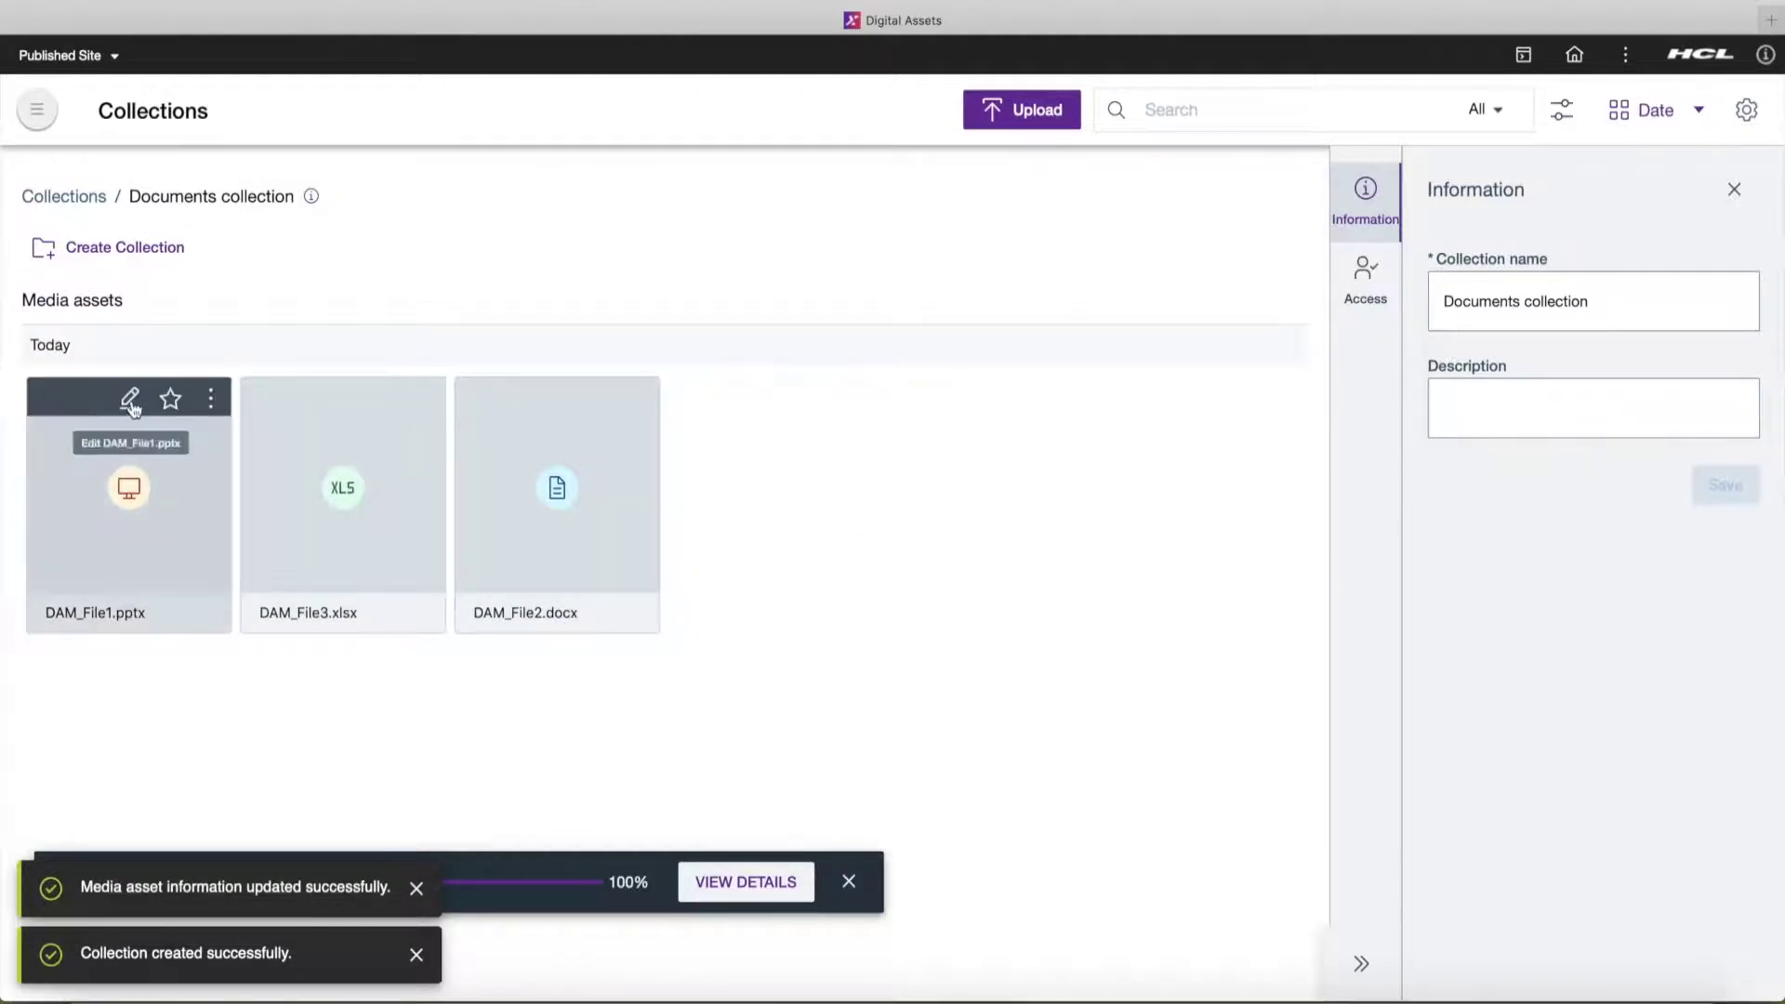
# - Title the presentation 'Architecture and topology', add a high-level architecture description and keywords topology, architecture
pyautogui.click(128, 398)
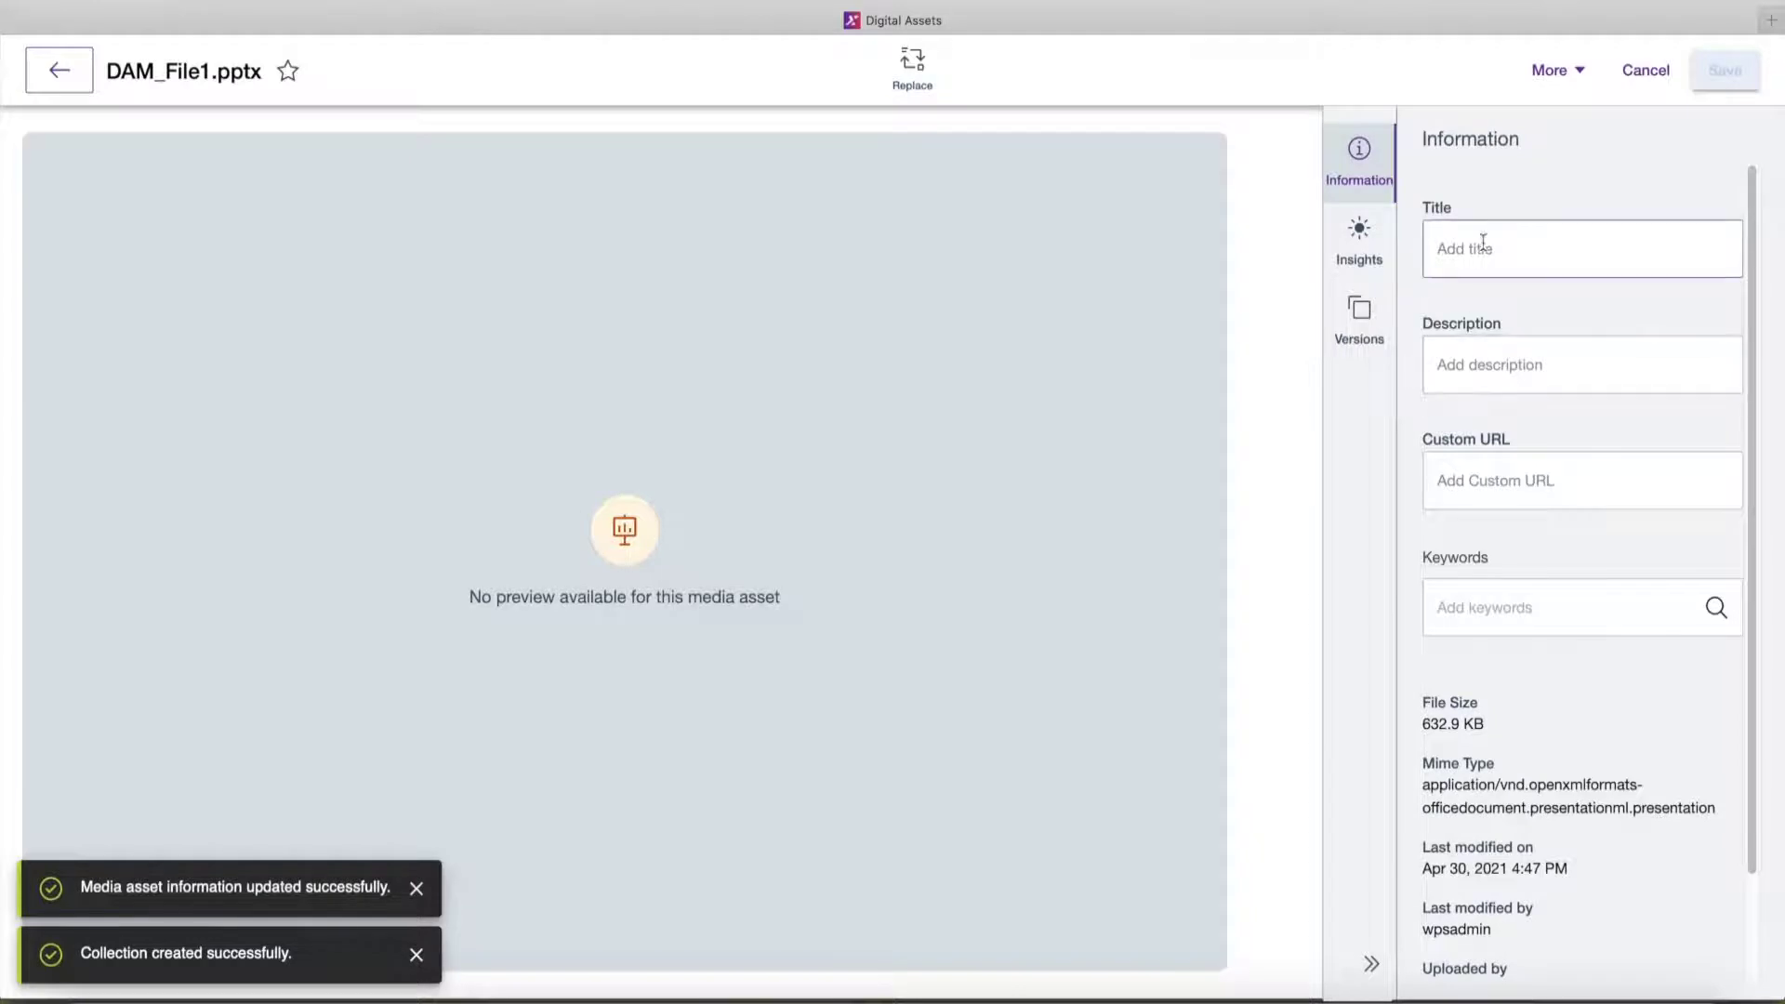
pyautogui.click(1581, 248)
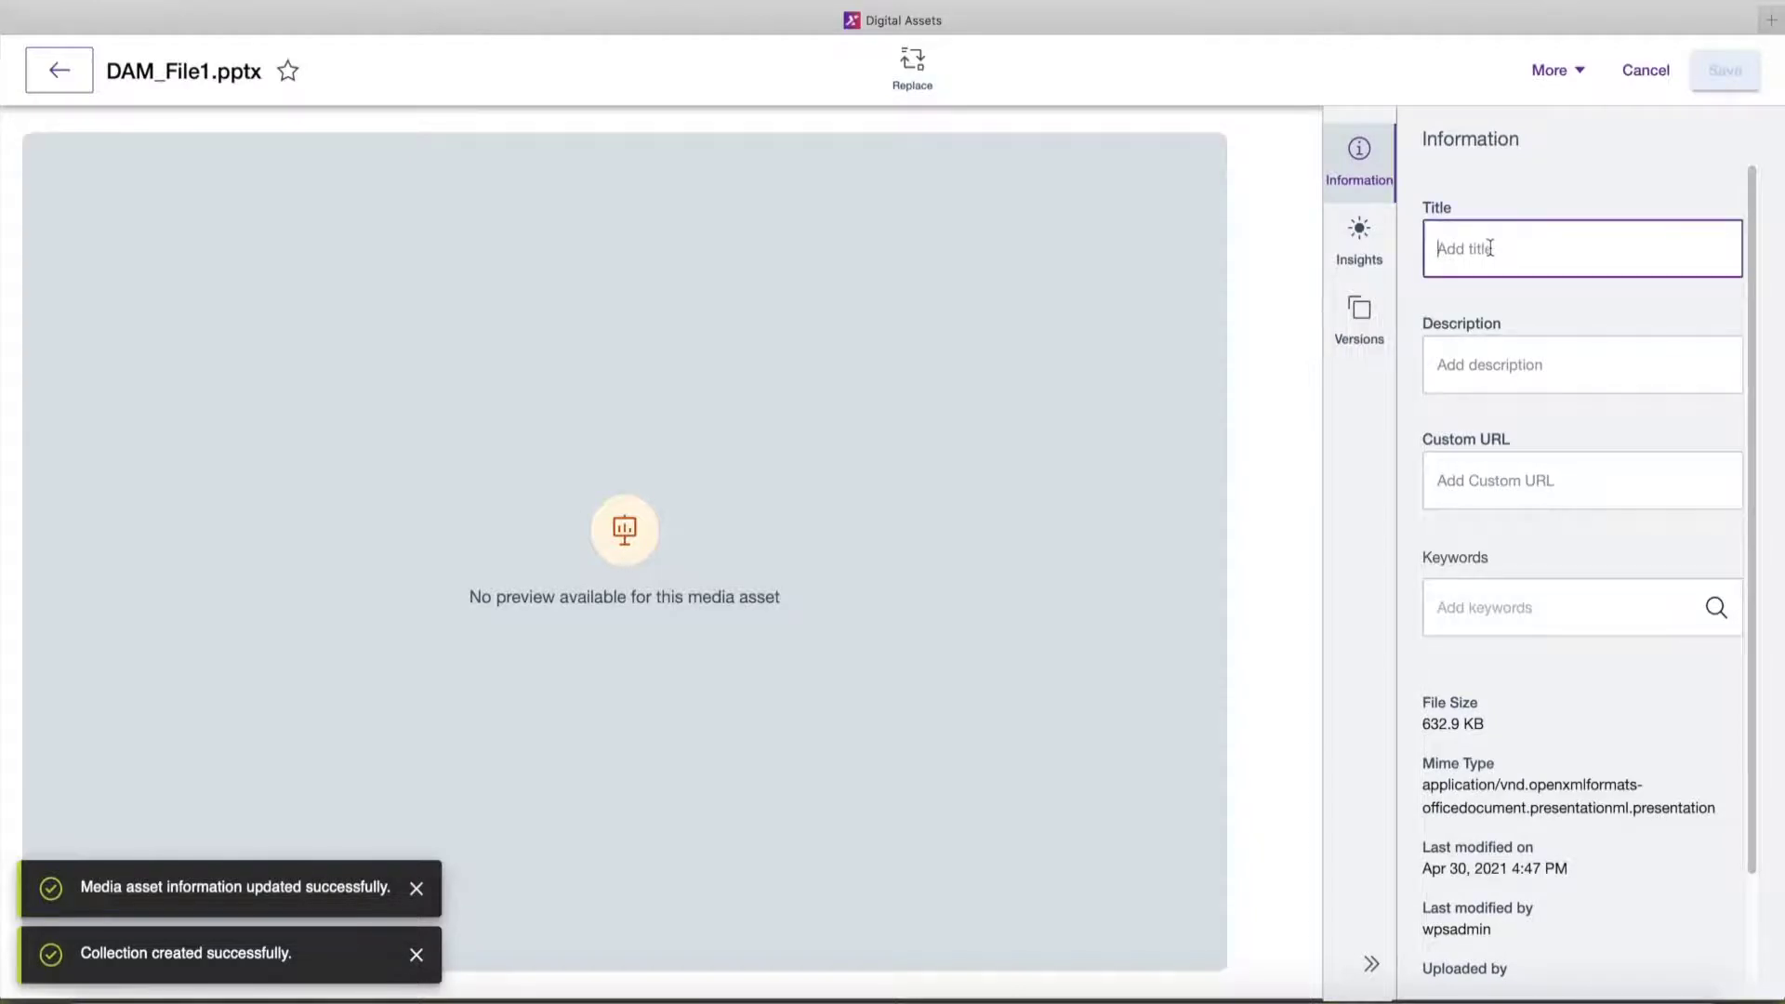
pyautogui.write('Architecture')
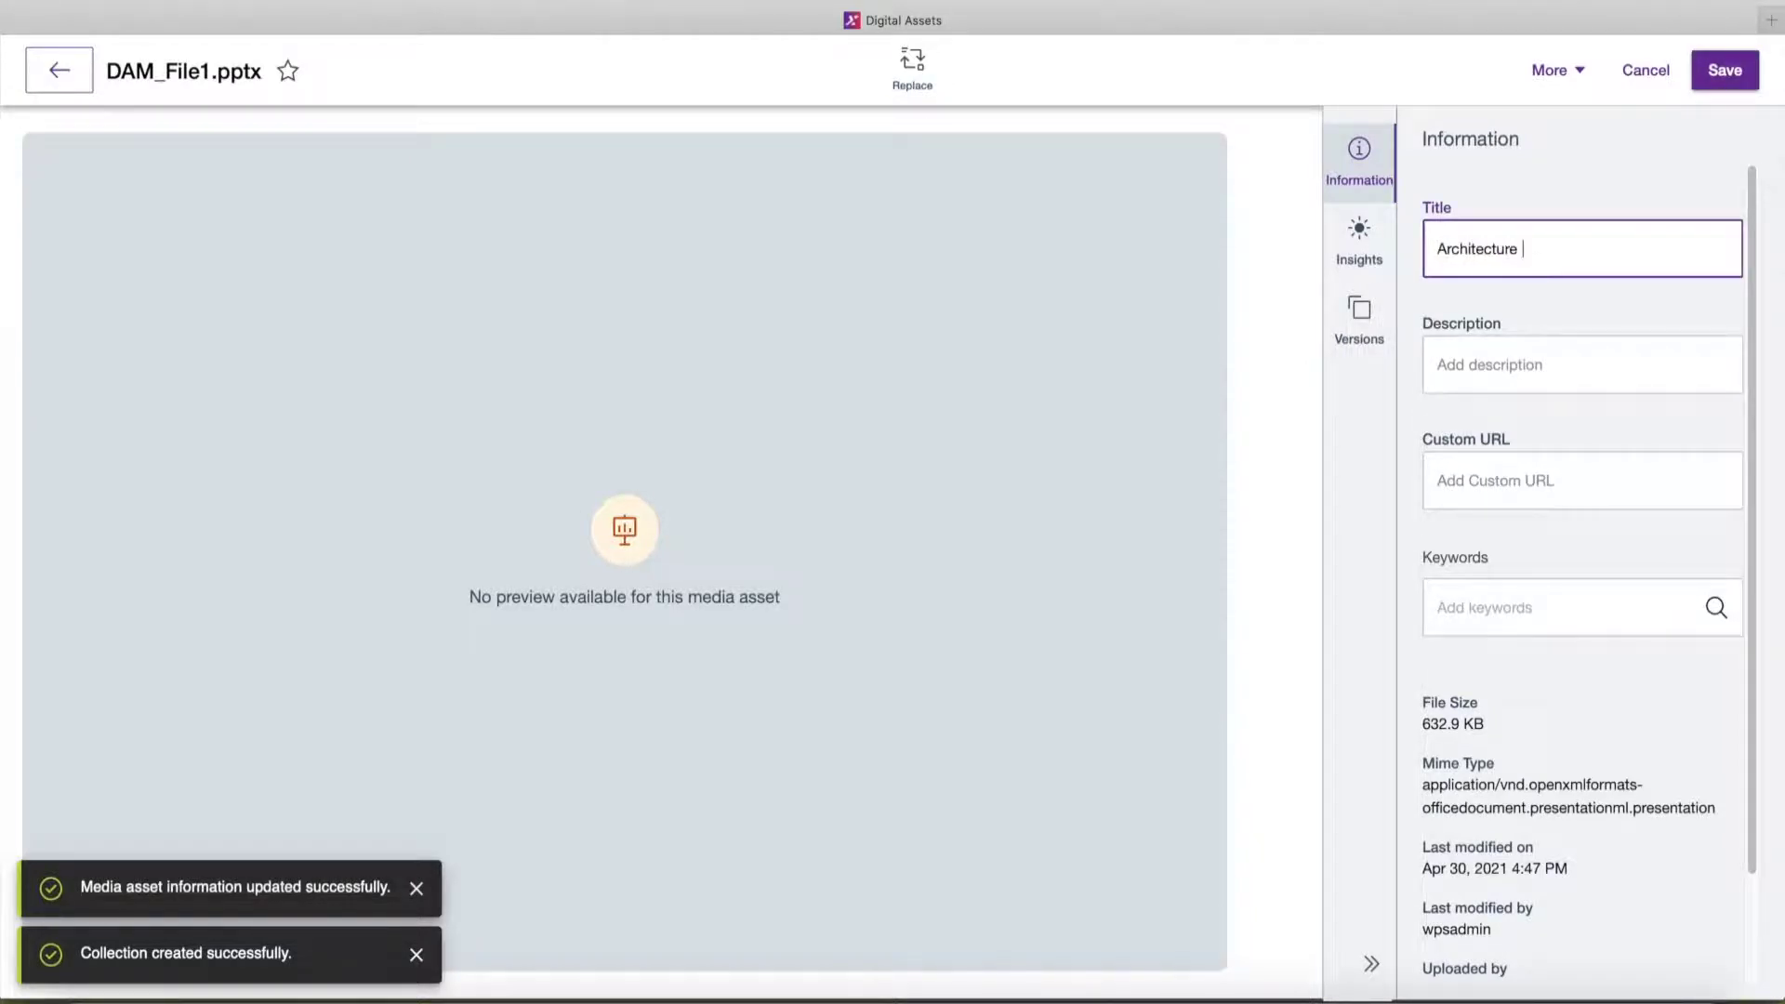
pyautogui.write('and topology')
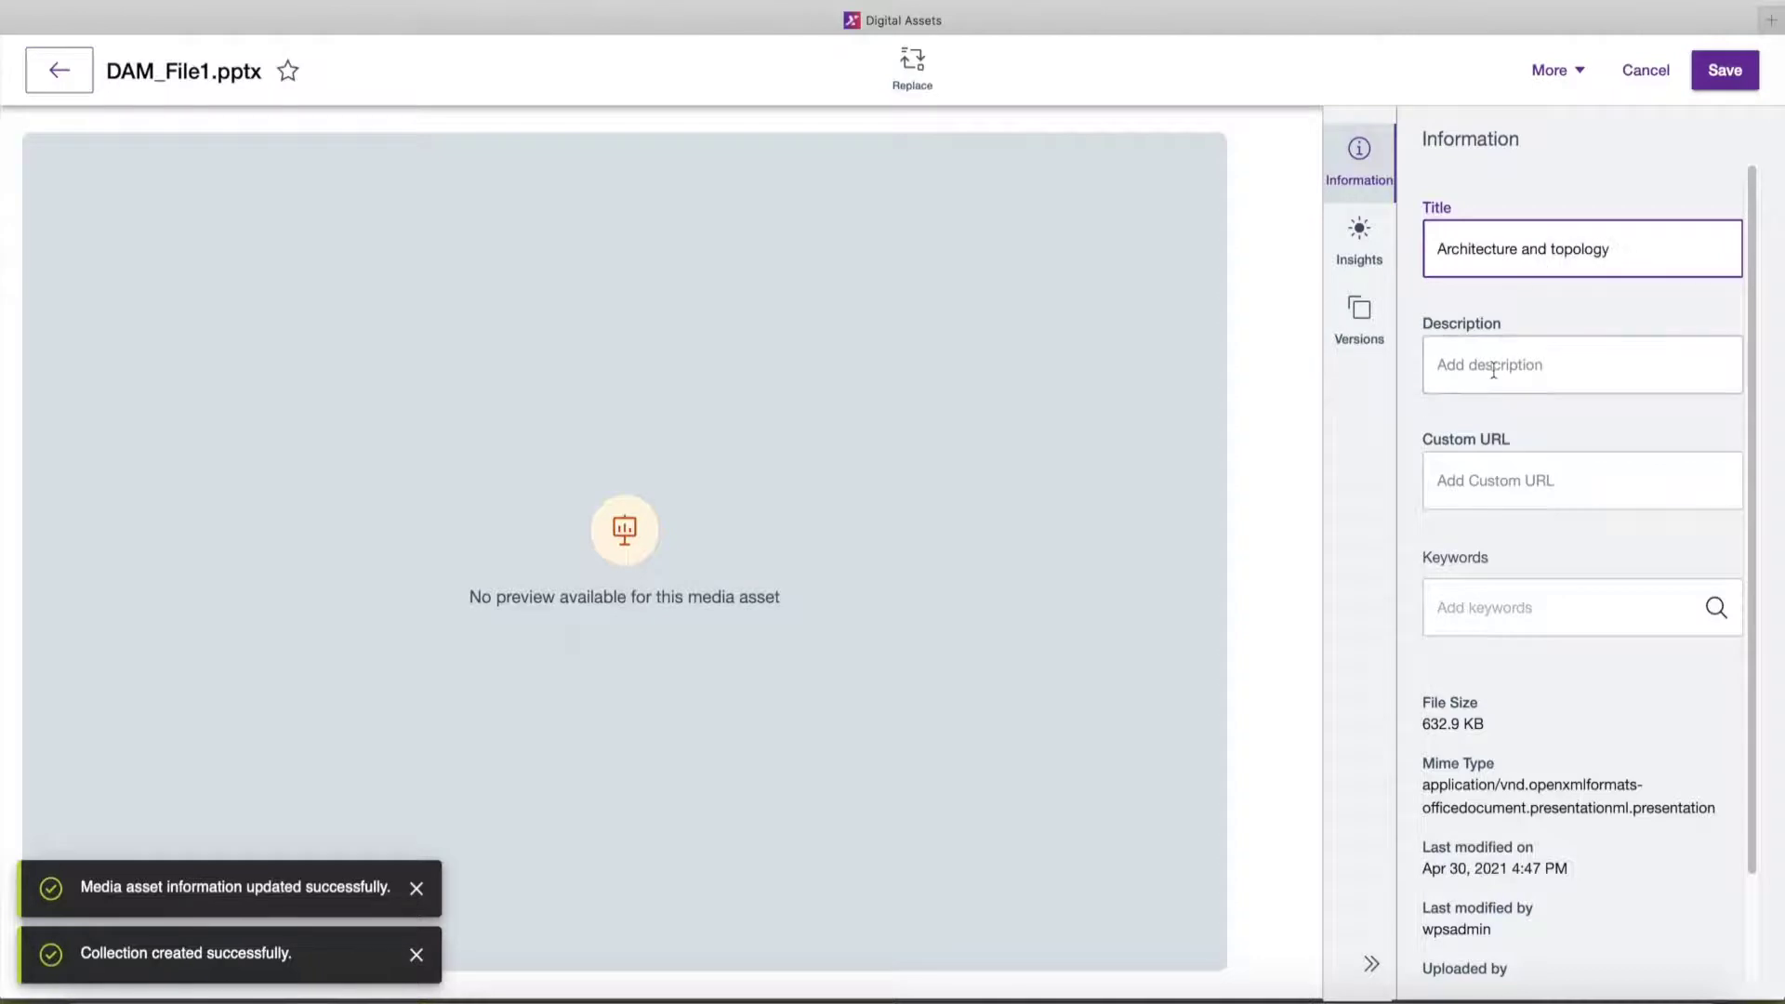
pyautogui.write('high-lev')
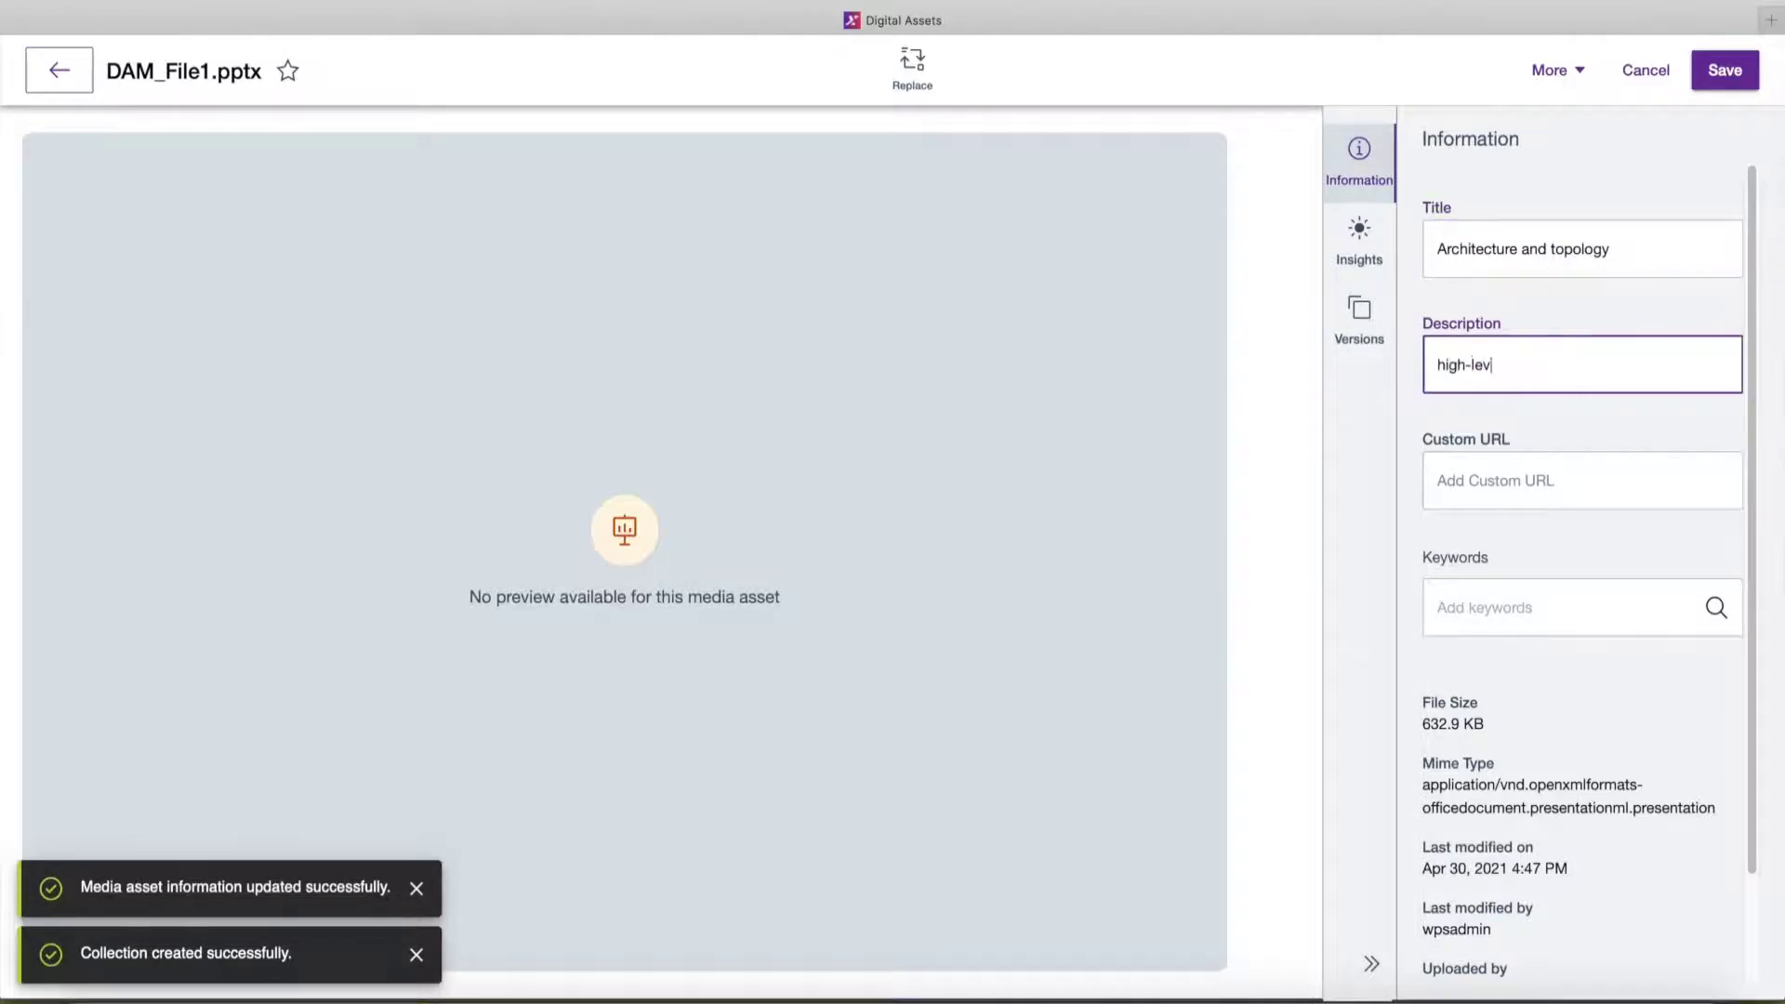
pyautogui.write('el architecture and')
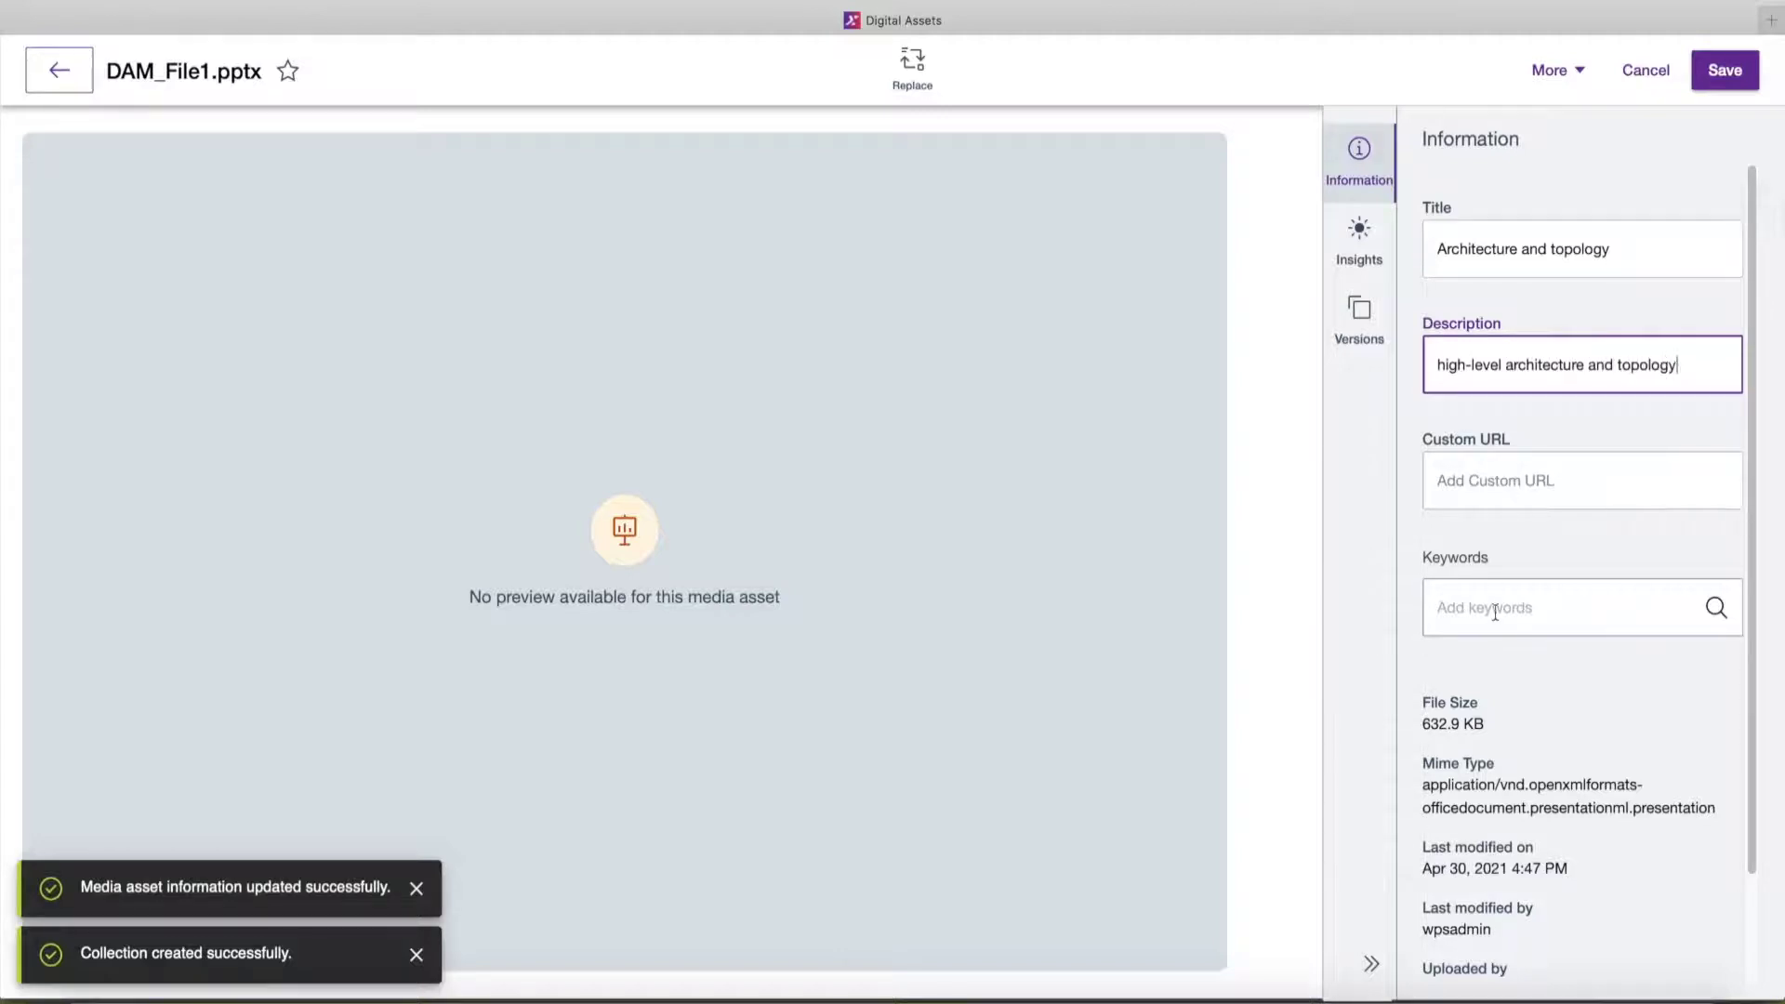
pyautogui.write('topology')
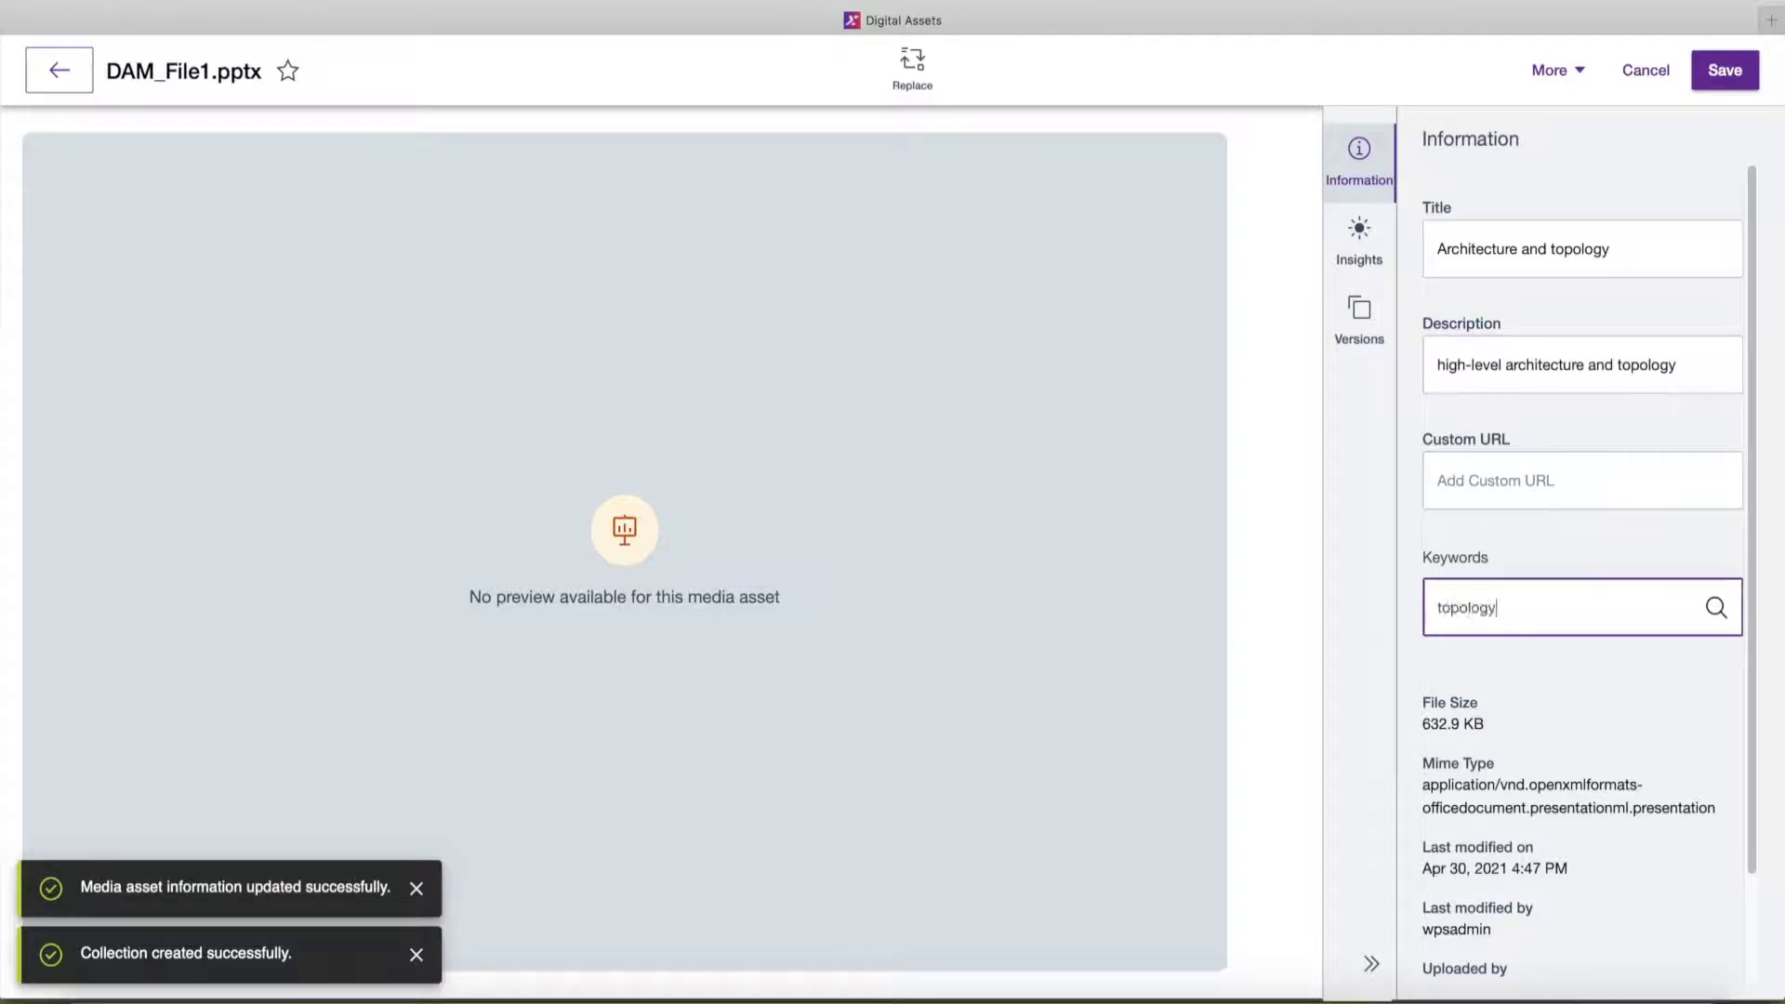
pyautogui.write(', architecture')
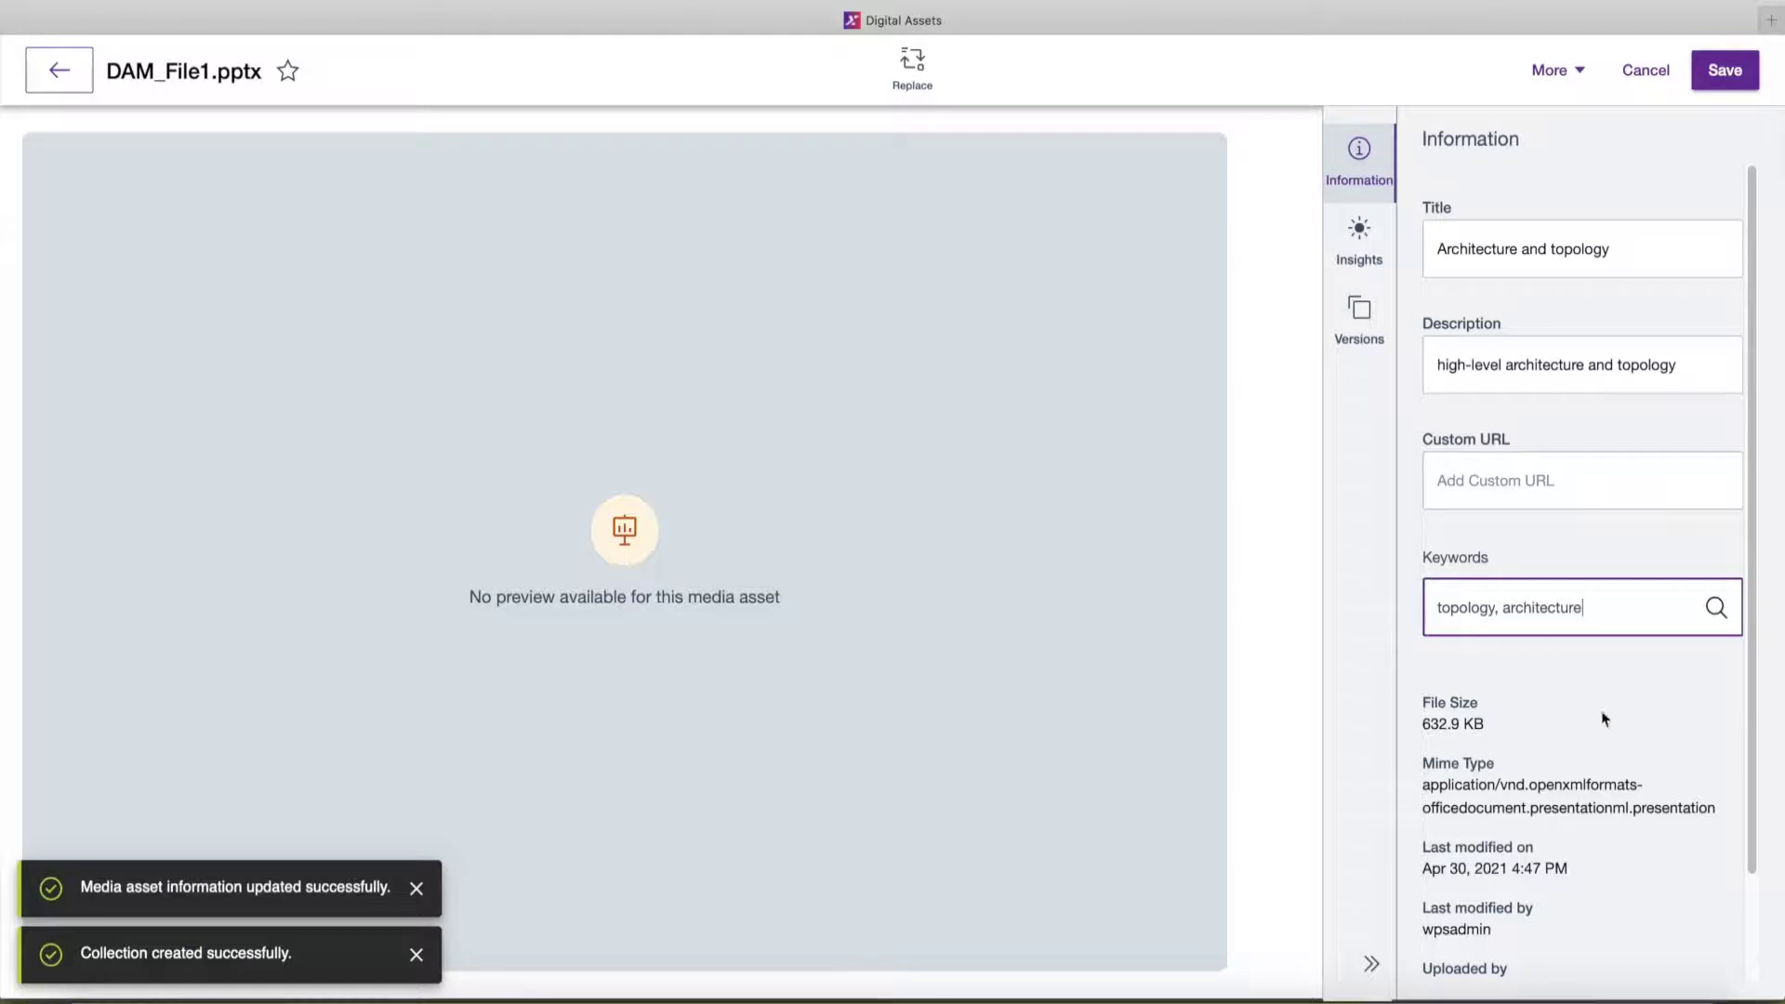
pyautogui.click(1720, 71)
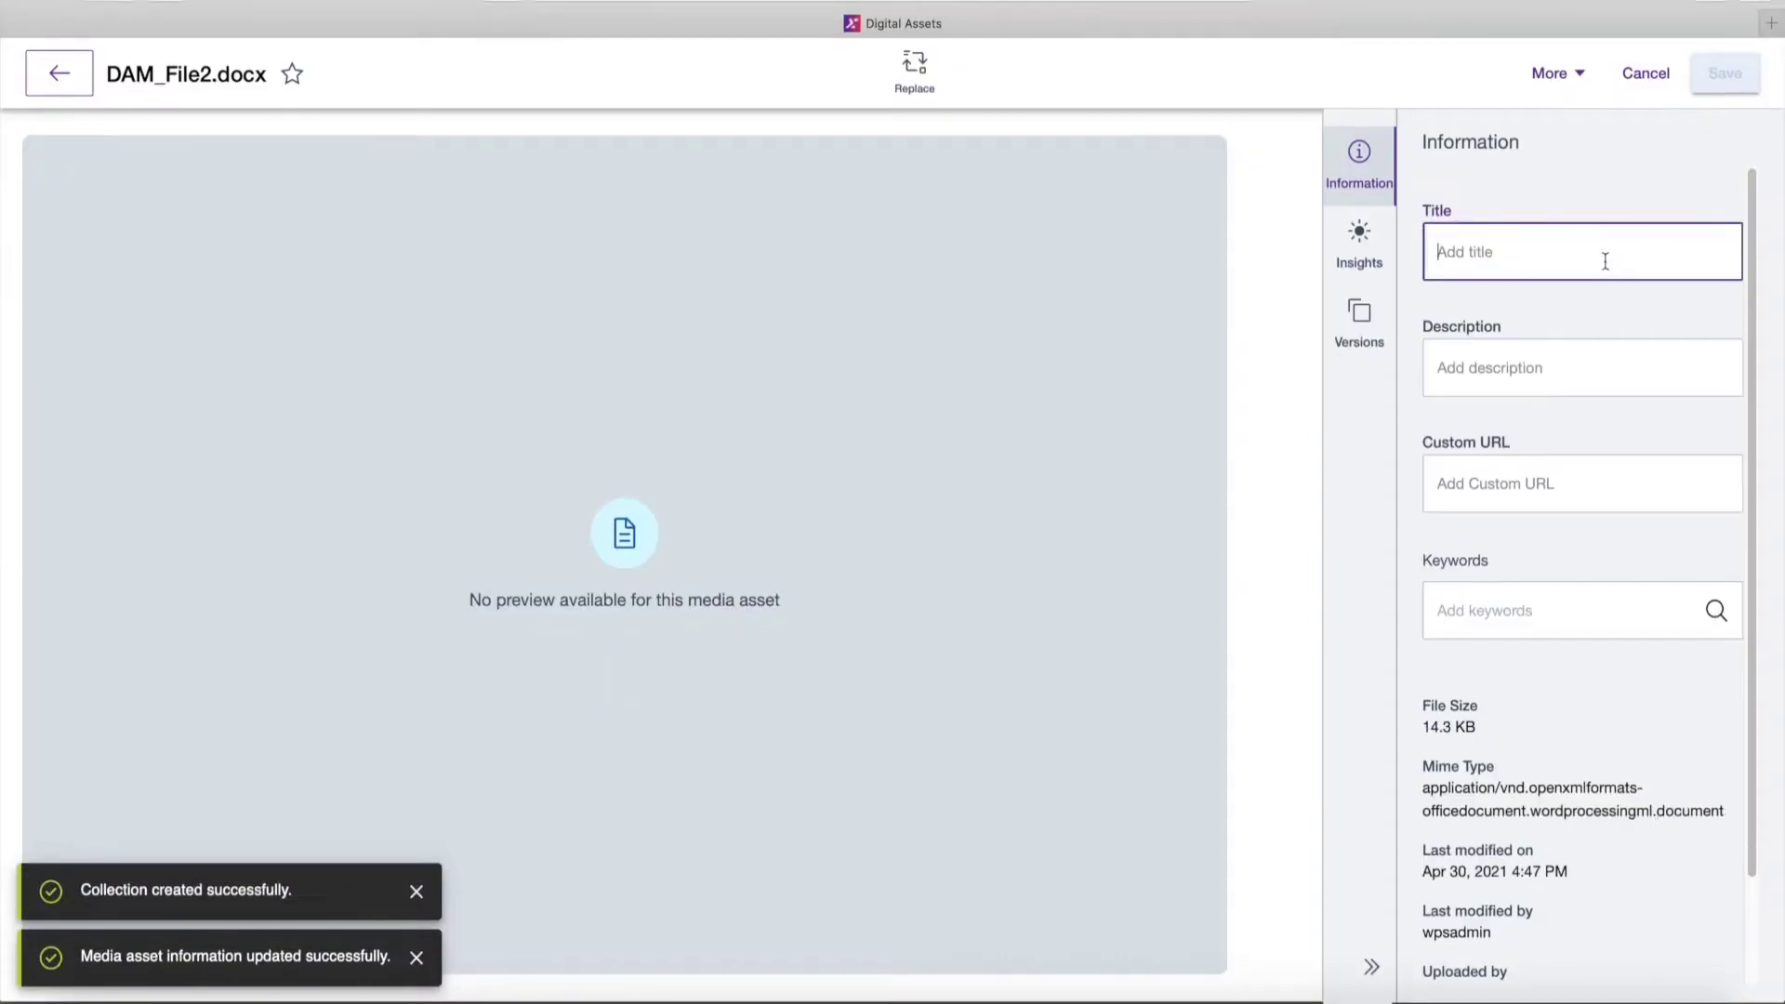
# - Title DAM_File2.docx 'What is DAM', describe HCL Digital Asset Management, tag whatis, dam, homepage, and save
pyautogui.write('What is DAM')
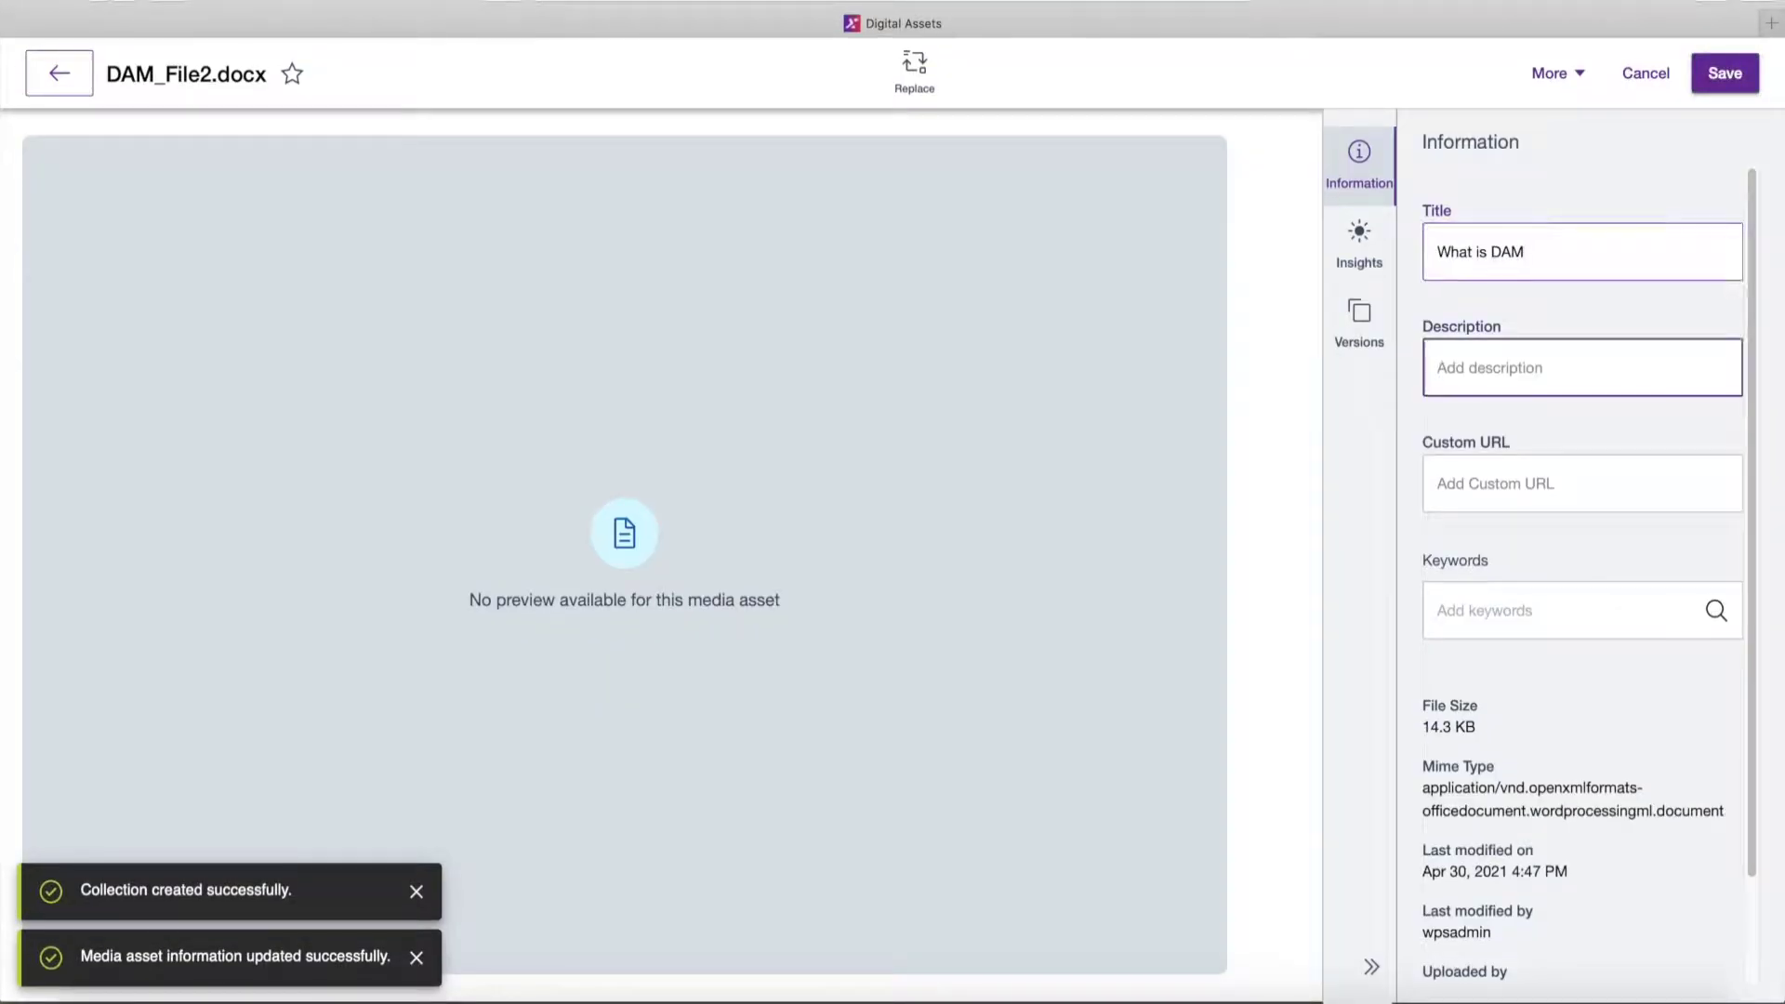
pyautogui.write('HCL')
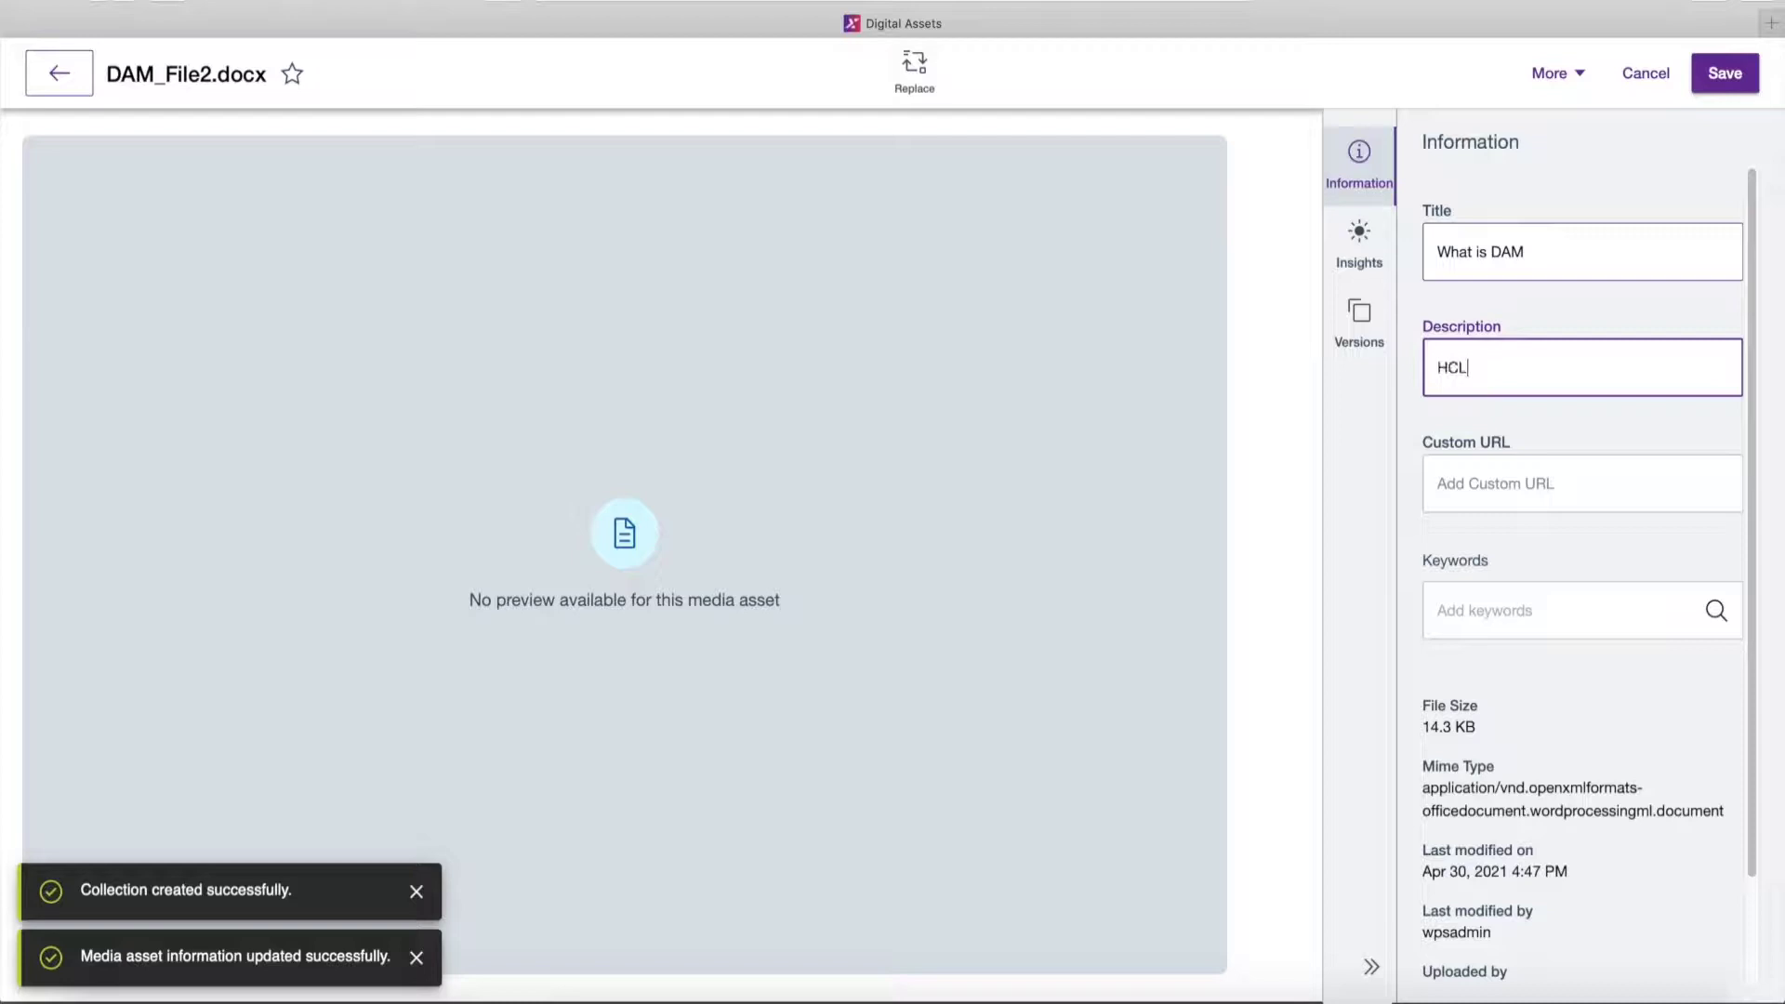
pyautogui.write('Digital Asset Managem')
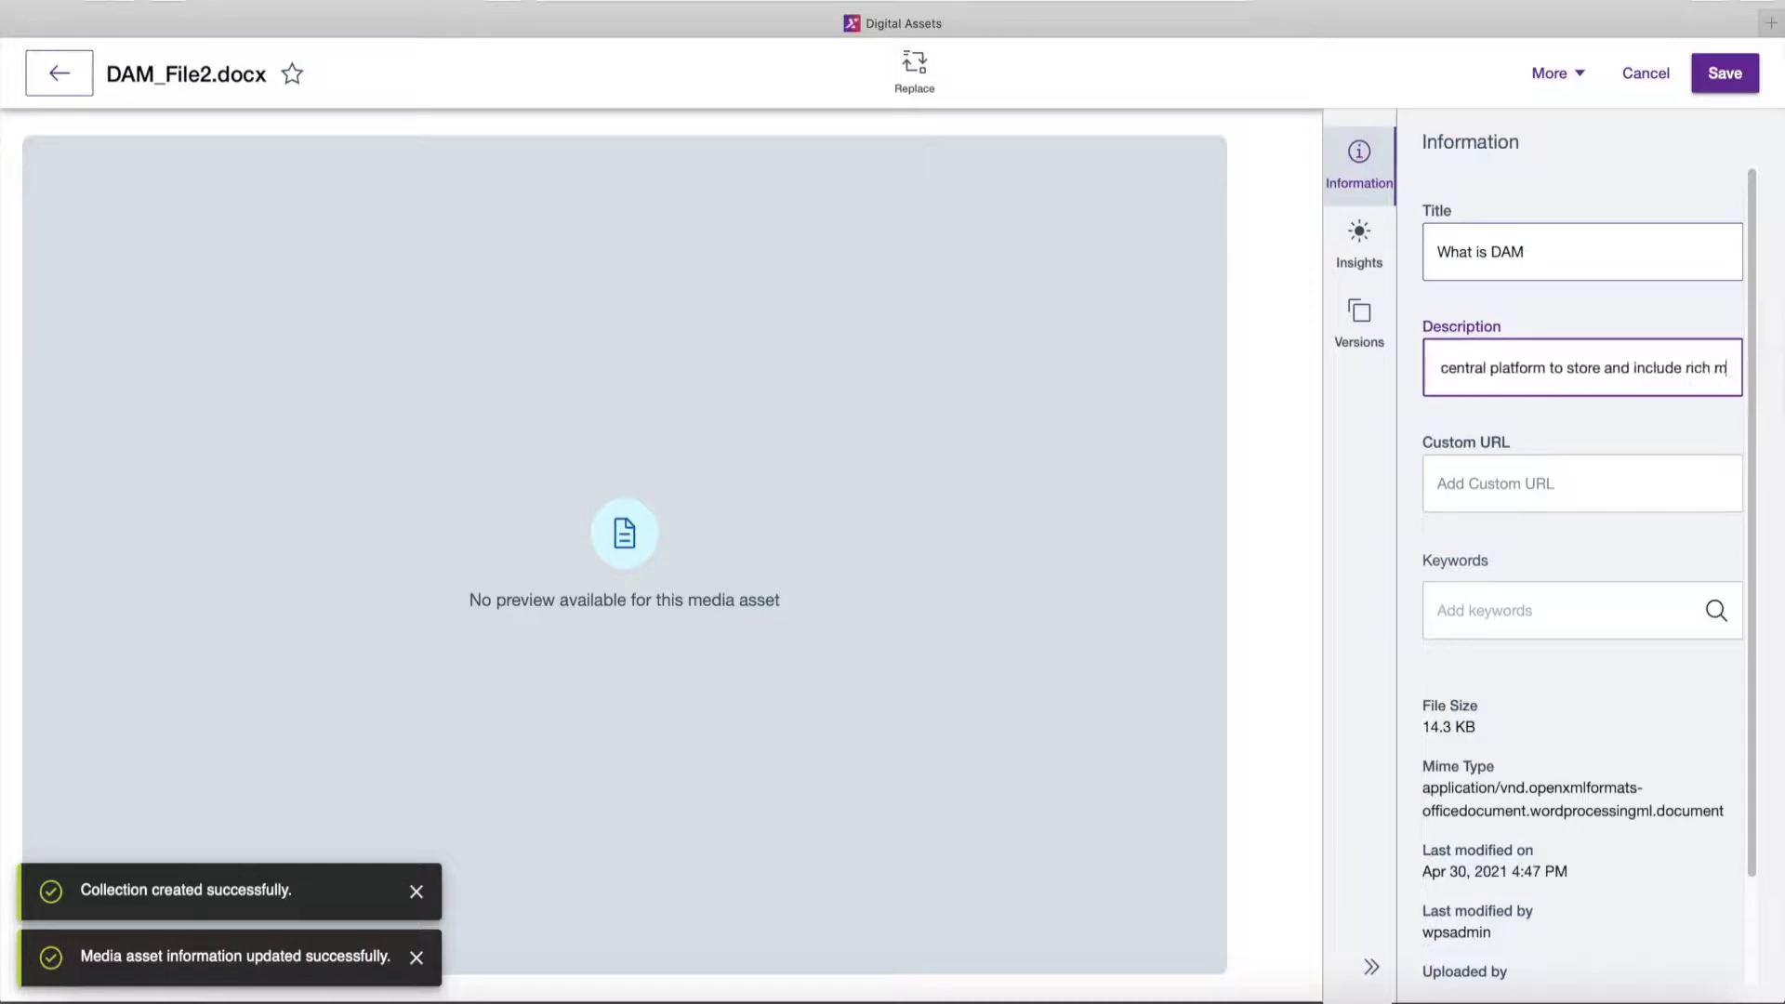
pyautogui.write('edia assets')
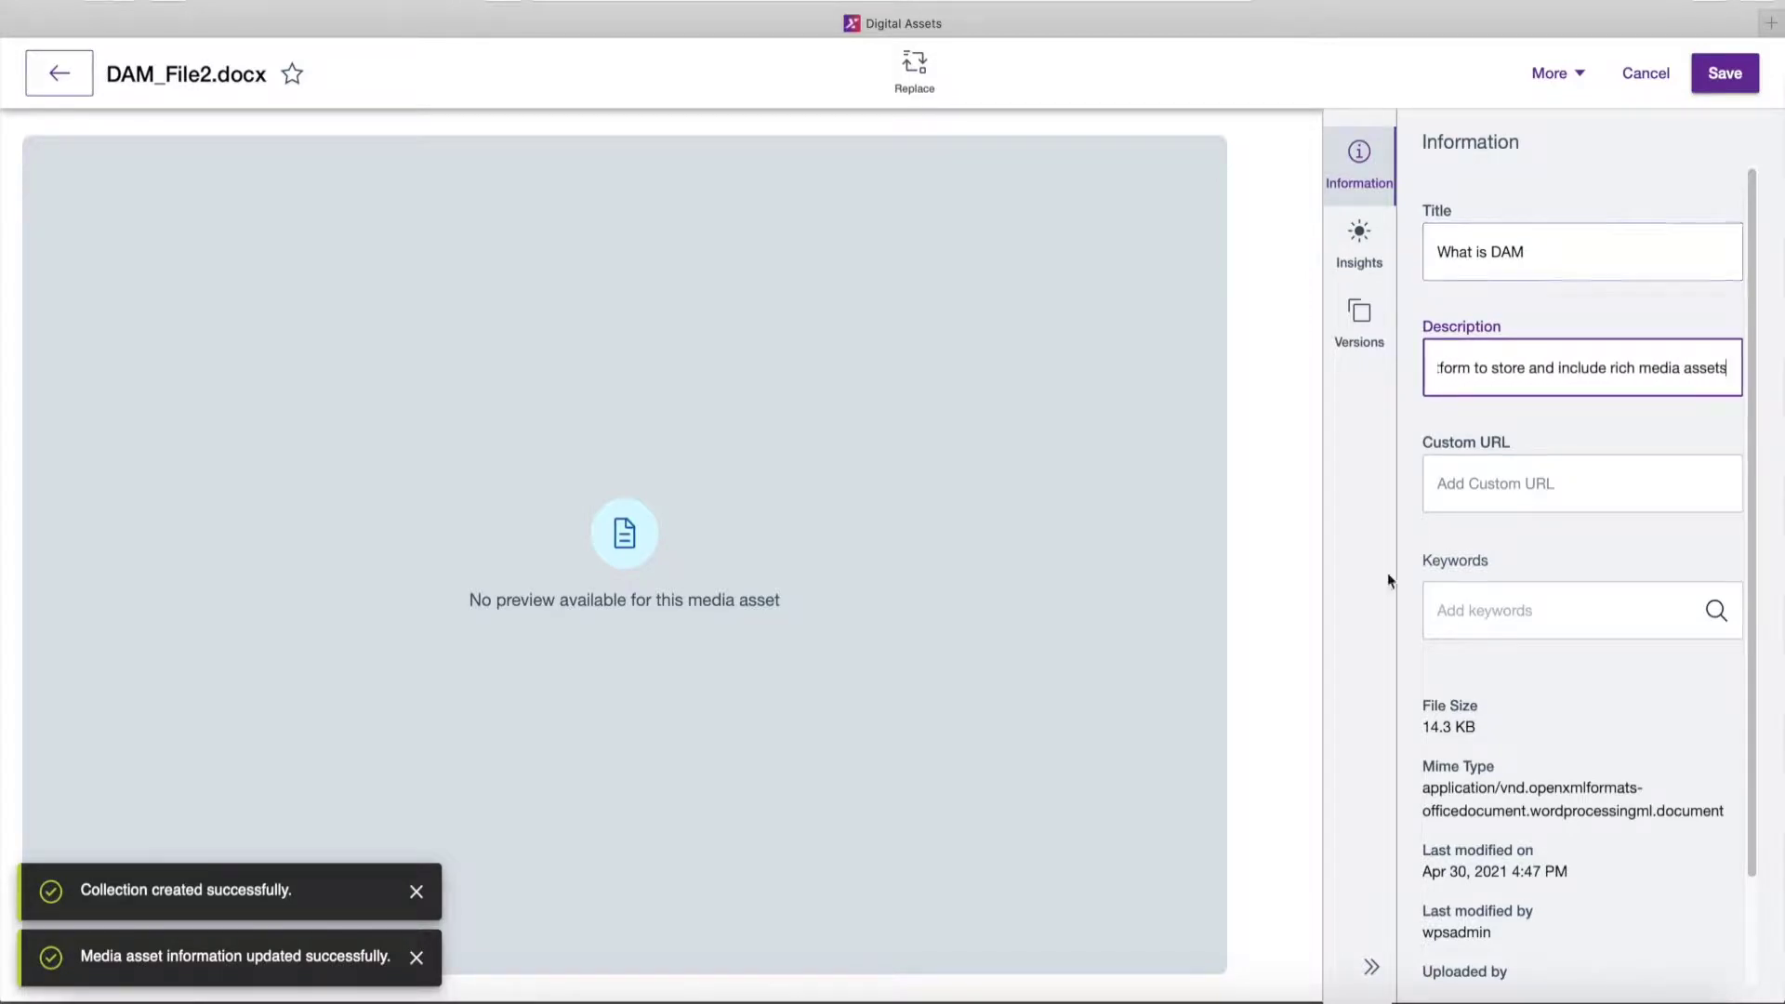
pyautogui.write('whites,')
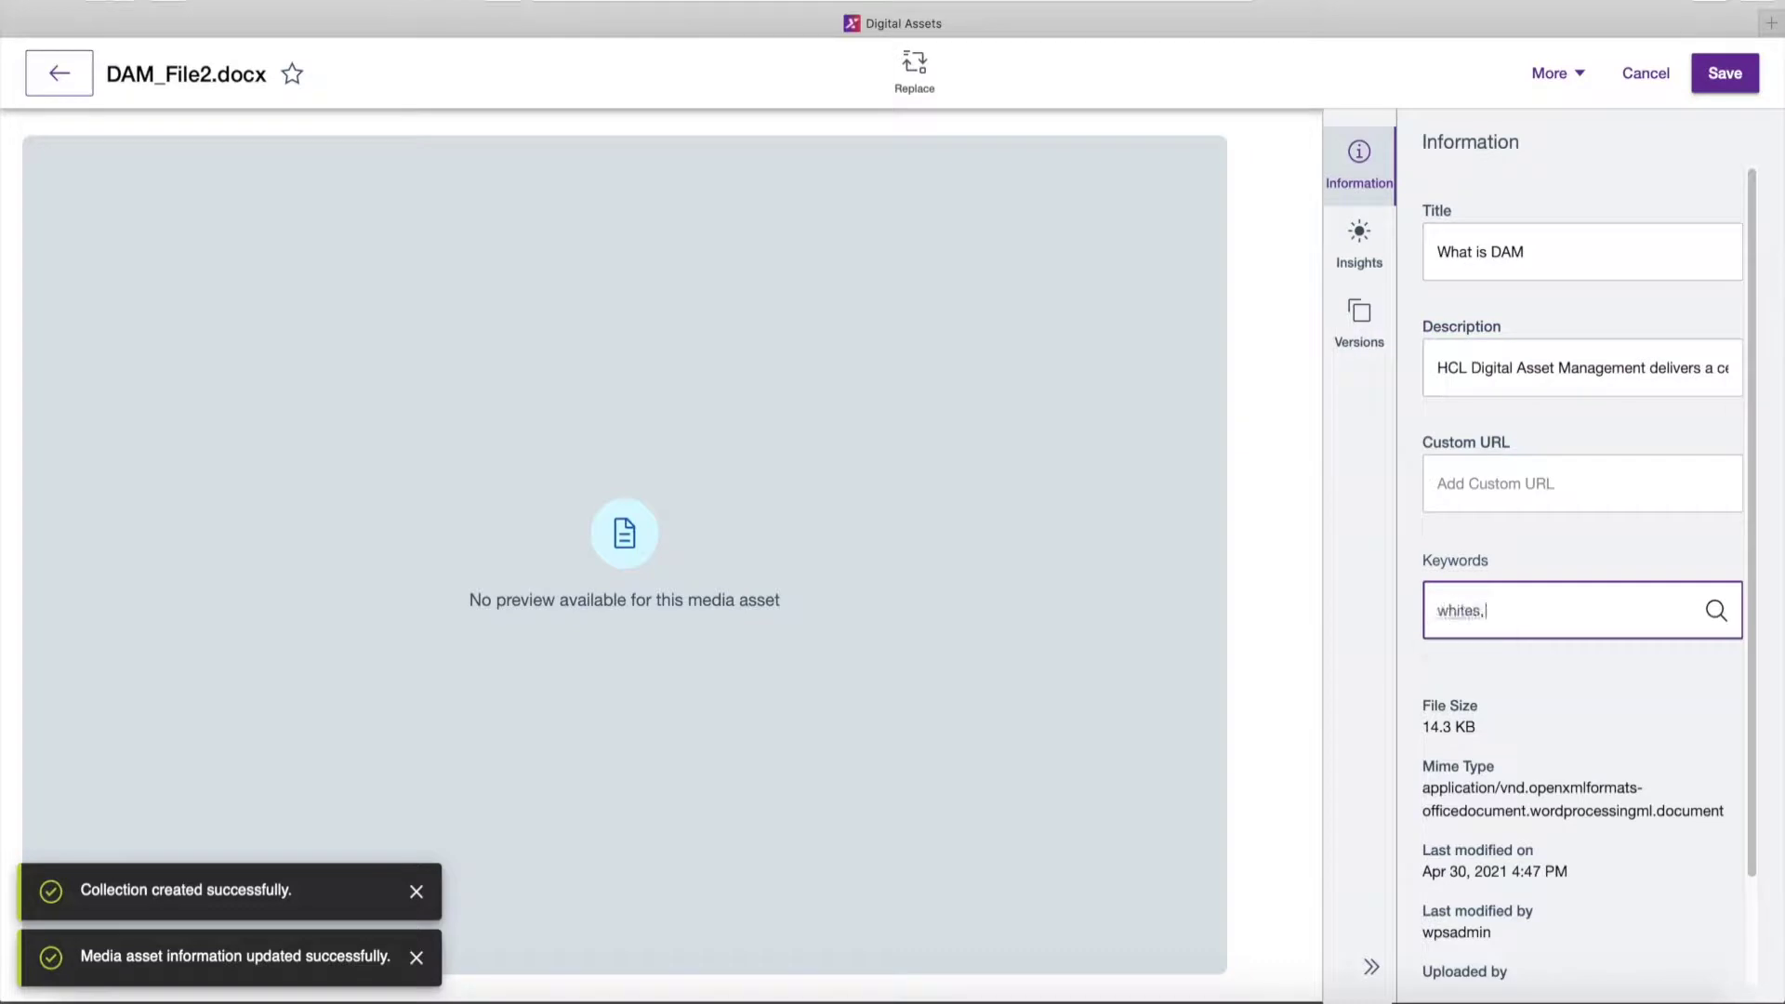
pyautogui.write('whatis,')
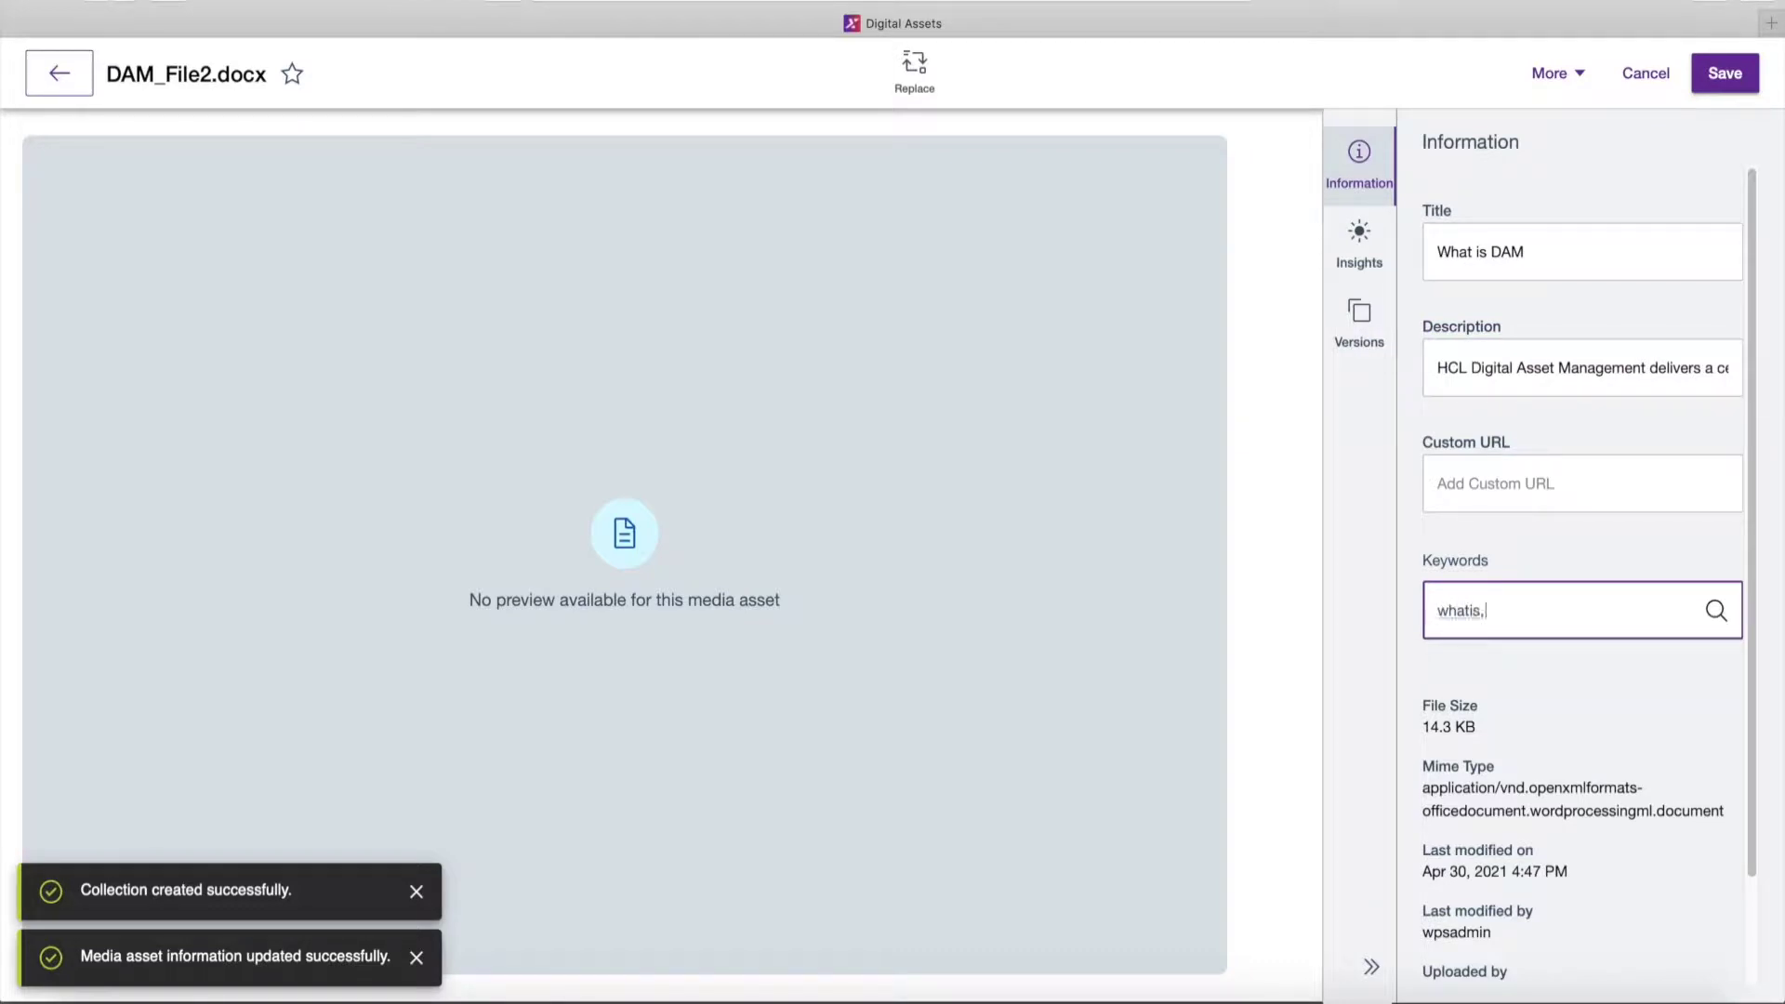
pyautogui.write('dam, homep')
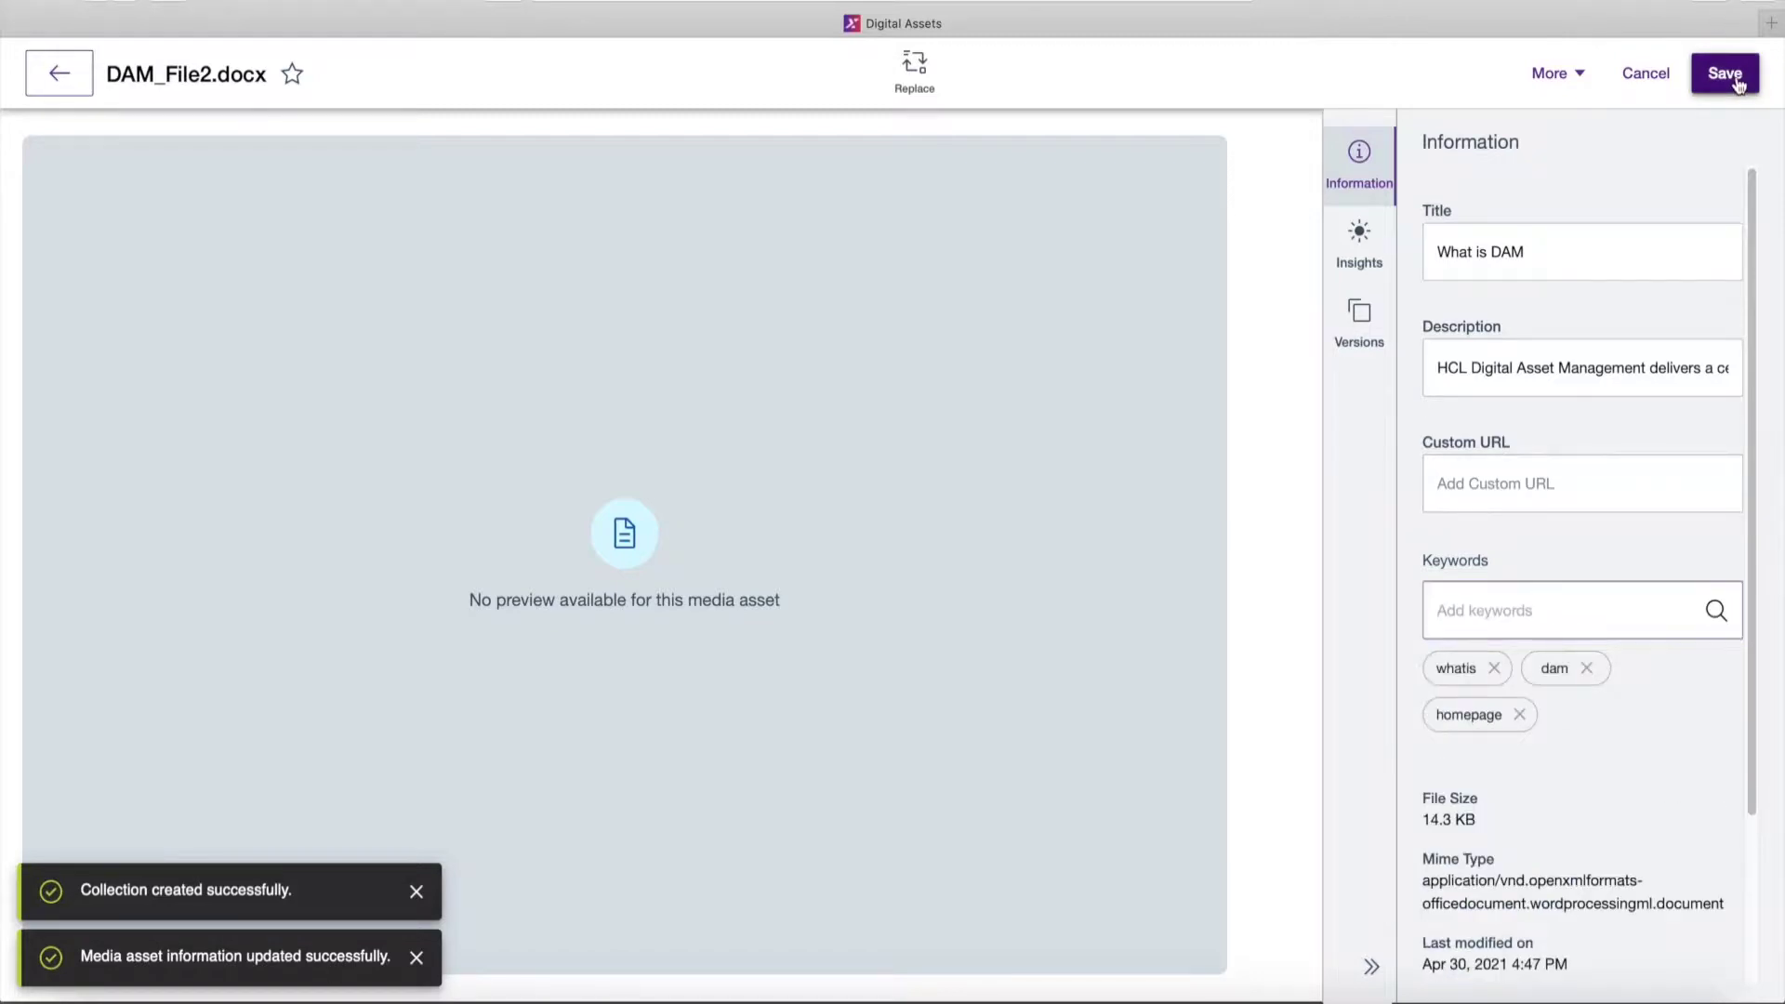
pyautogui.click(1726, 72)
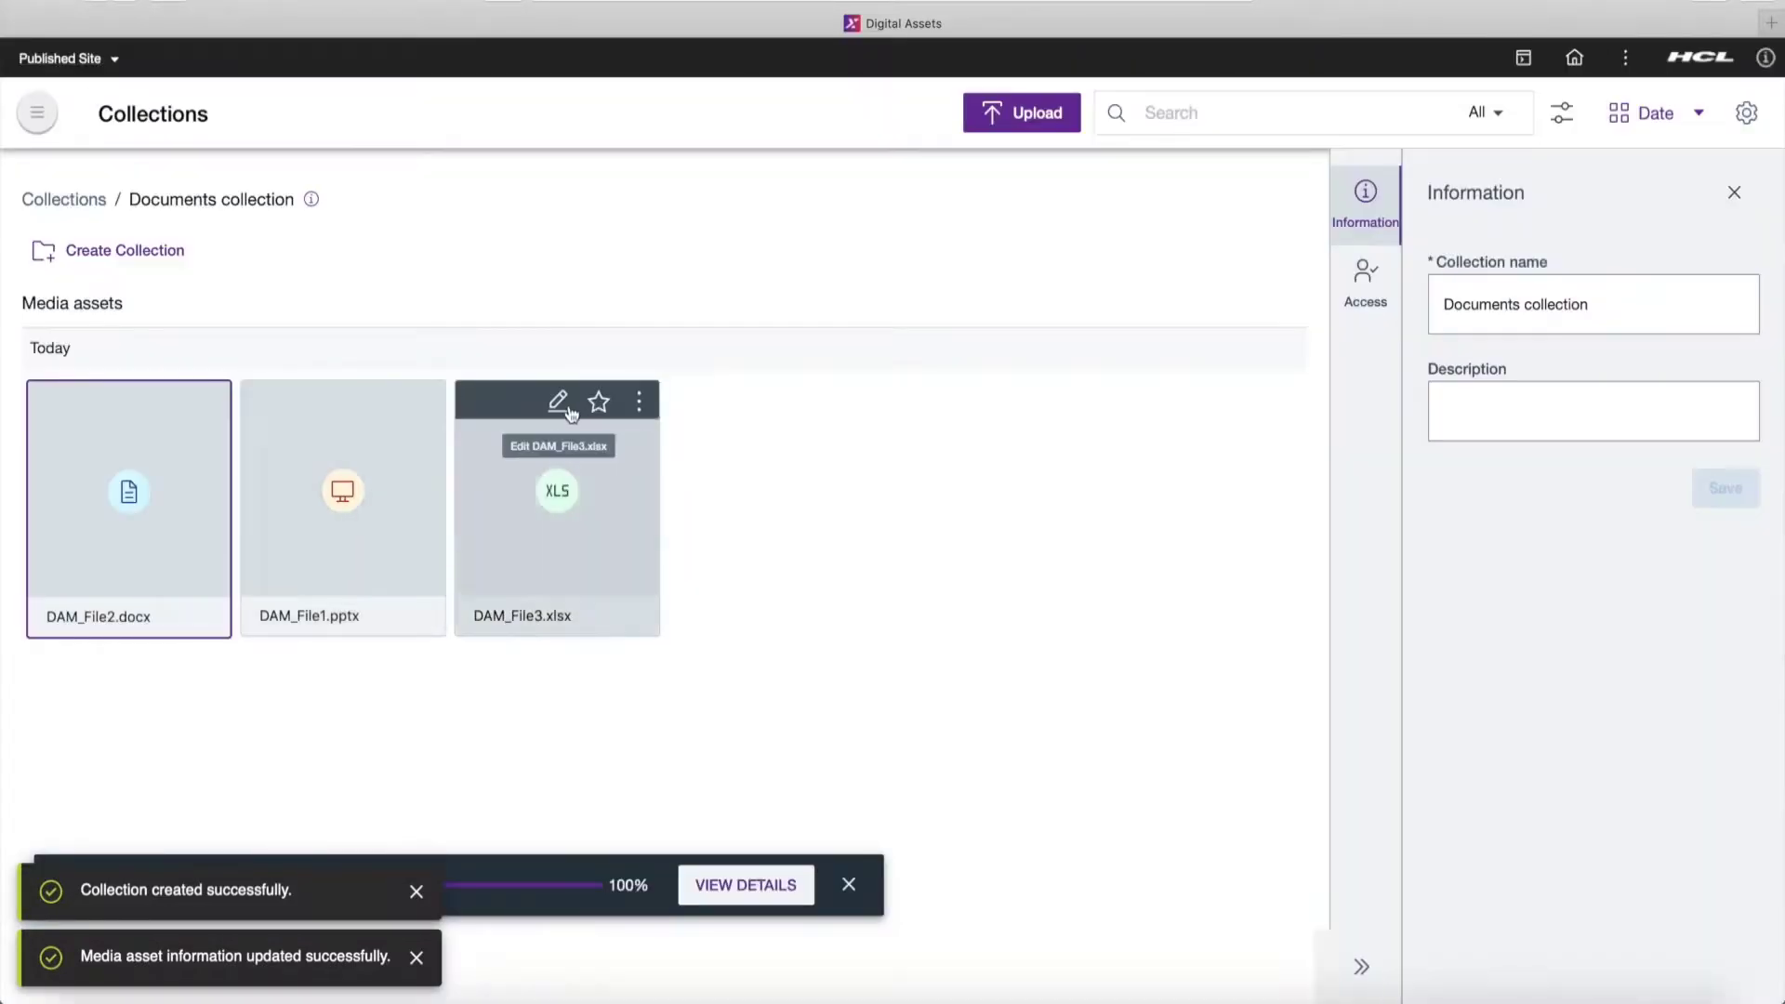
# - Edit DAM_File3.xlsx details, add keyword tags wcm, roles, acl, and return to Documents
pyautogui.click(558, 400)
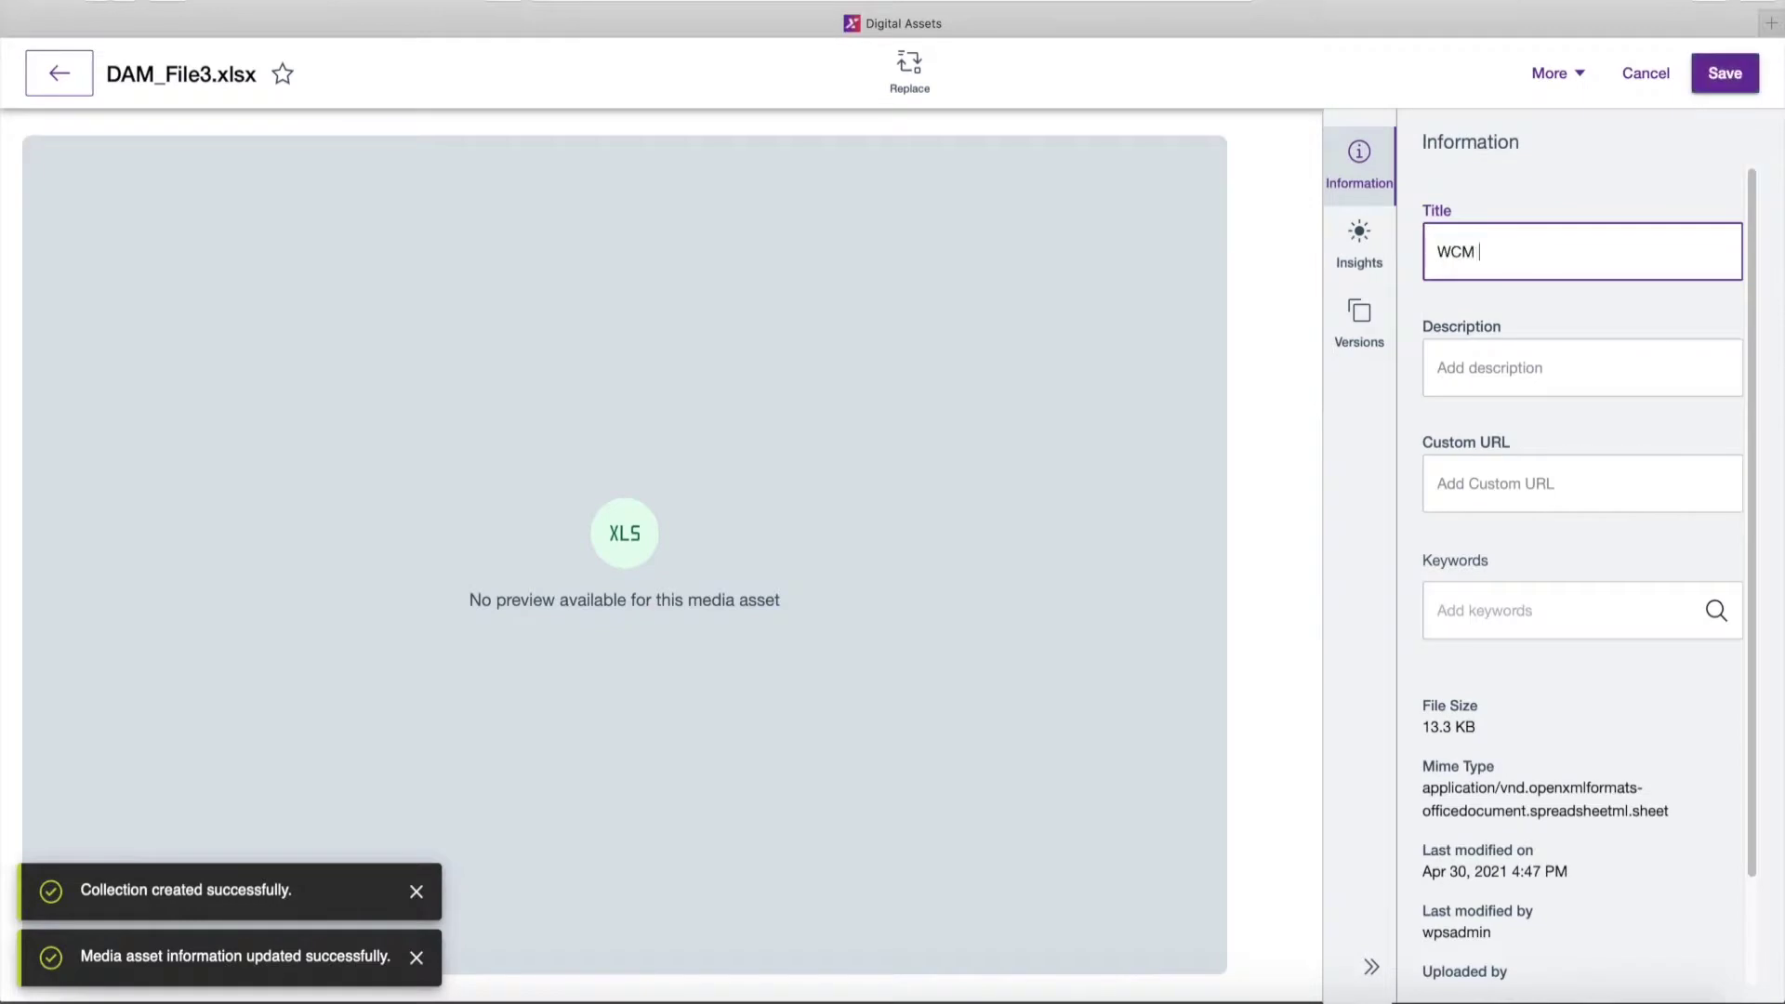
pyautogui.write('List of WCM user roles and access')
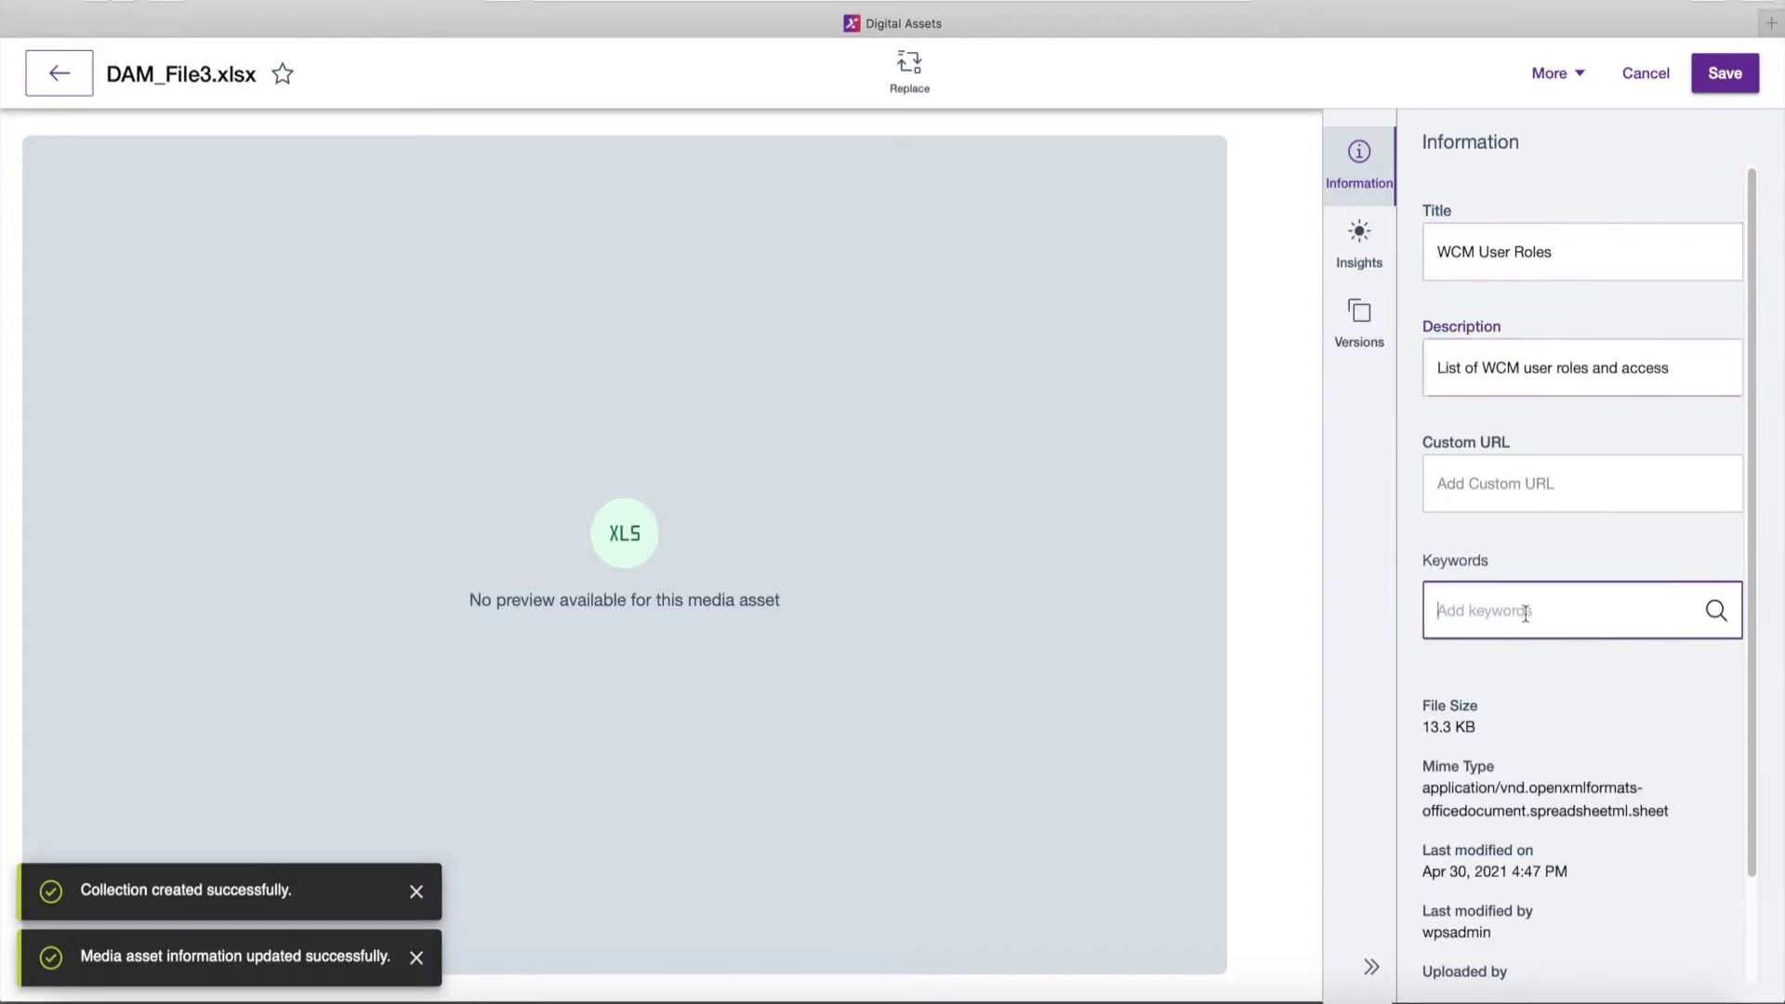
pyautogui.write('wcm, roles, acl')
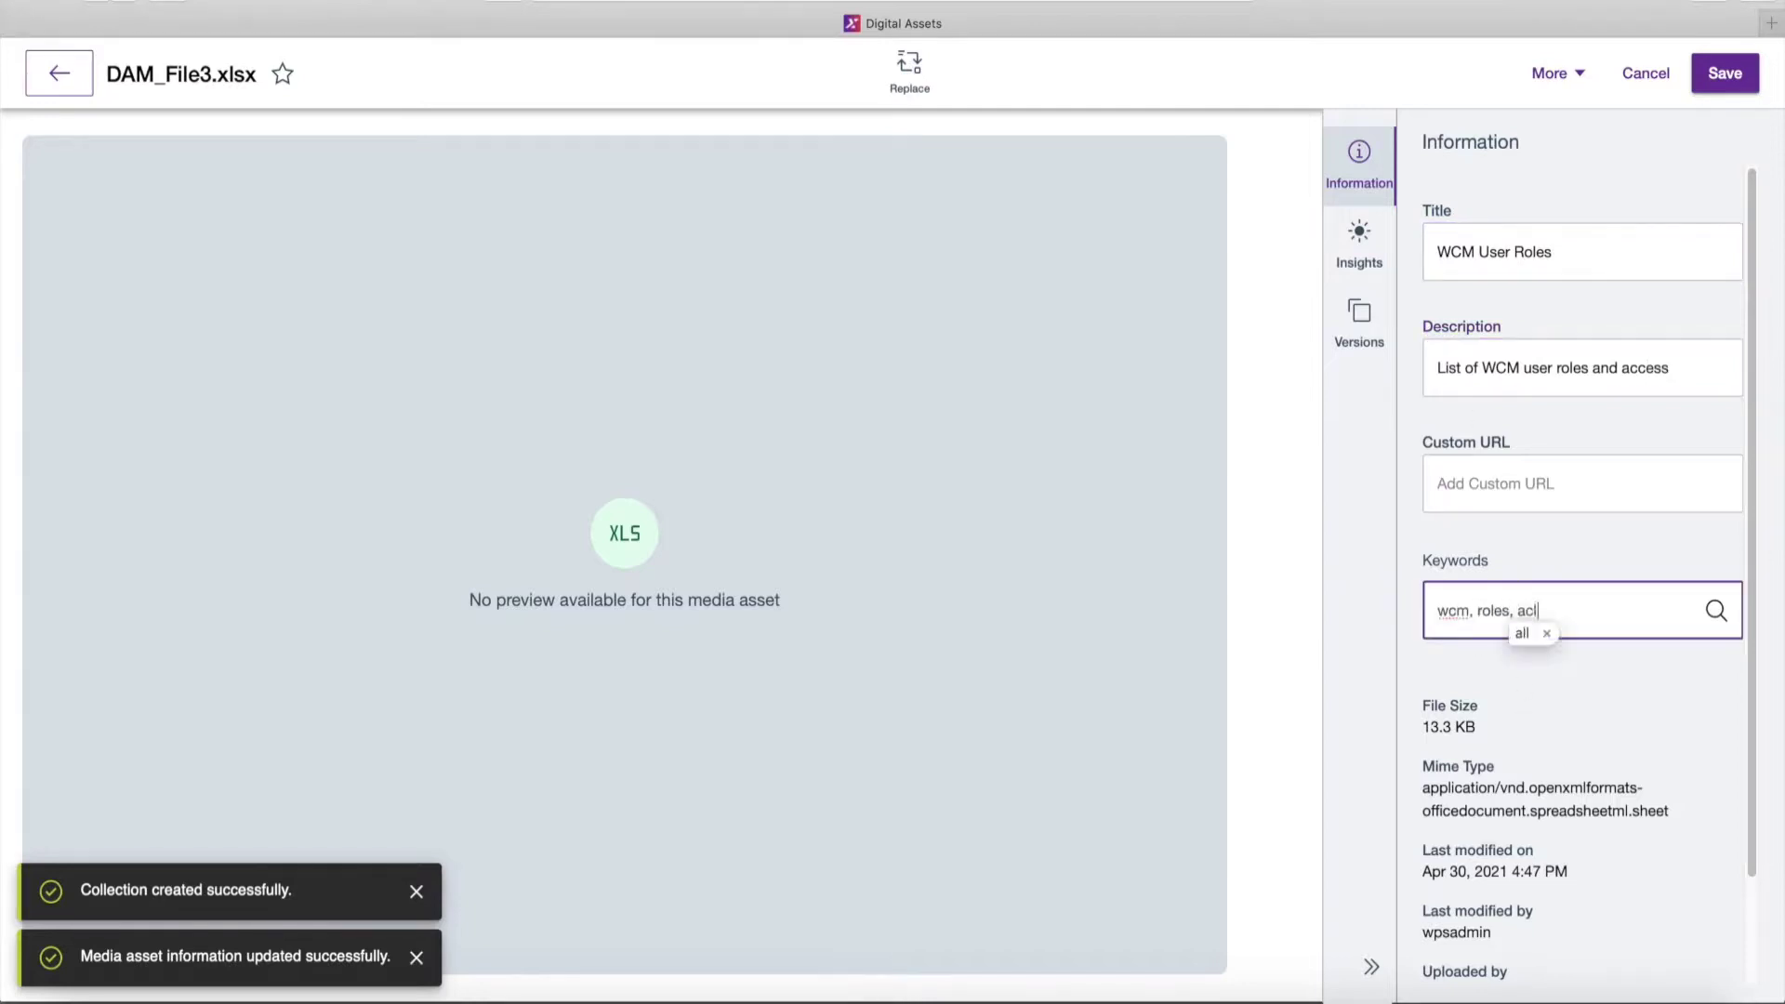
pyautogui.press('Enter')
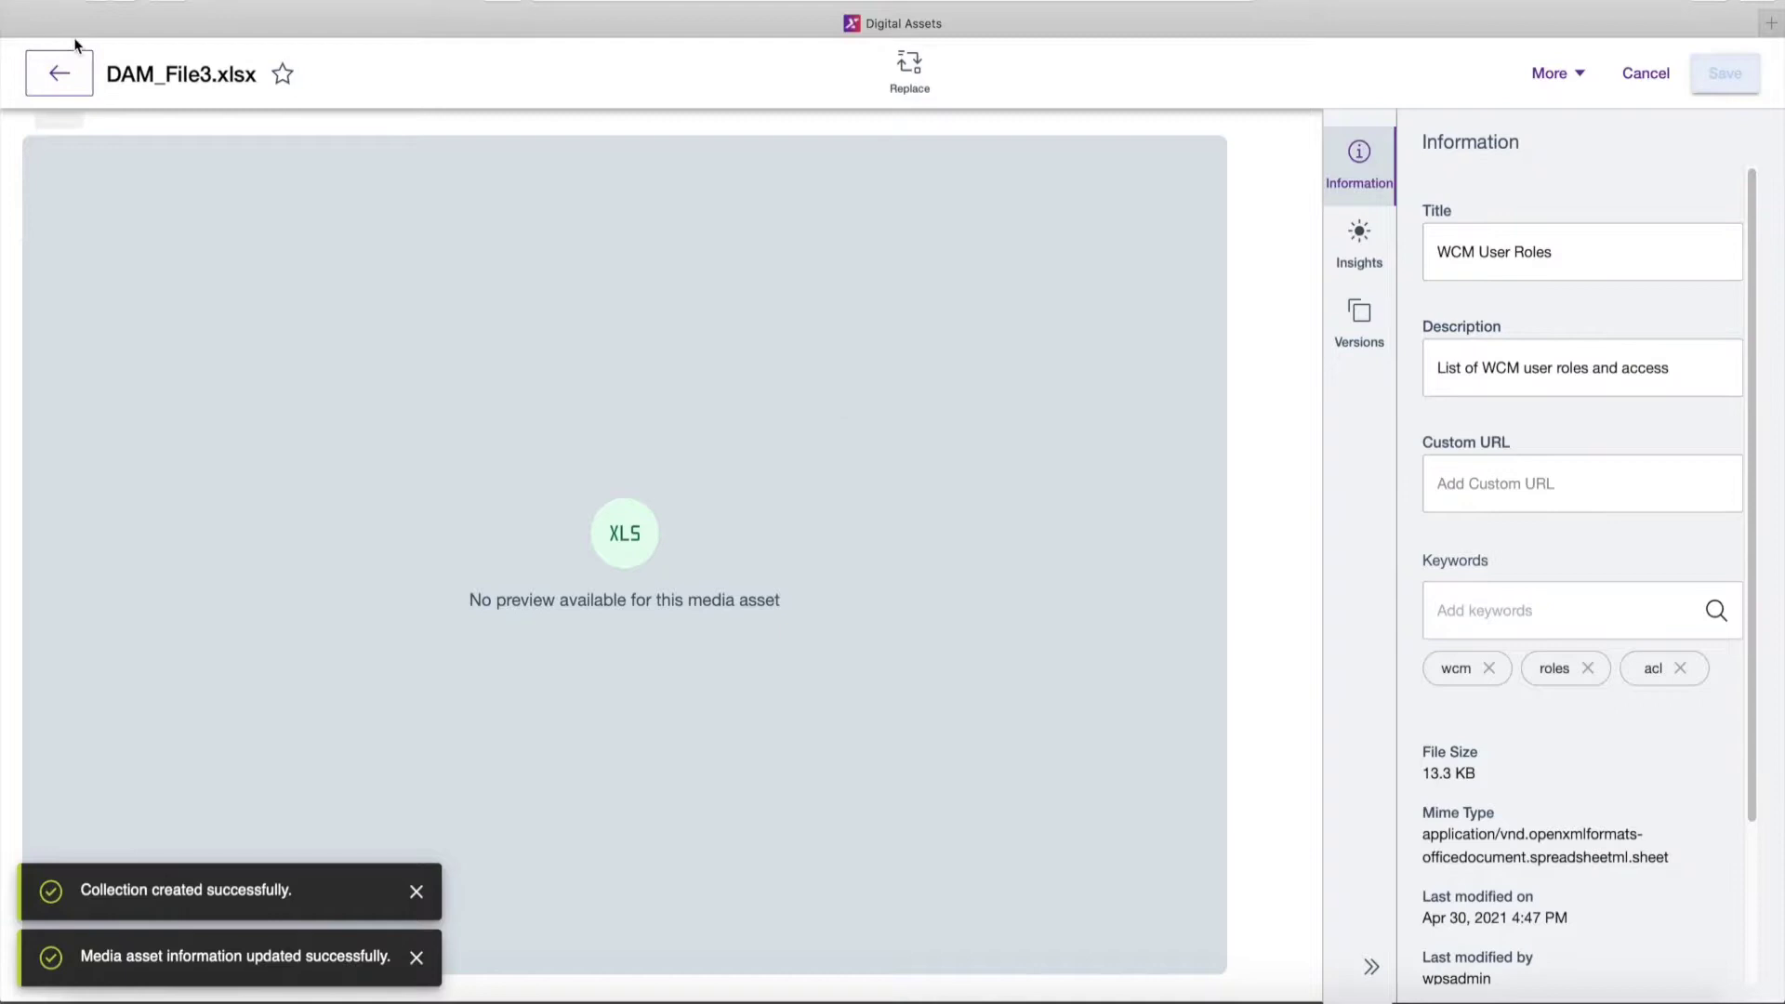
pyautogui.click(57, 71)
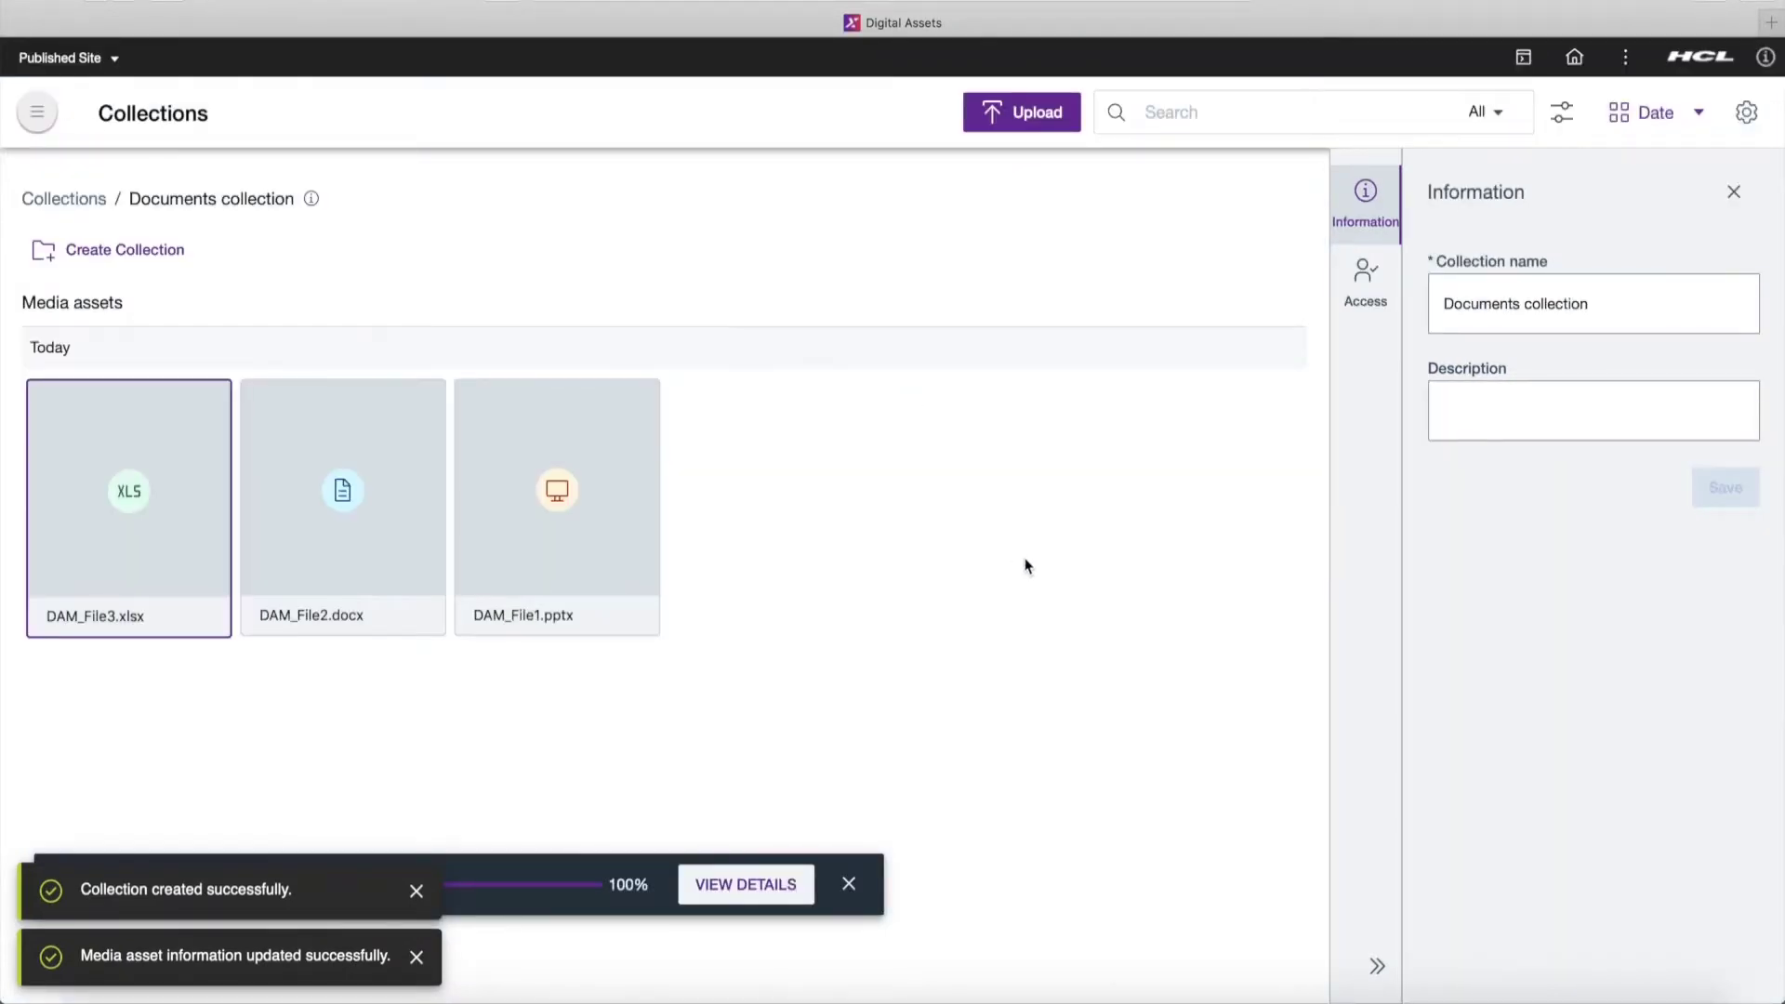